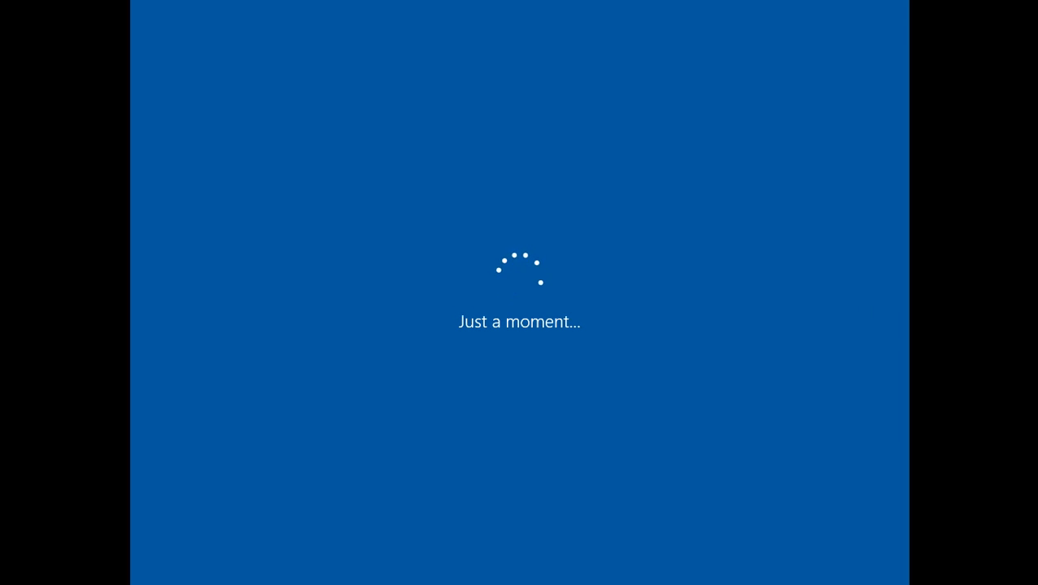
mouse_move(767, 326)
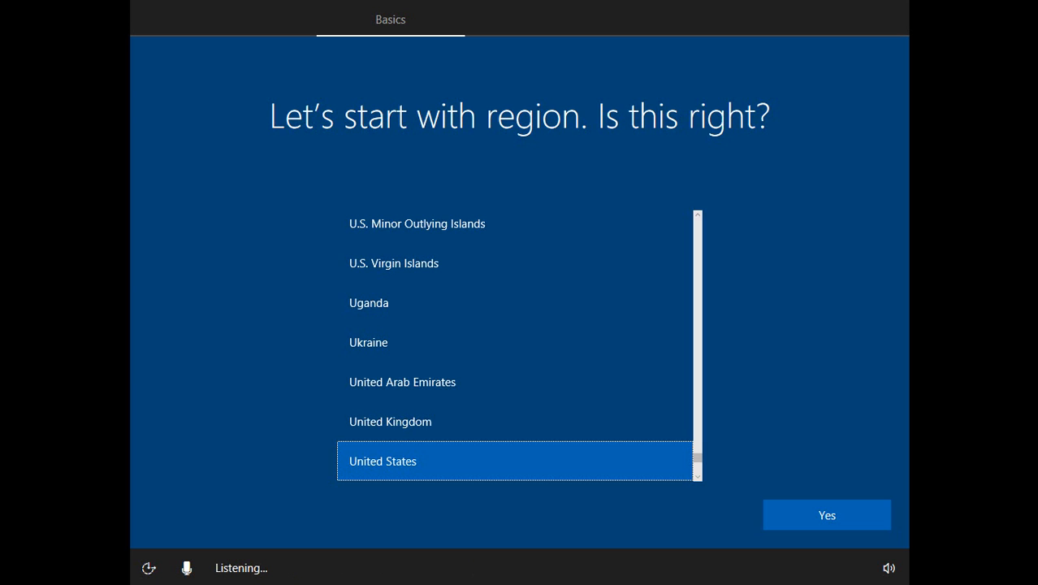
- Confirm United States region and US keyboard layout, skipping a second layout
click(826, 513)
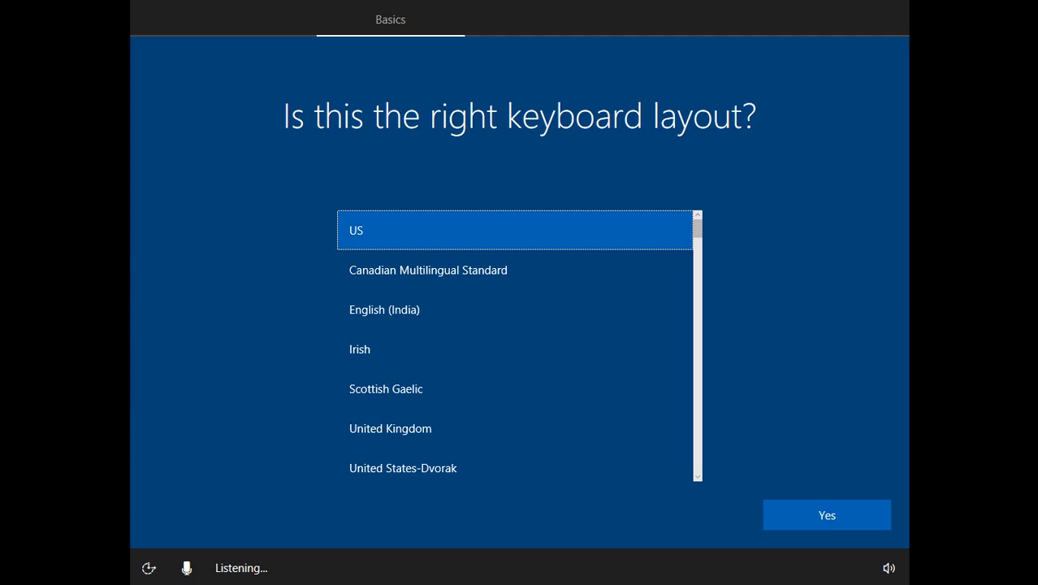
click(827, 515)
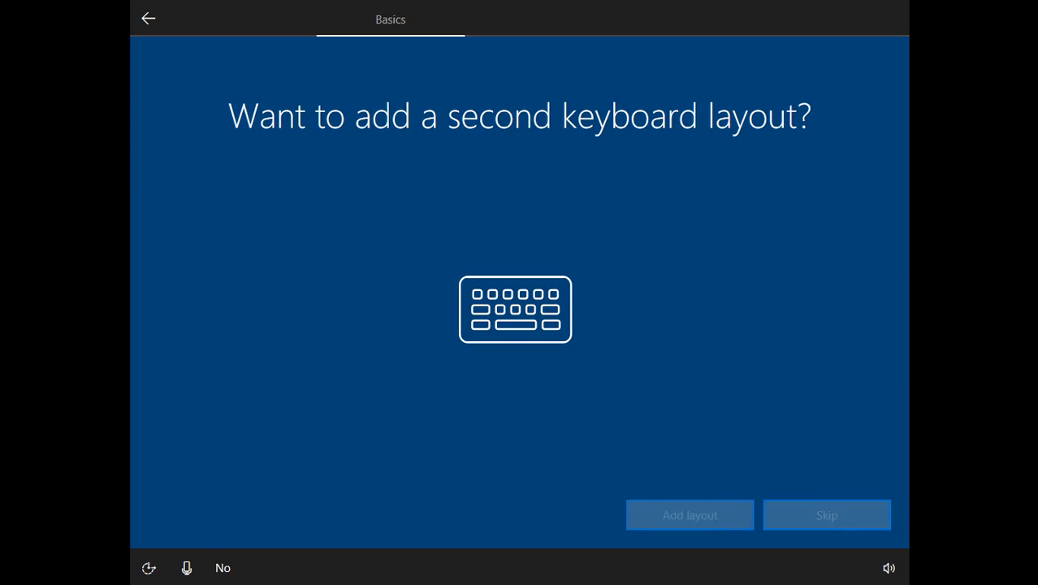
click(827, 514)
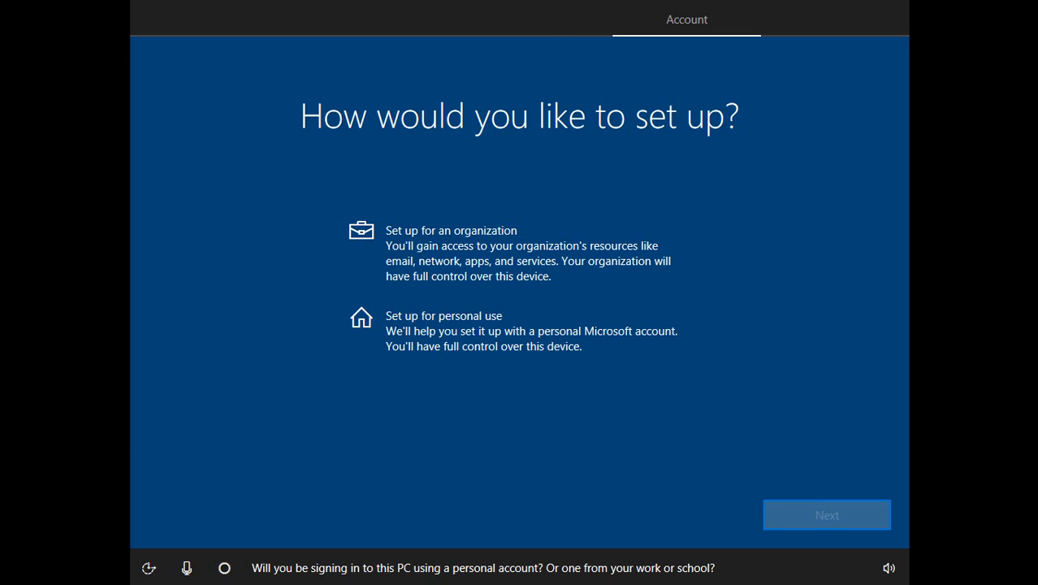
click(520, 331)
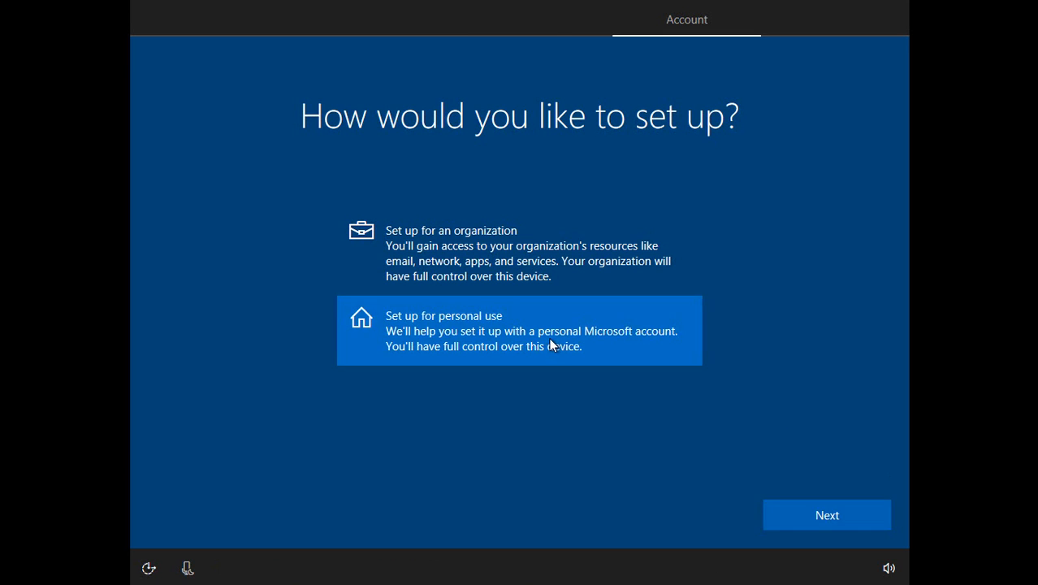
click(826, 513)
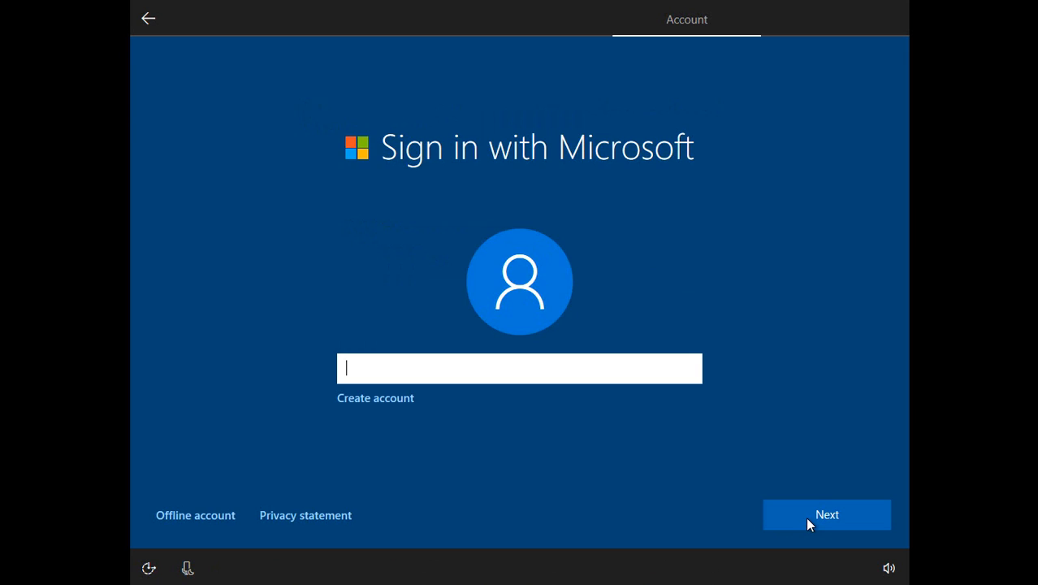
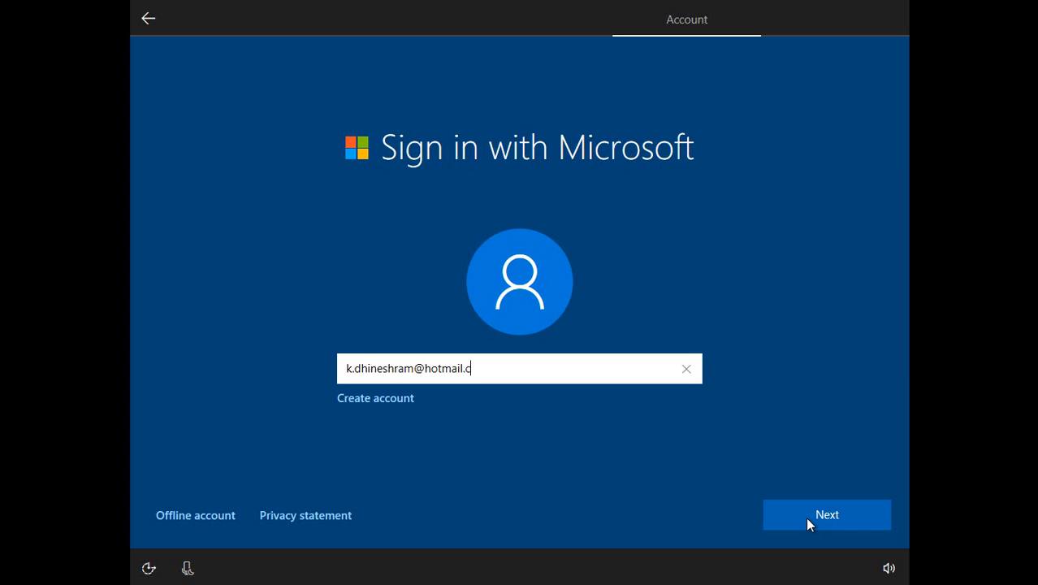
click(827, 513)
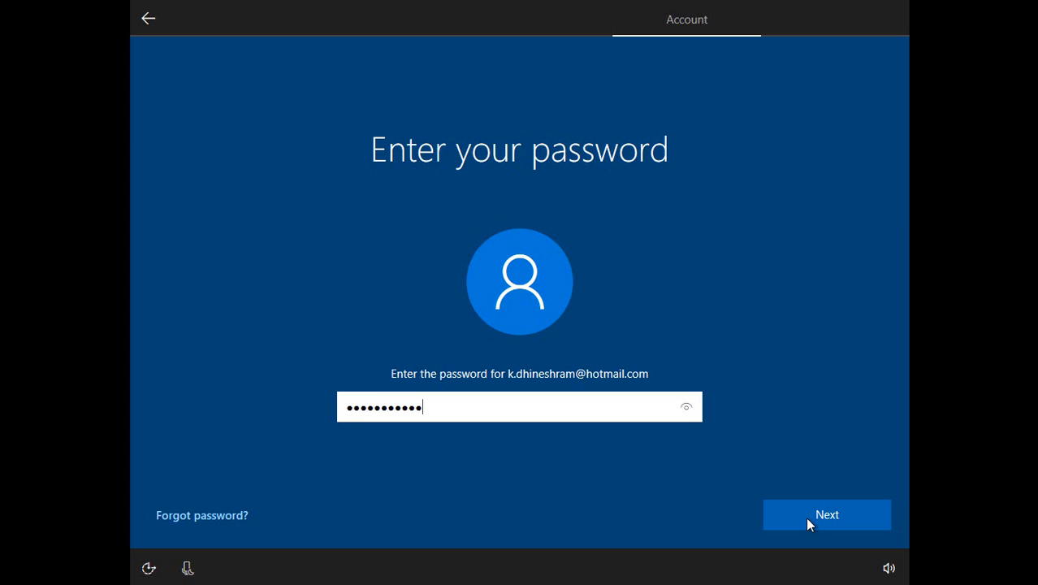
- Submit the password to sign in and postpone PIN setup with 'Do this later'
click(827, 513)
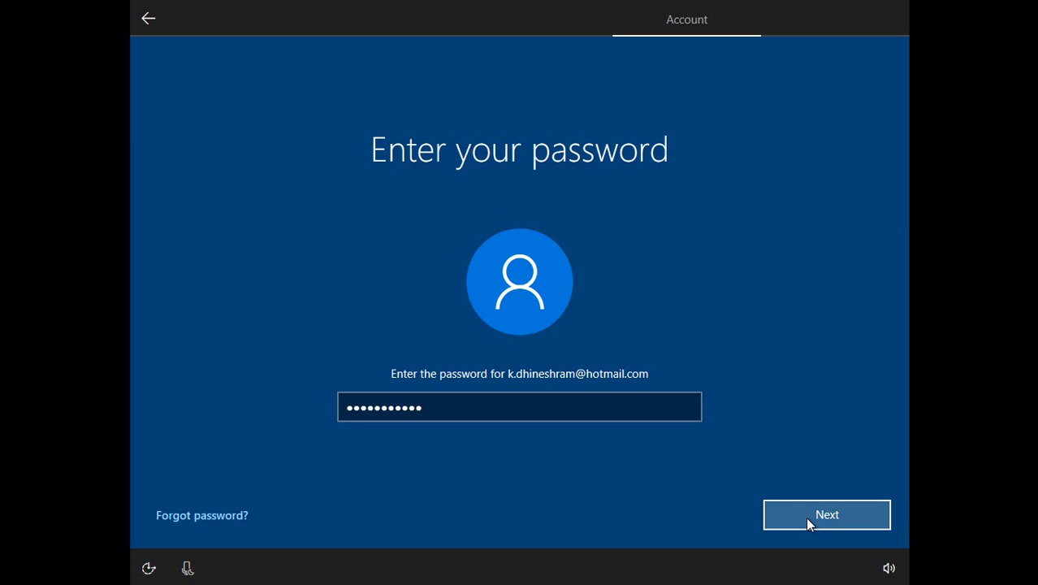
click(827, 513)
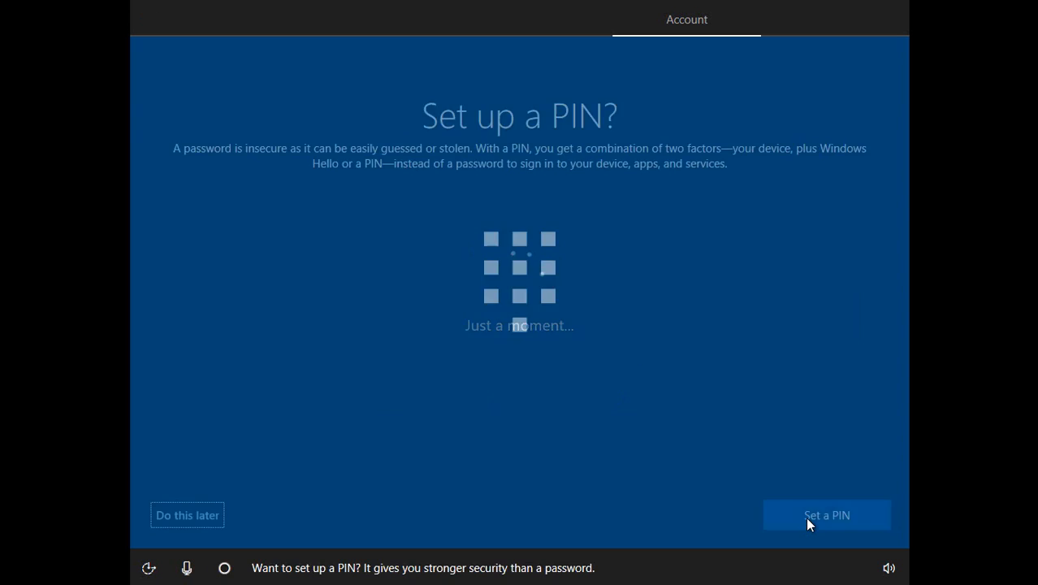
click(827, 513)
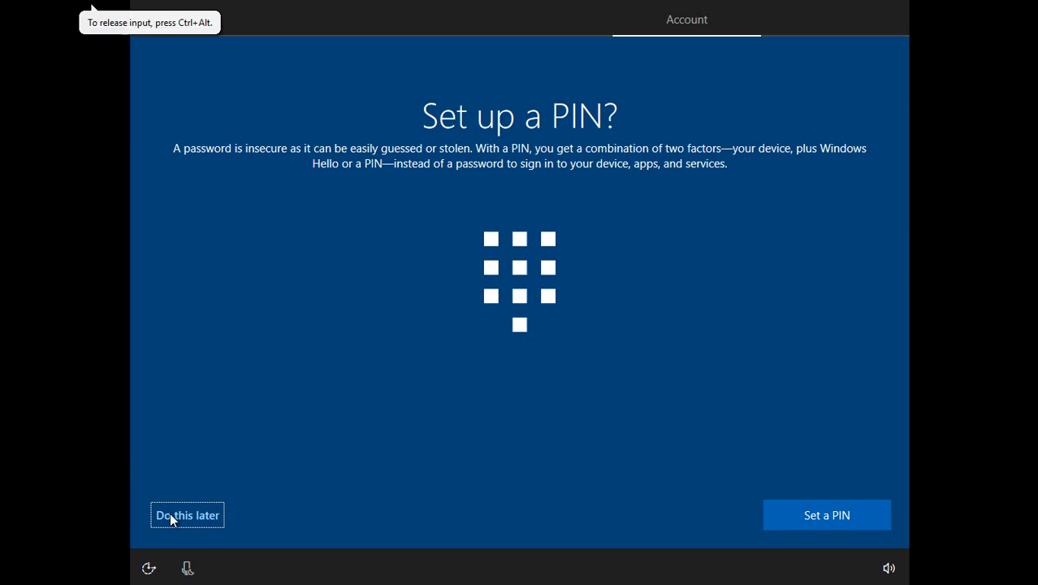
click(187, 514)
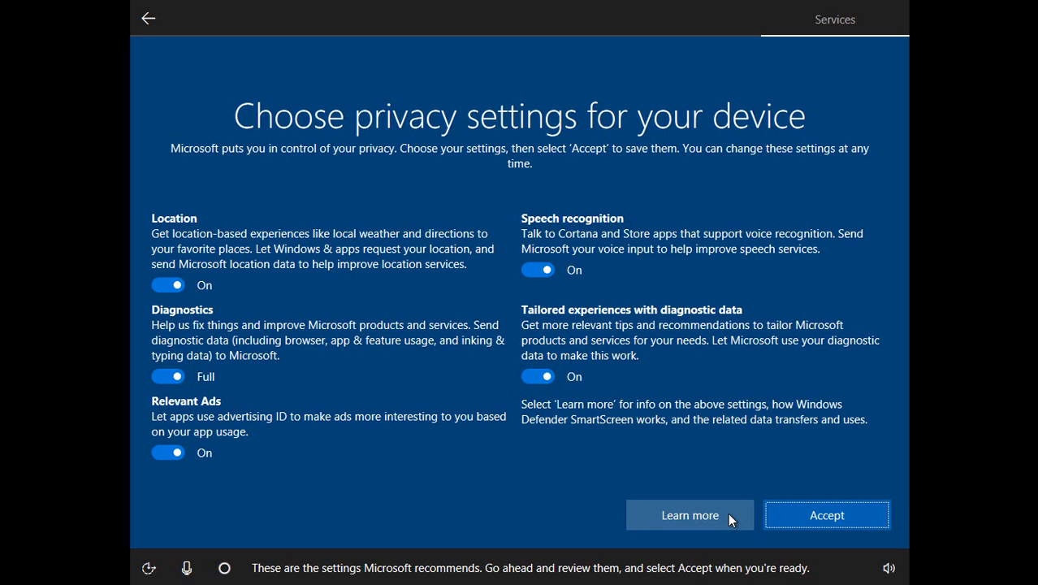
- Accept the recommended privacy settings so setup finishes and the desktop loads
click(826, 515)
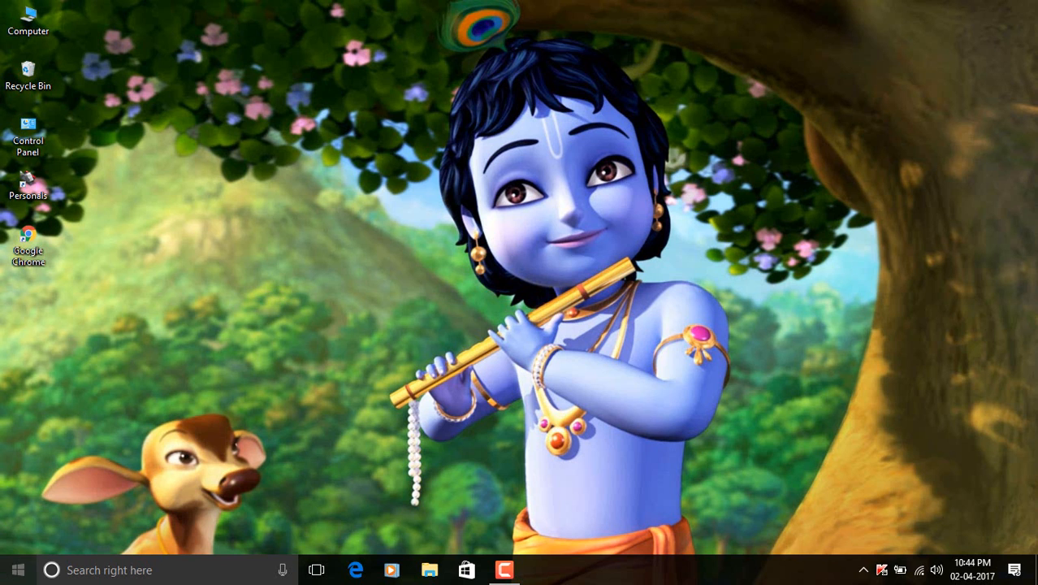
- Resize a Start tile to Large and go to the Start personalization settings
click(16, 568)
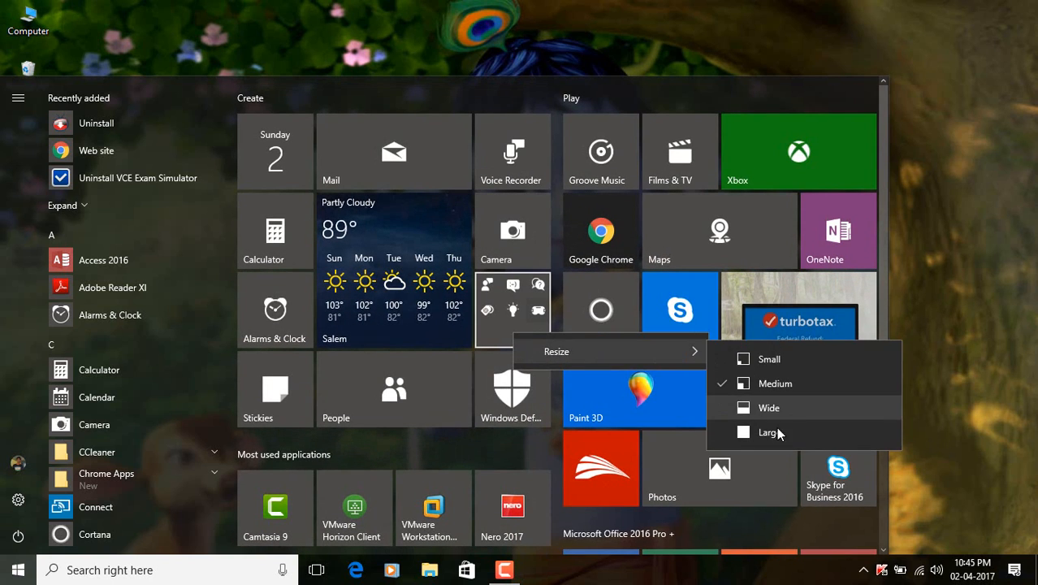
click(768, 432)
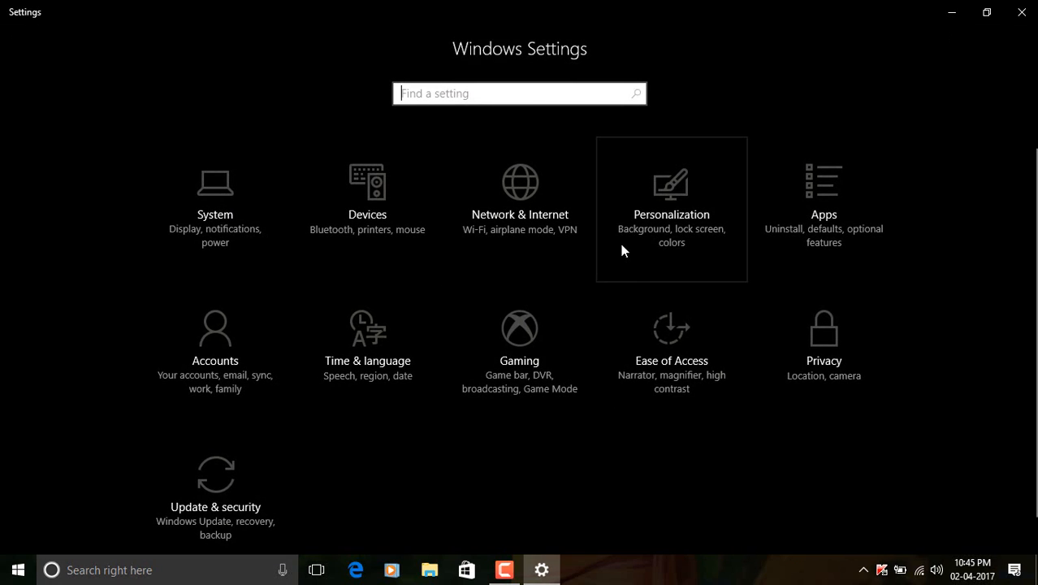
click(671, 195)
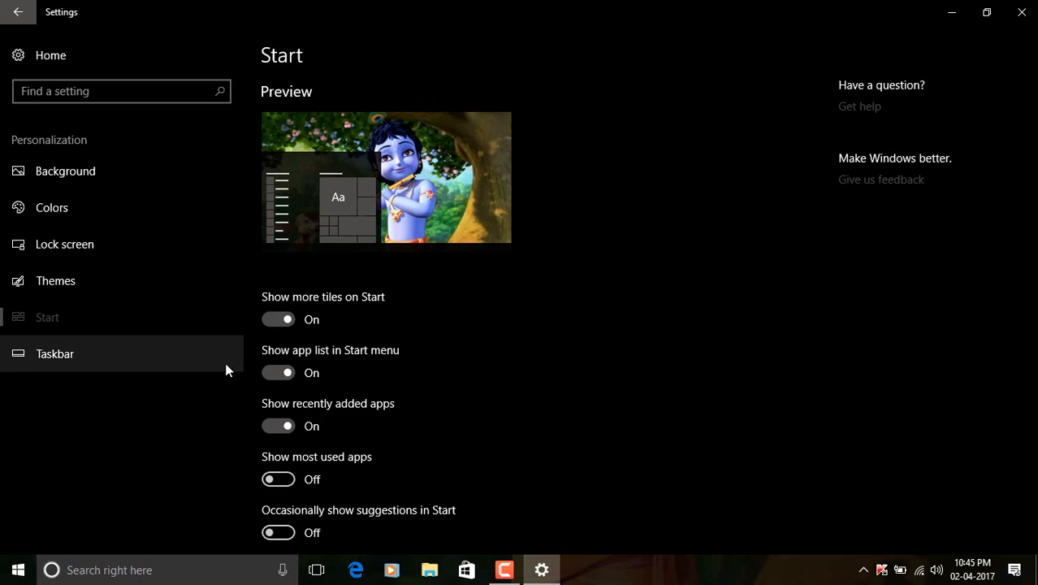
- Turn off 'Show app list in Start menu', then check the full app list on request and close Start
click(18, 569)
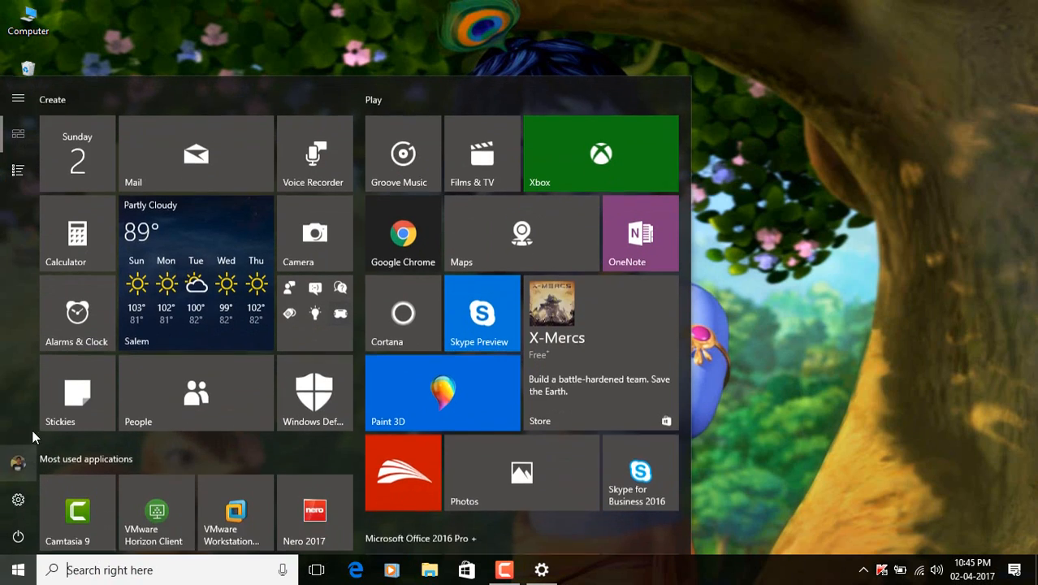
click(18, 170)
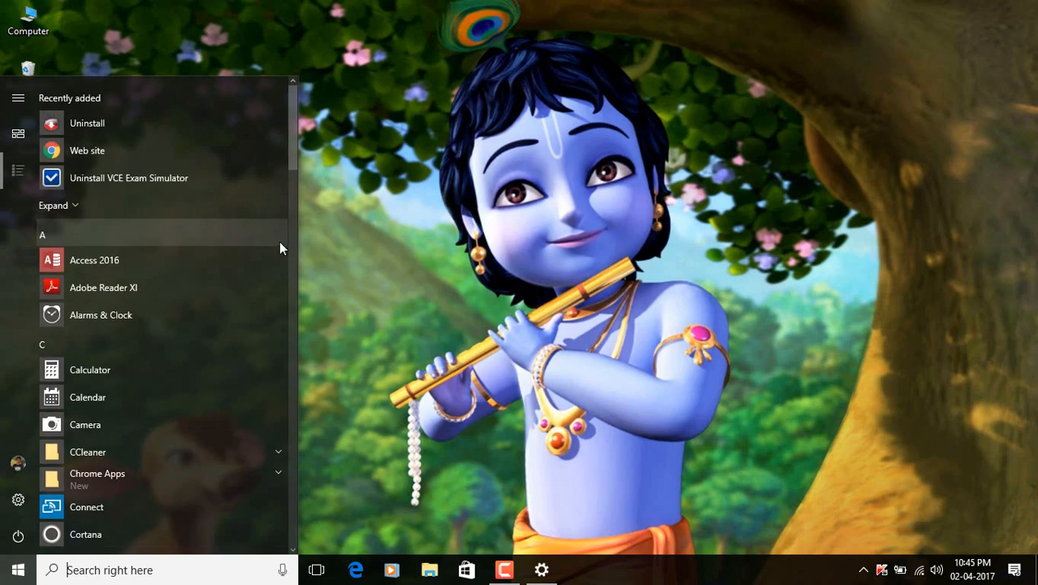
click(18, 568)
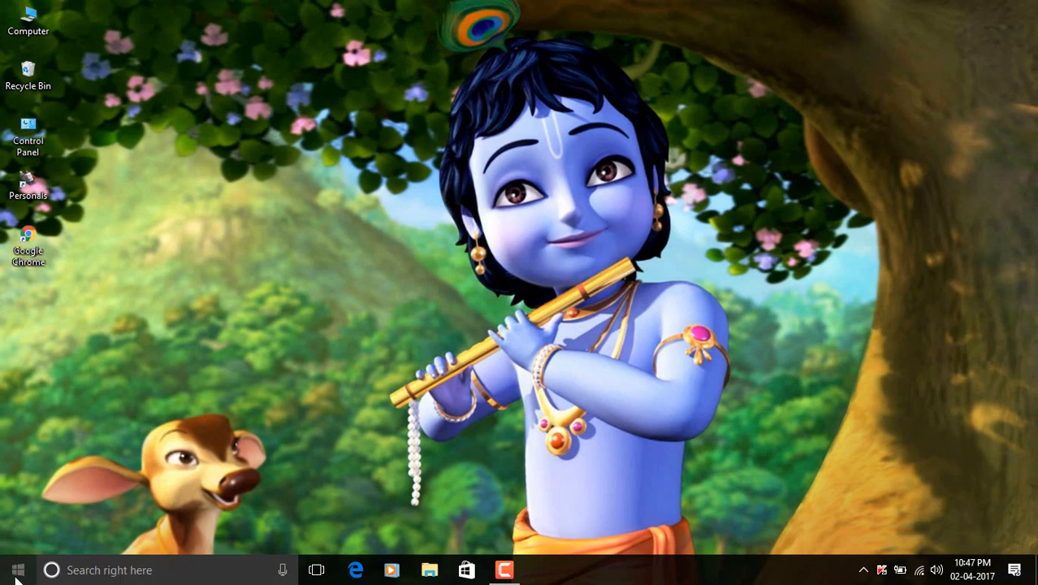
- Launch Edge, search Bing for nasa in a new tab and load the NASA official site
click(356, 569)
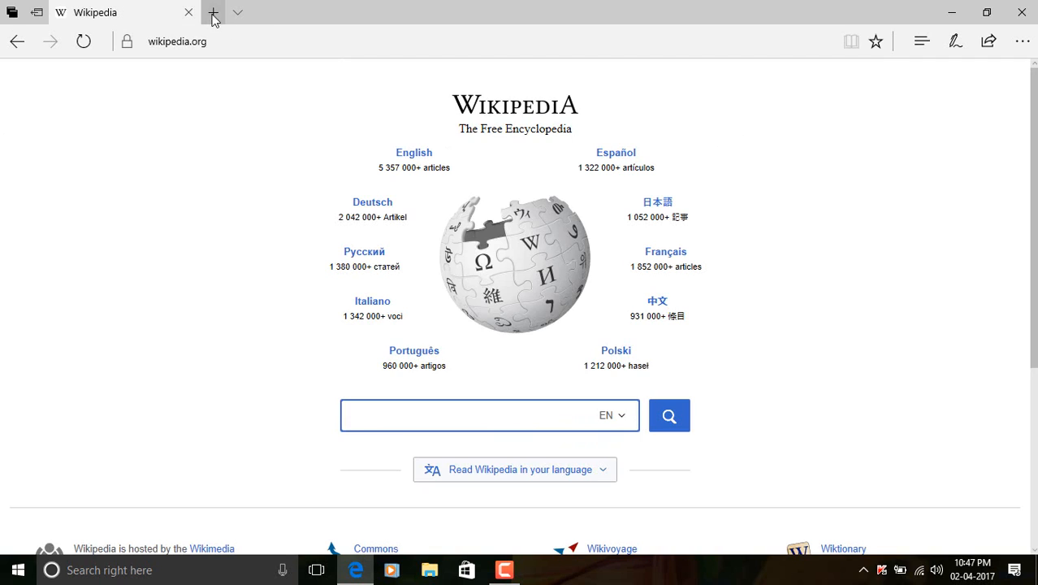
click(212, 13)
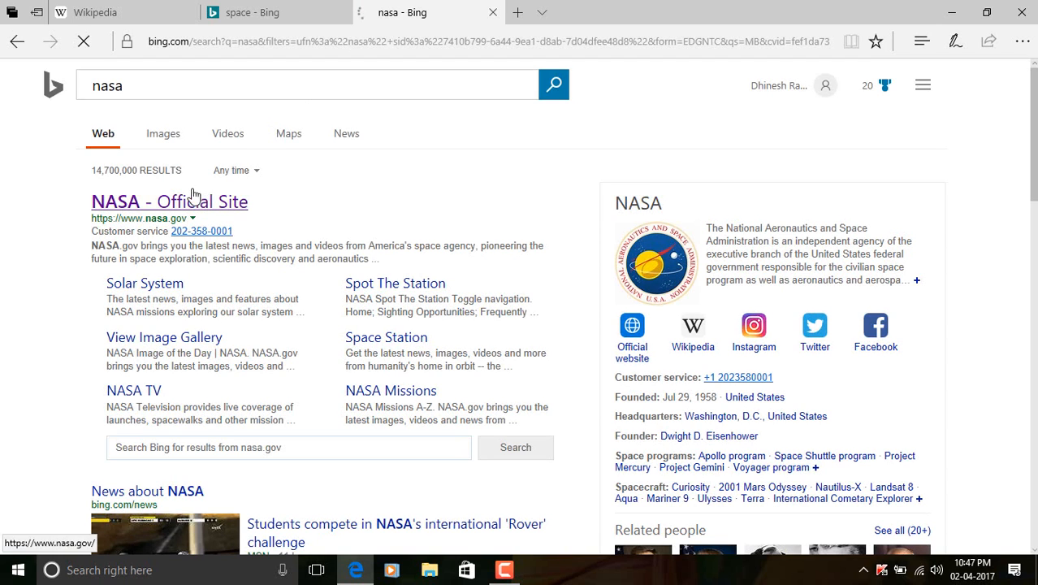
click(169, 202)
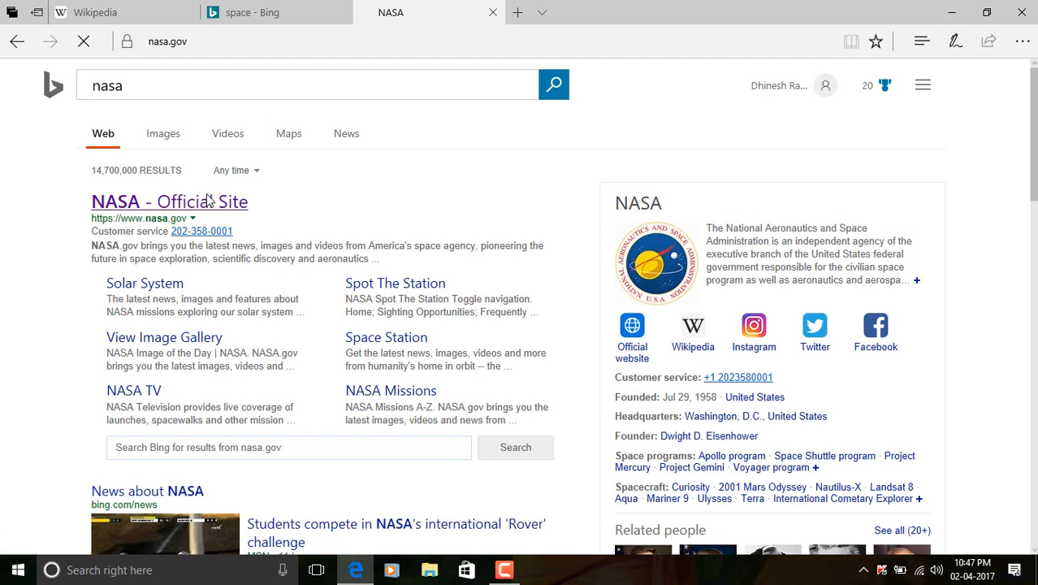
click(169, 201)
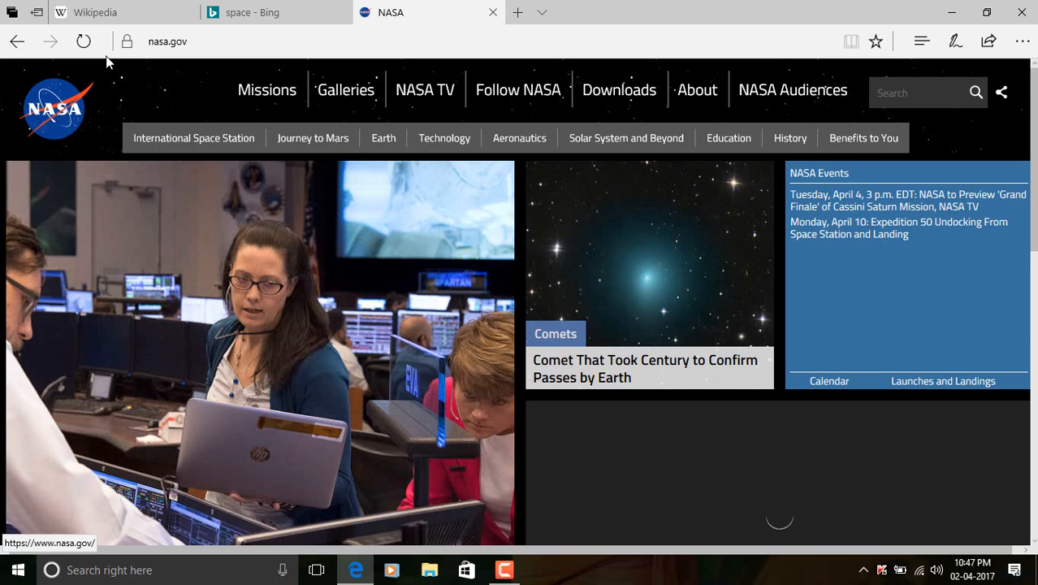
mouse_move(106, 55)
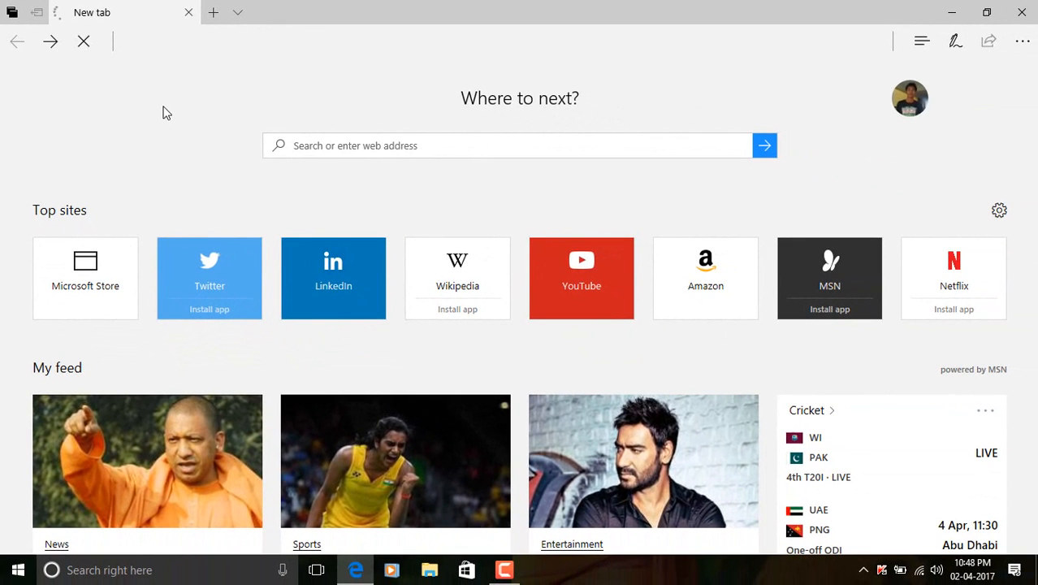
- Visit YouTube from top sites, then restore the three-tab set-aside group
click(581, 278)
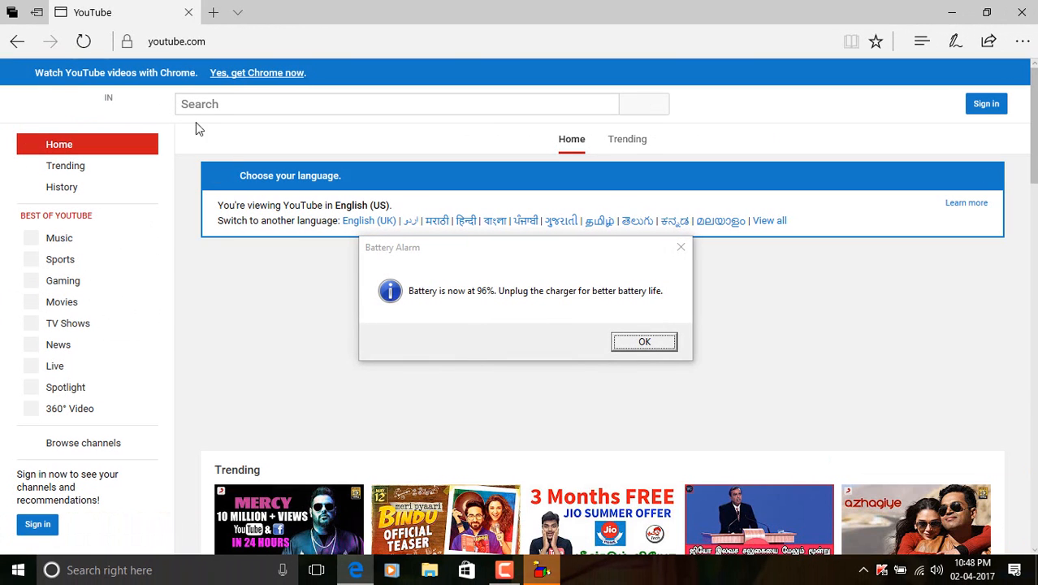
click(643, 341)
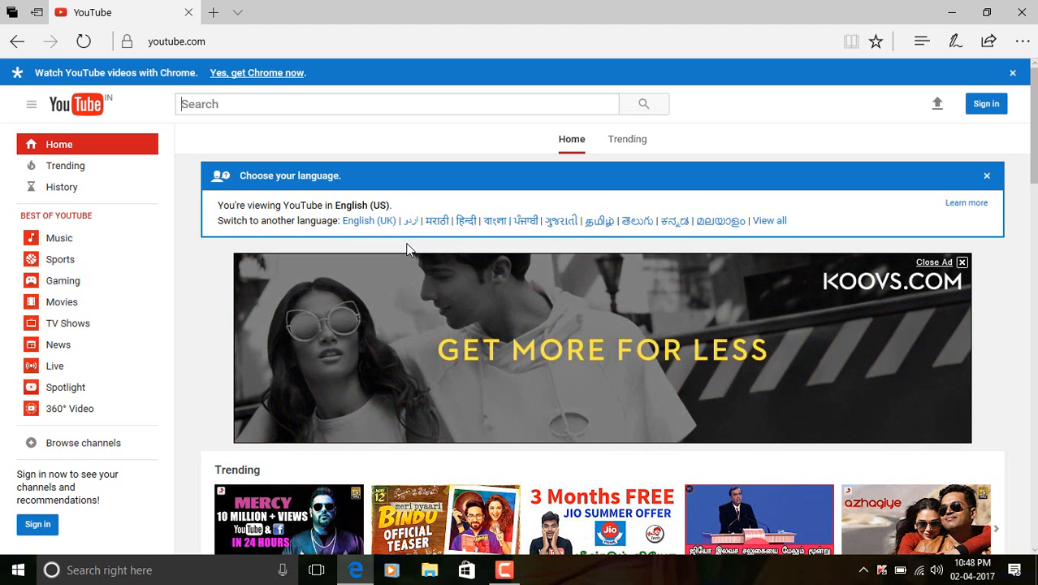
mouse_move(104, 124)
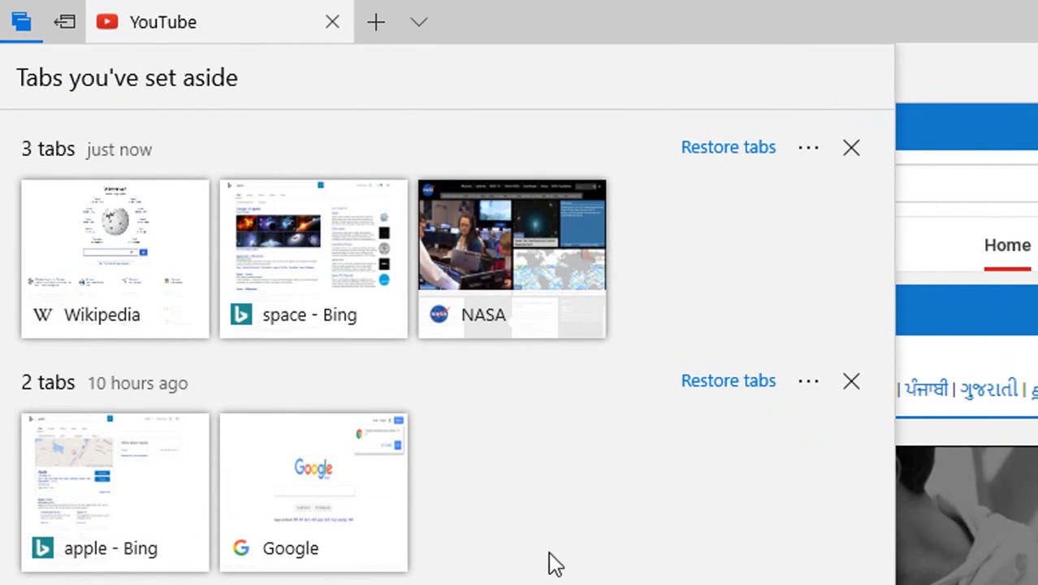
mouse_move(565, 571)
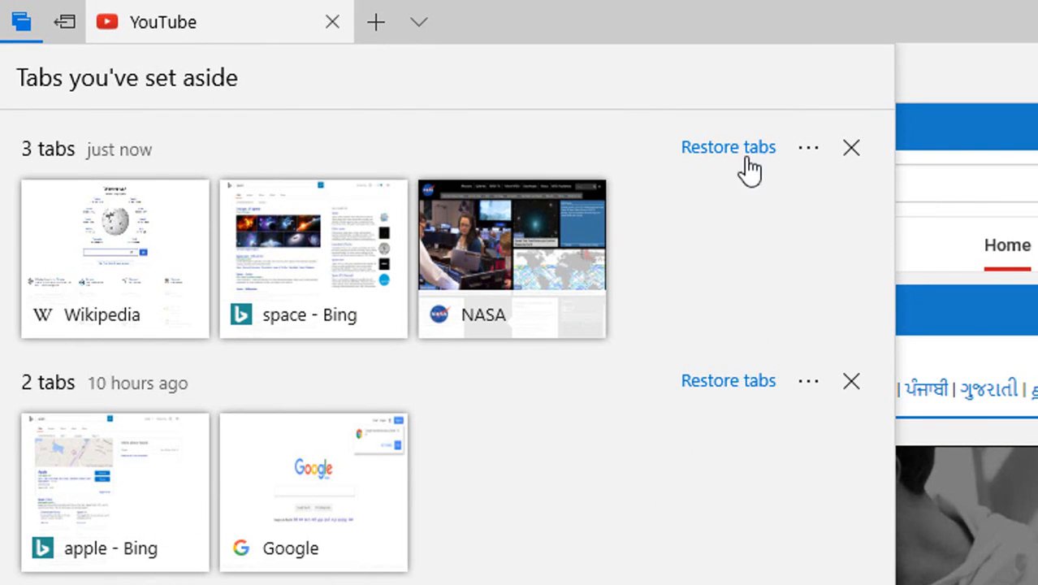
click(728, 146)
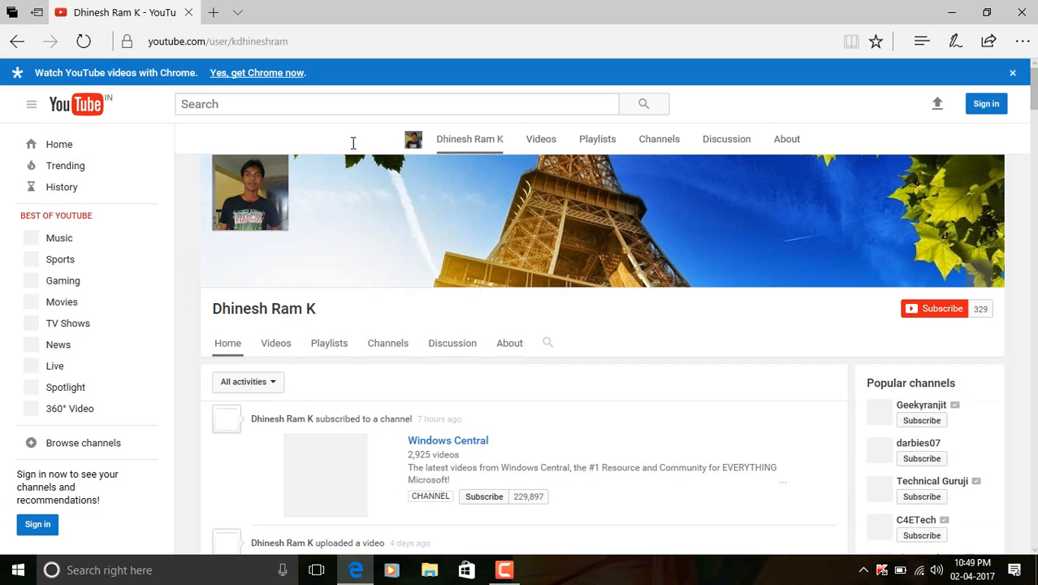
scroll(down, 3)
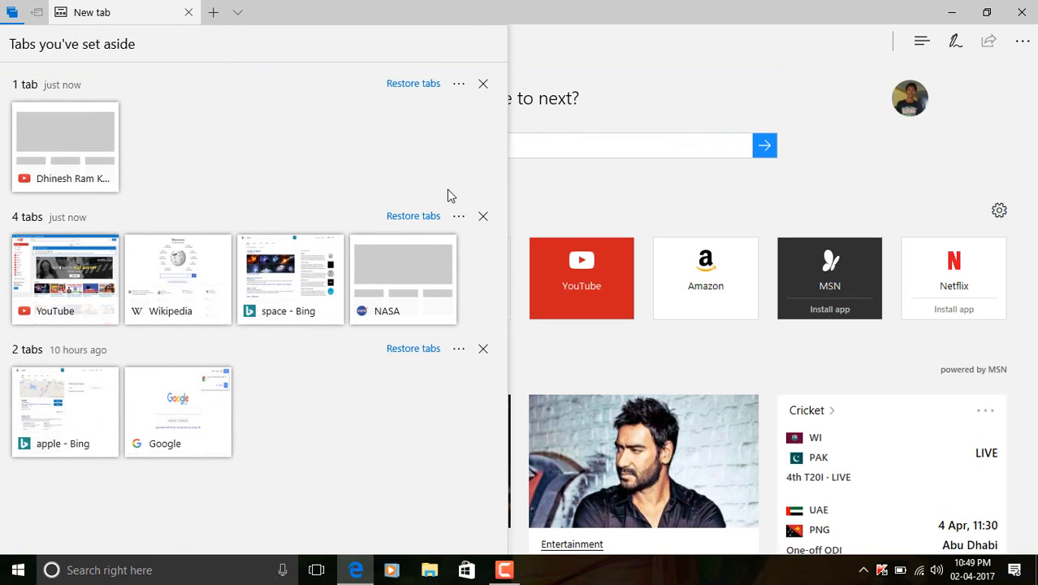
- Share the set-aside YouTube channel tab via Mail, then close the draft unsent
click(458, 83)
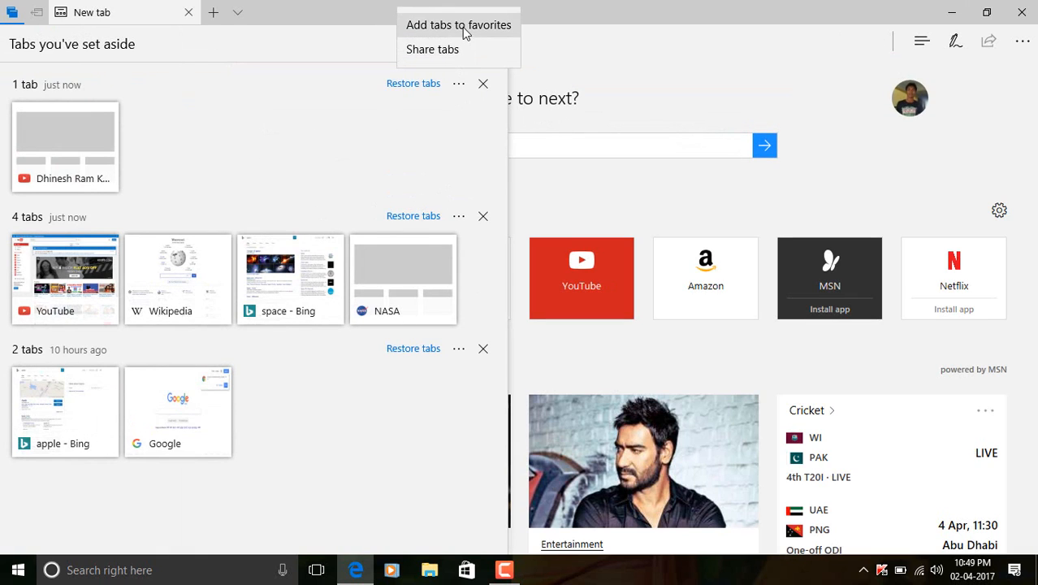
click(431, 48)
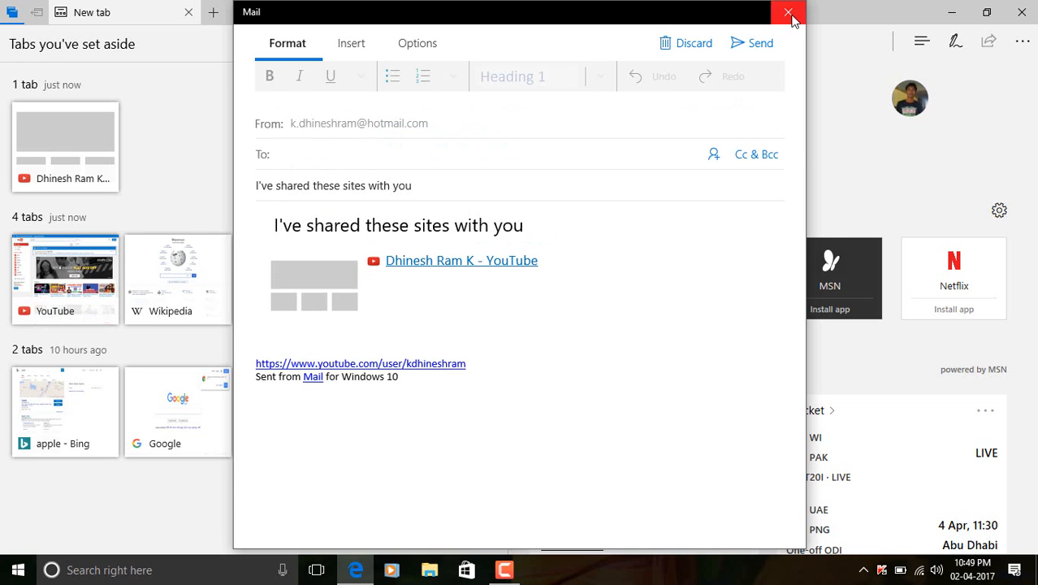
click(786, 13)
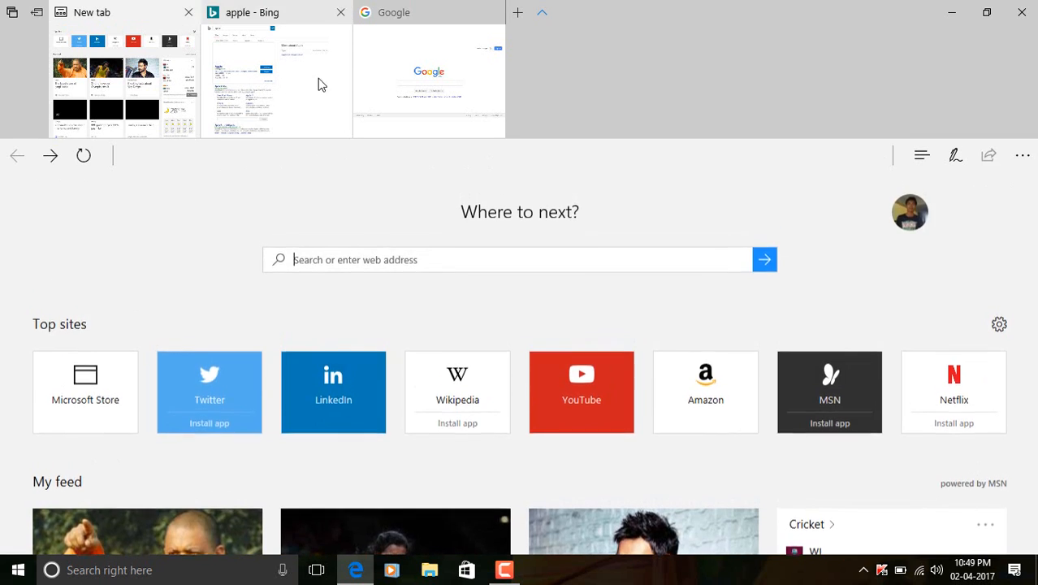
- From the Google tab, review Edge settings down to About this app
click(429, 11)
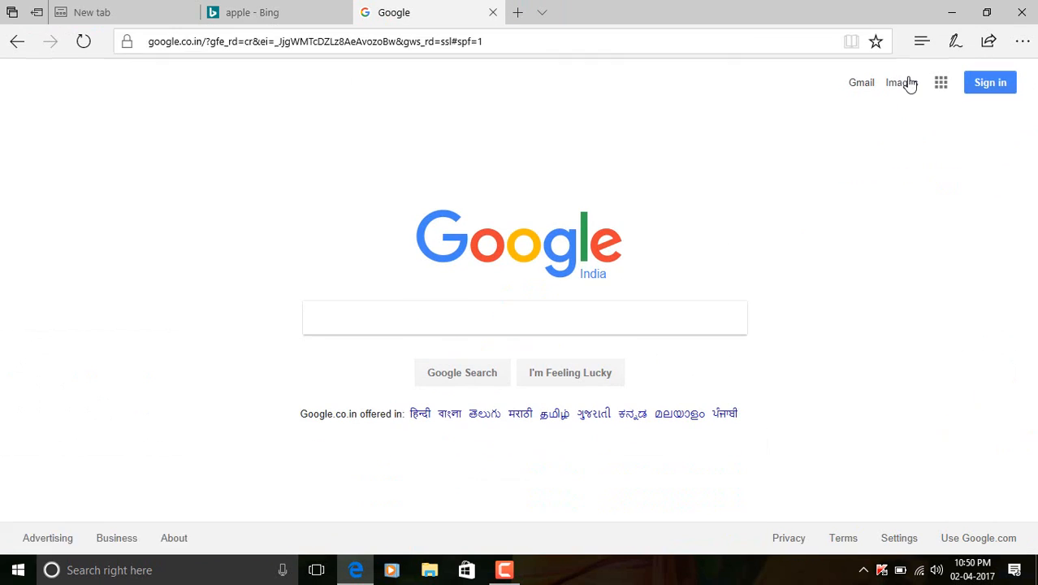
click(1022, 42)
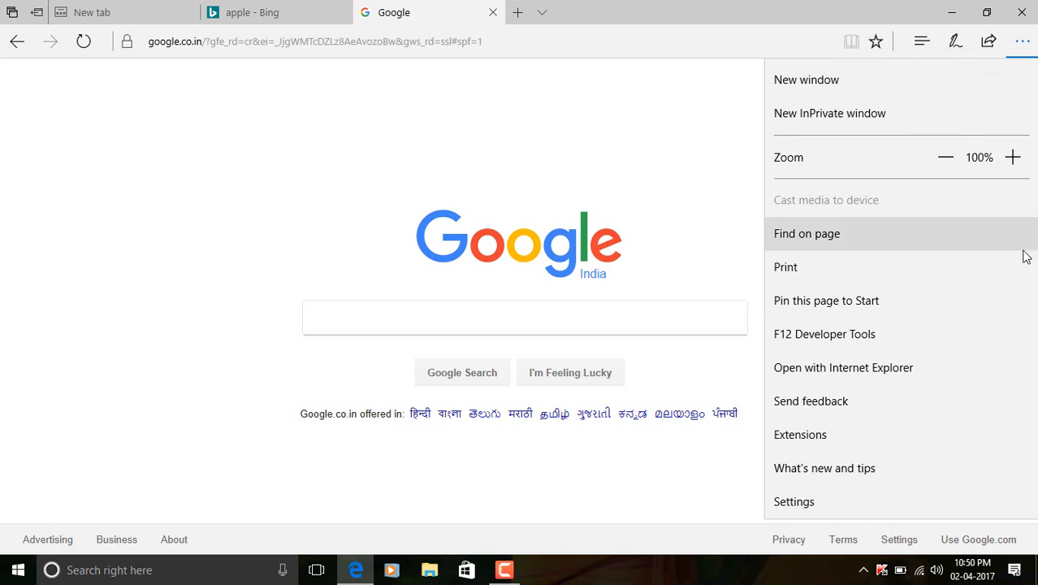
mouse_move(987, 435)
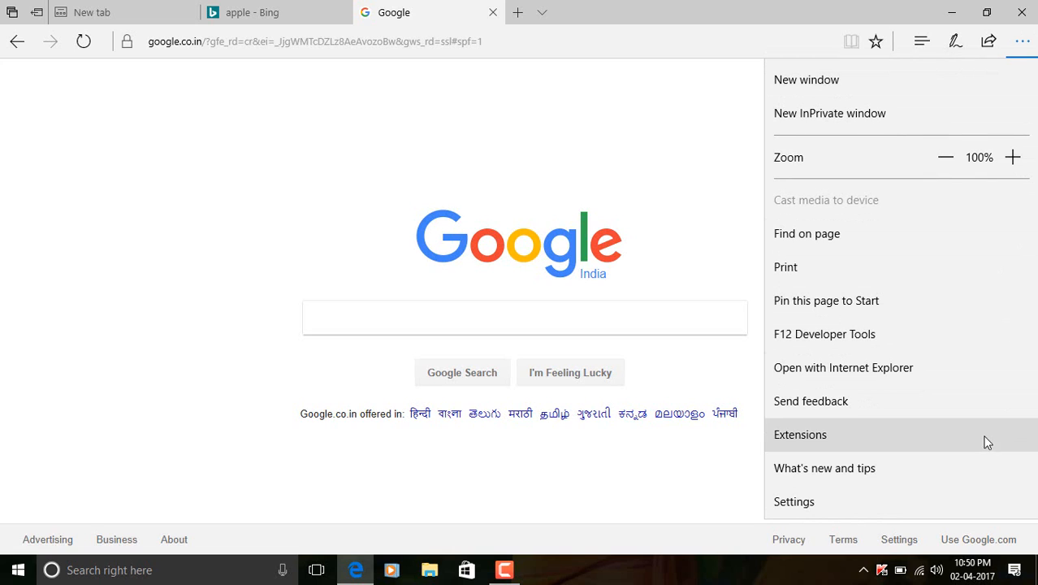
click(793, 500)
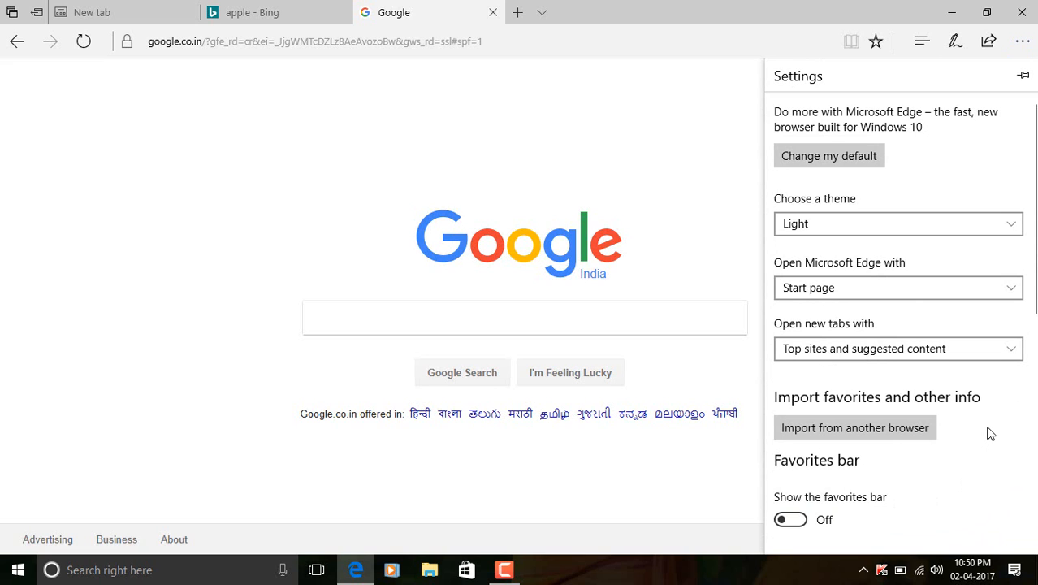
scroll(down, 3)
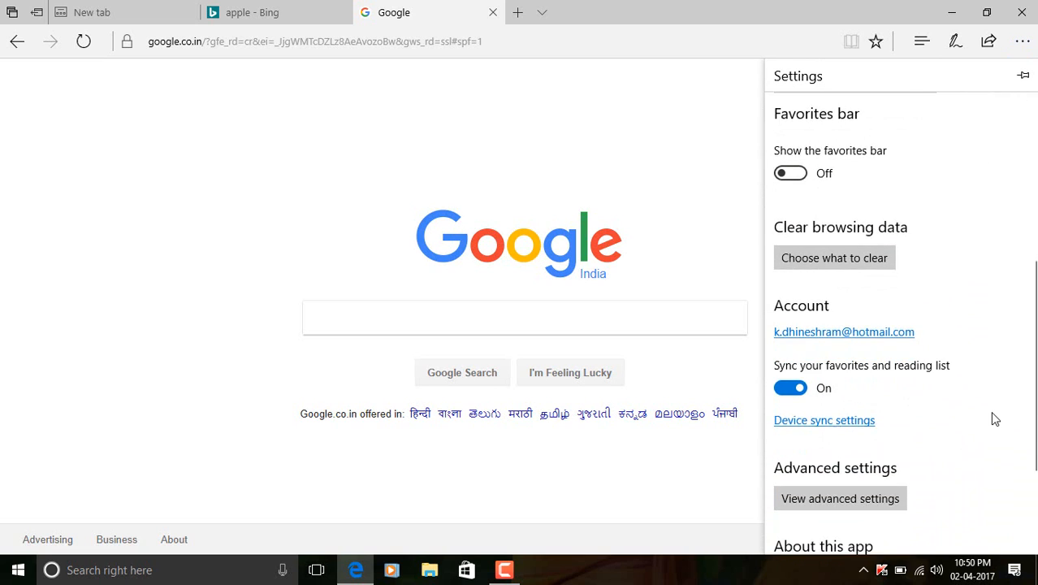
scroll(down, 3)
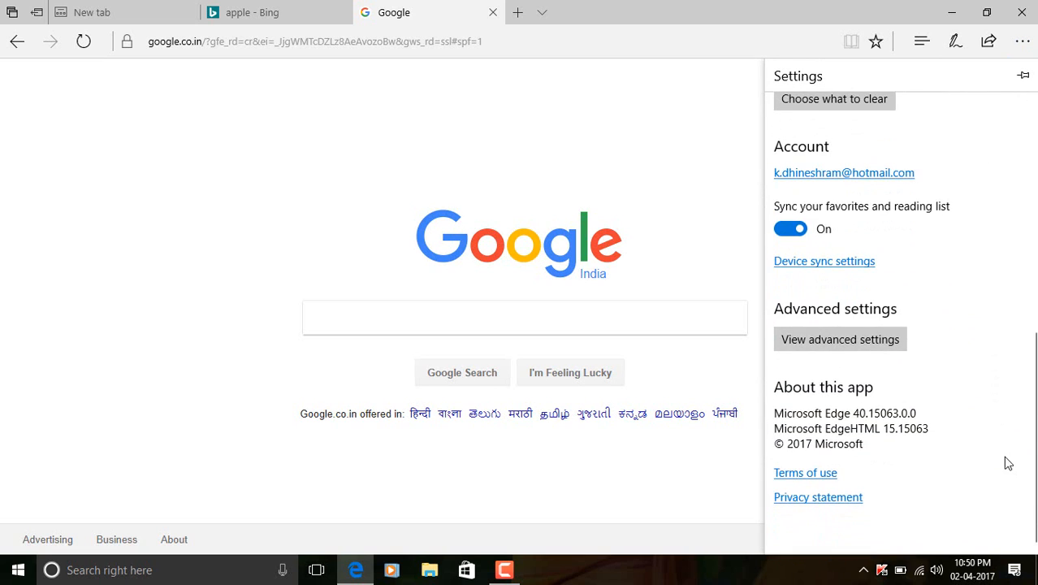
- Close Edge, confirming Close all for the open tabs
click(1021, 12)
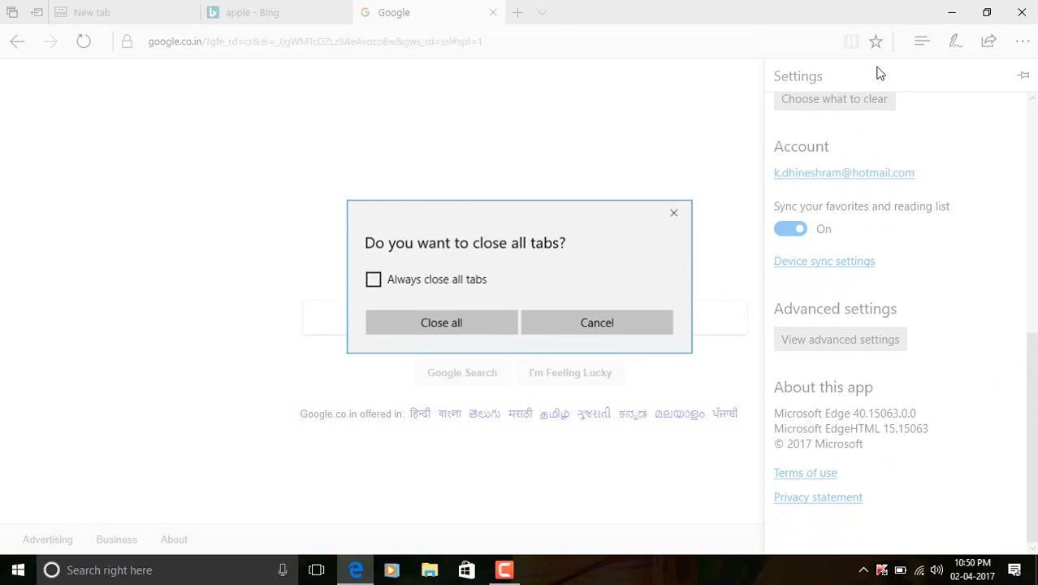
click(442, 322)
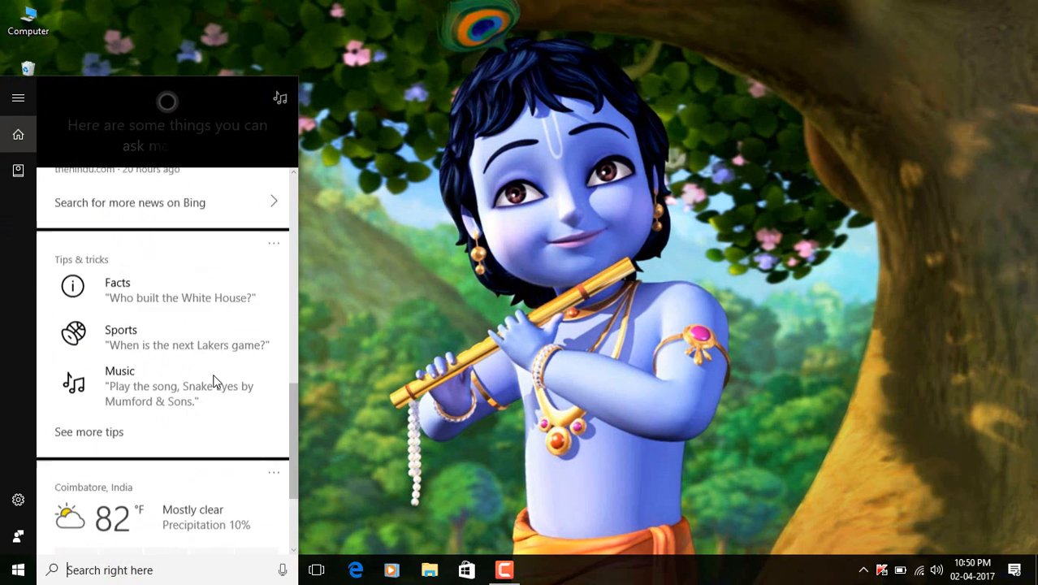
- Check Cortana's Notebook 'Pick up where I left off' toggle is on, then dismiss Cortana
scroll(down, 3)
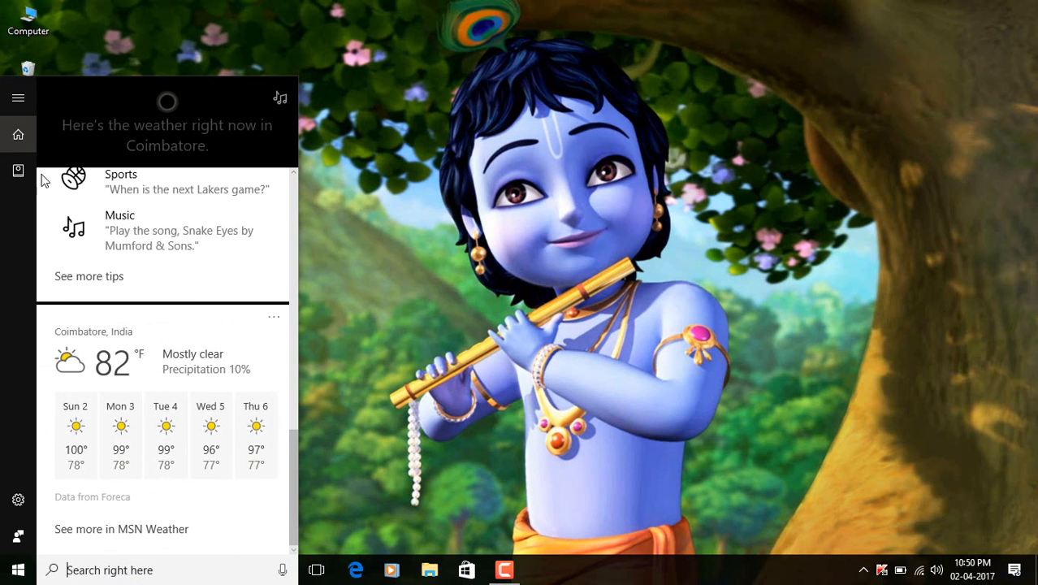
click(18, 171)
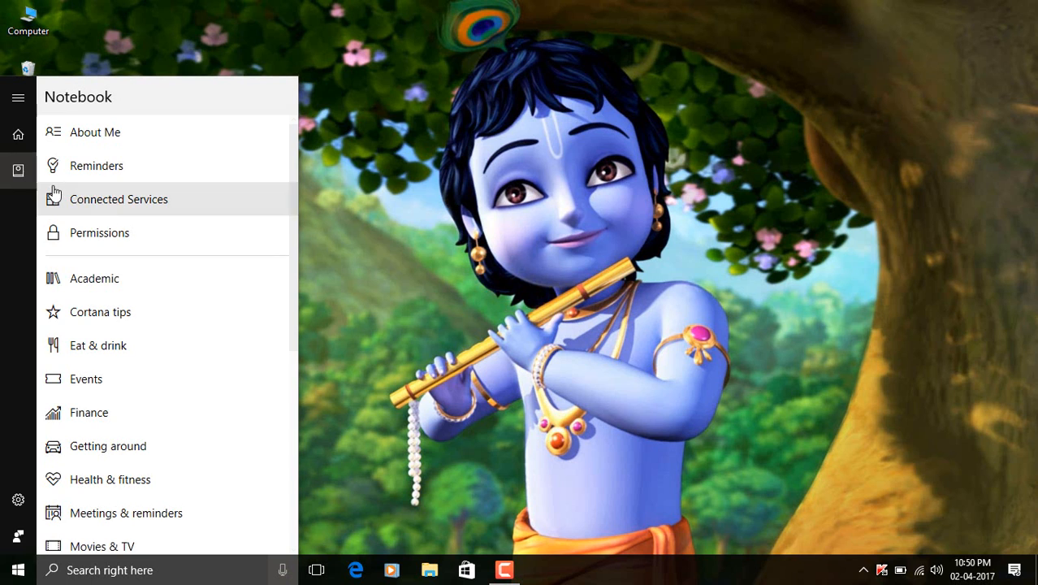
scroll(down, 3)
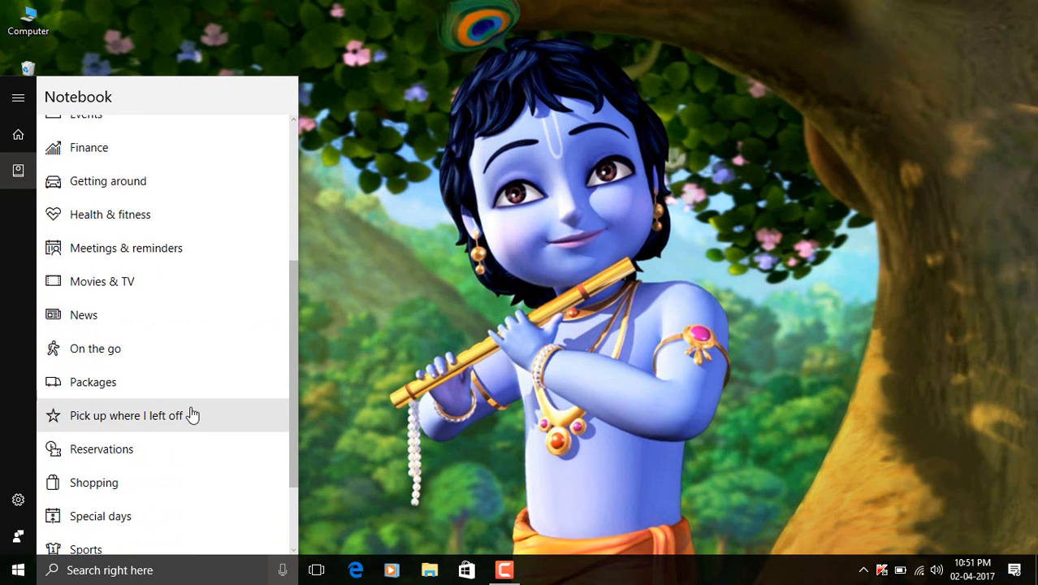
click(126, 415)
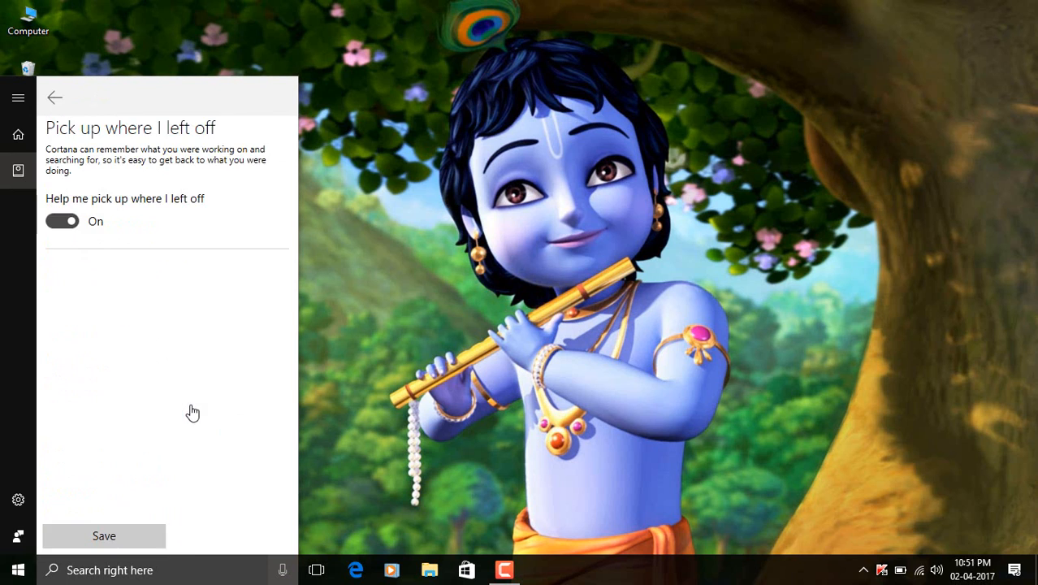
mouse_move(195, 410)
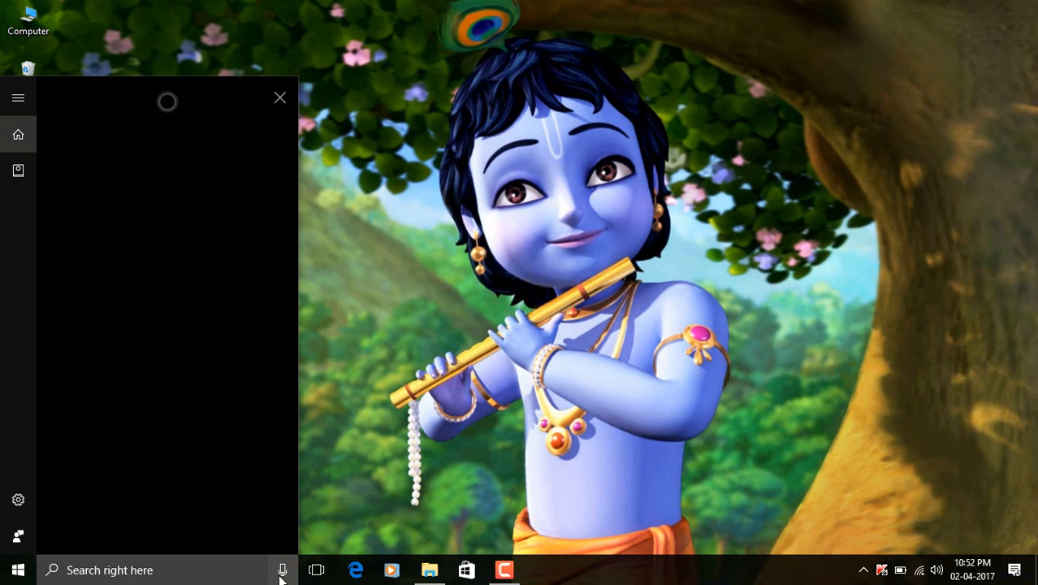
click(283, 568)
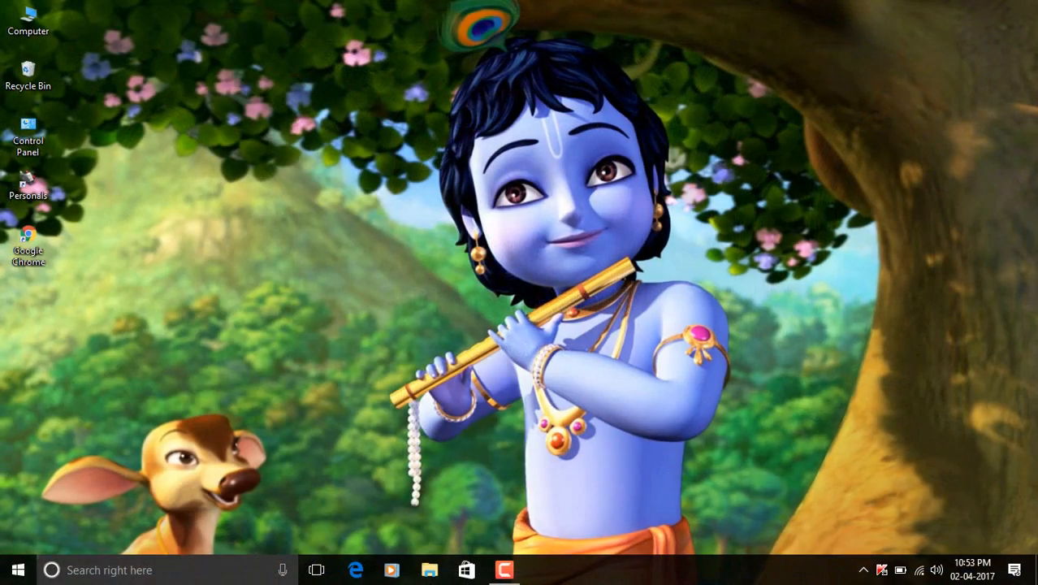
- Visit System settings, return home to browse Apps, and come back to Display
click(542, 569)
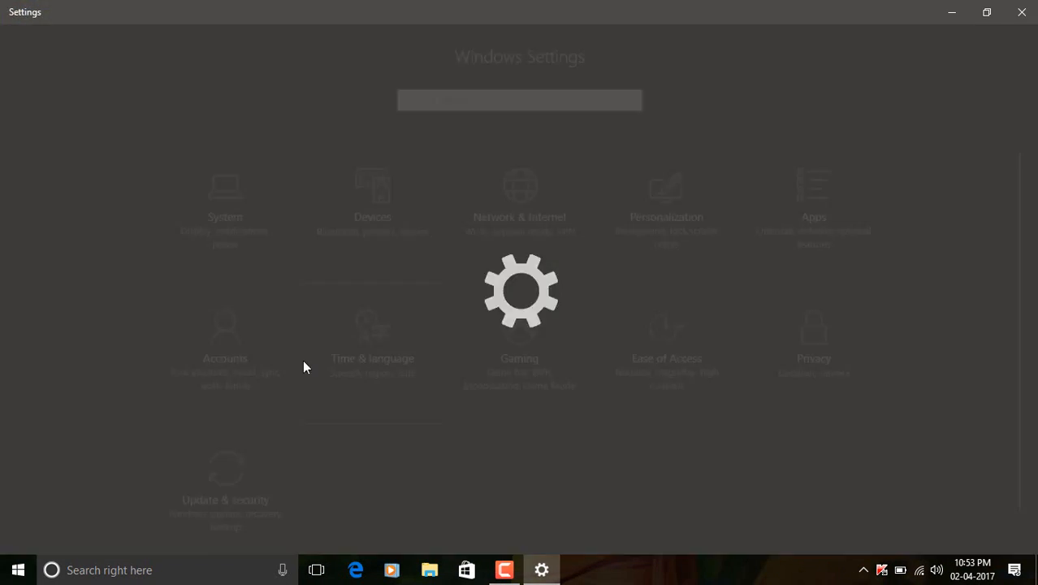
click(224, 219)
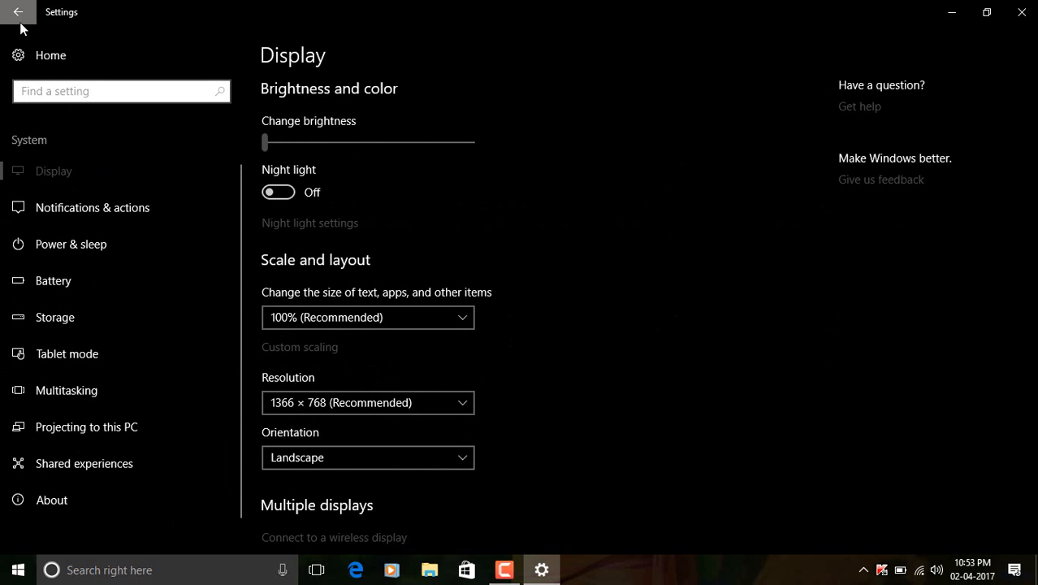
click(17, 11)
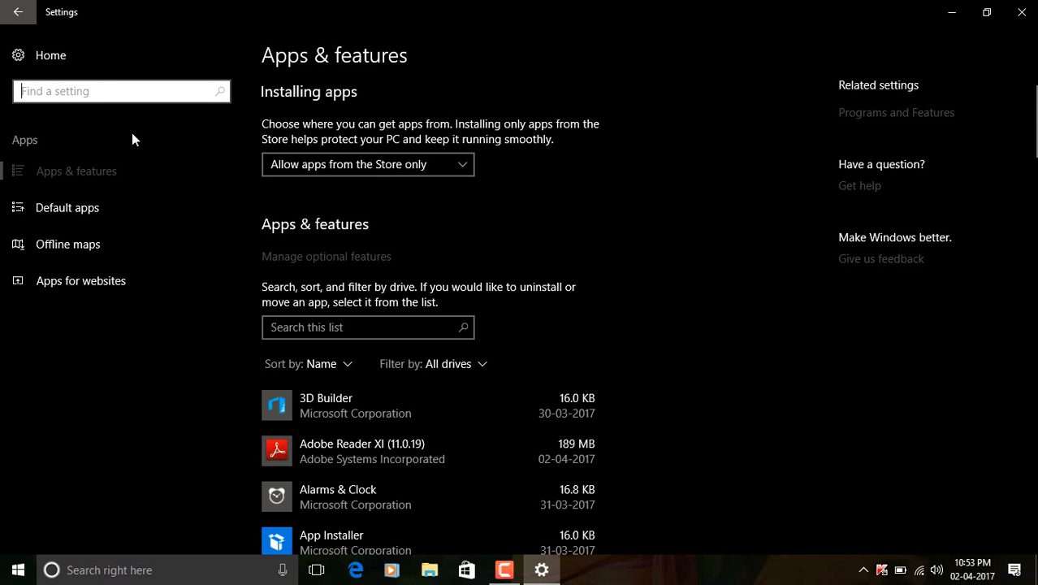
click(20, 12)
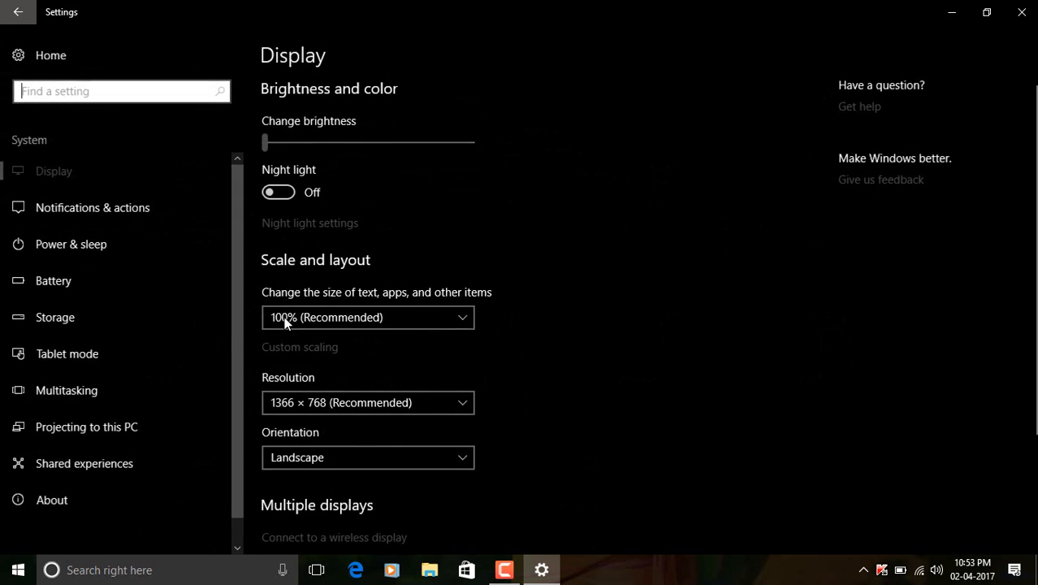
- Look at Power & sleep, then end on the Display settings page
click(72, 244)
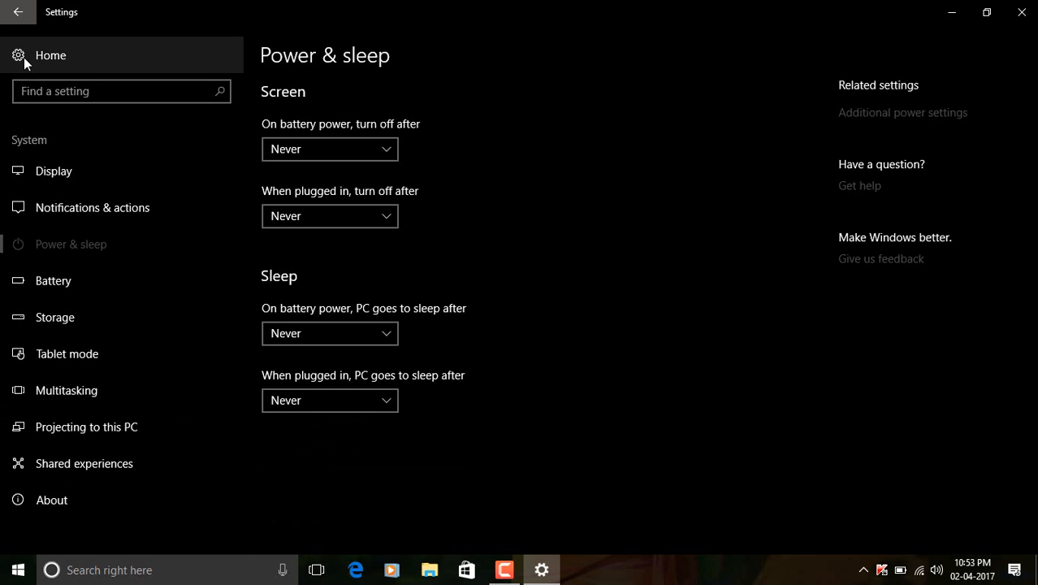
click(54, 170)
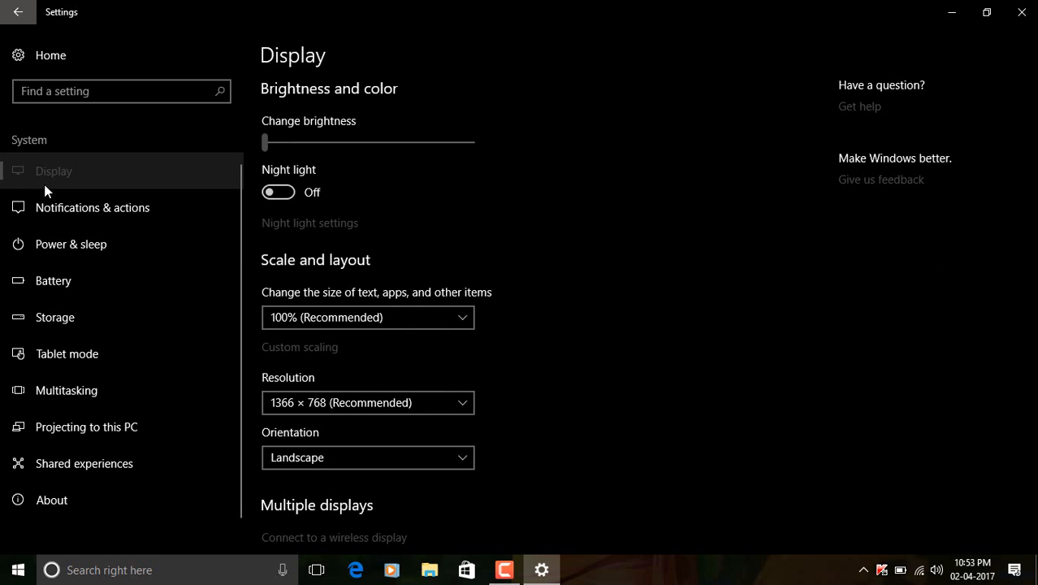
click(367, 317)
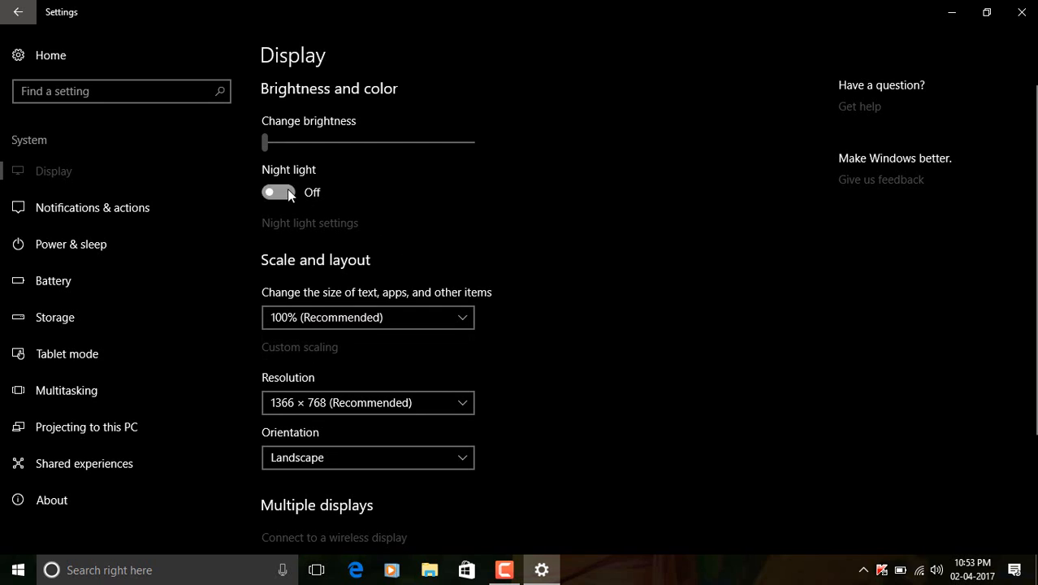
- Try night light on, sweep its colour temperature warmer and cooler, then leave it off
click(309, 223)
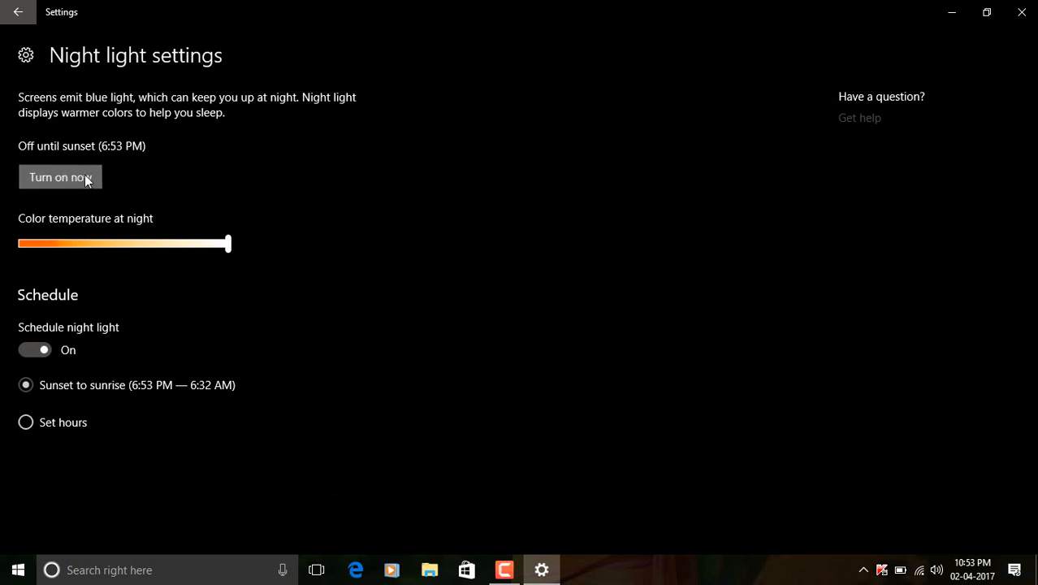
click(60, 177)
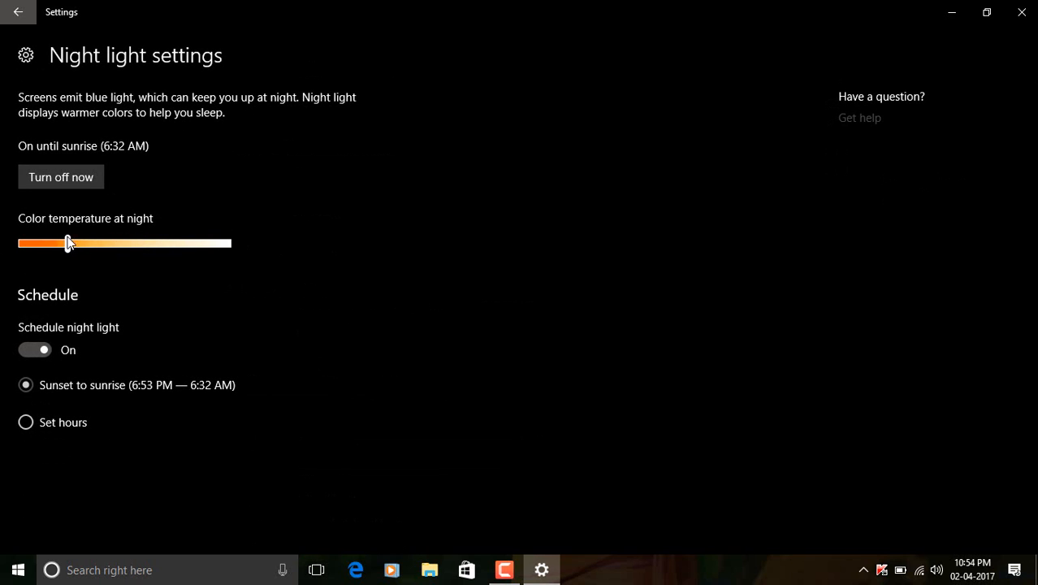
drag(69, 243, 23, 244)
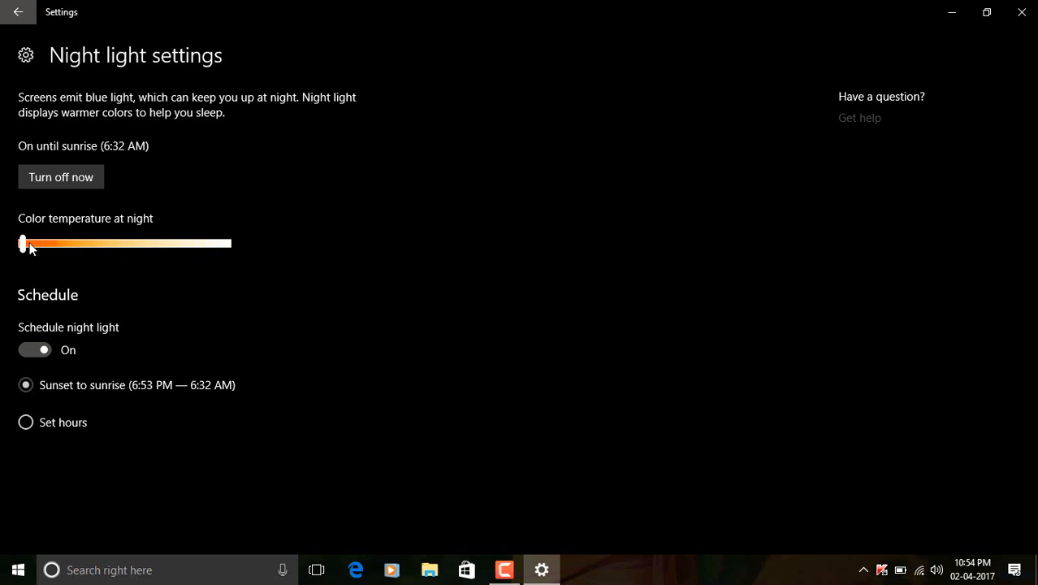
drag(23, 244, 194, 243)
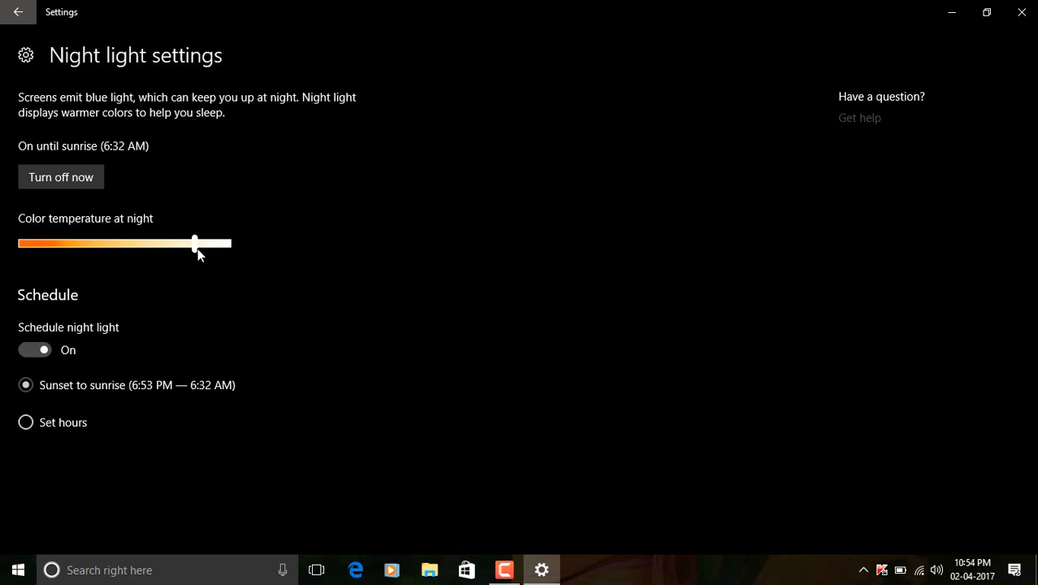
drag(195, 244, 227, 243)
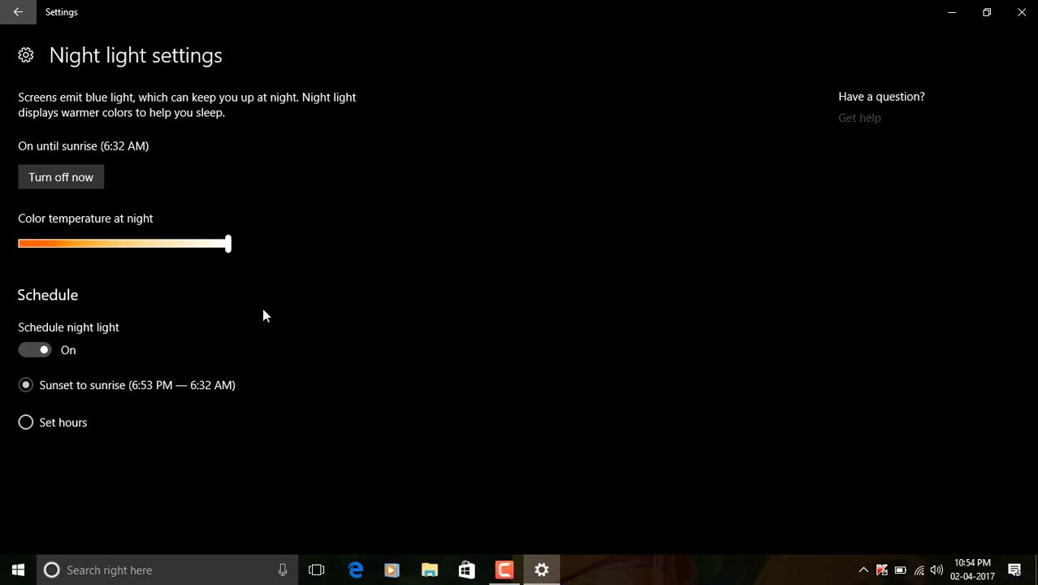
click(60, 177)
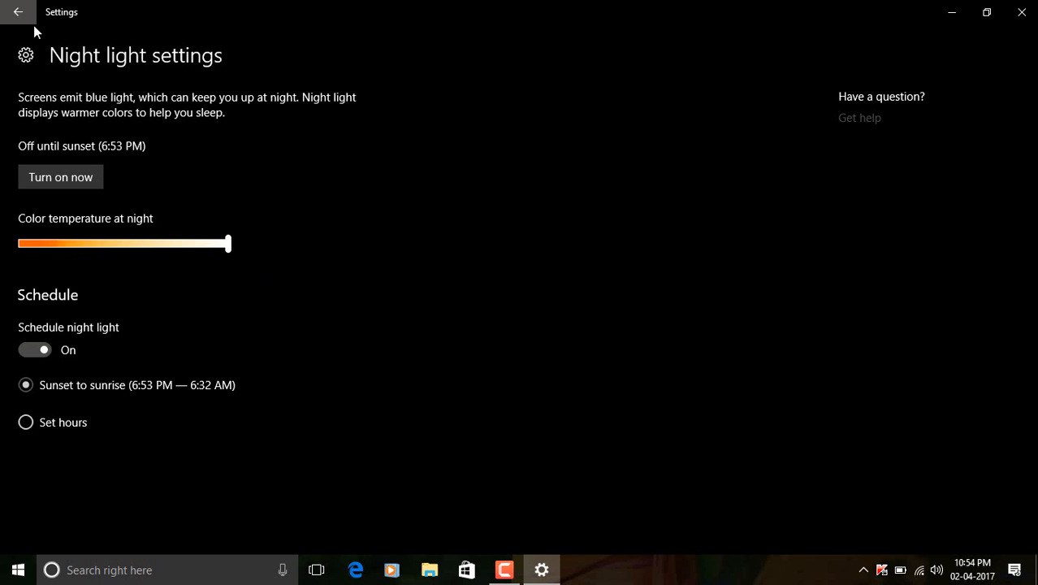
click(20, 12)
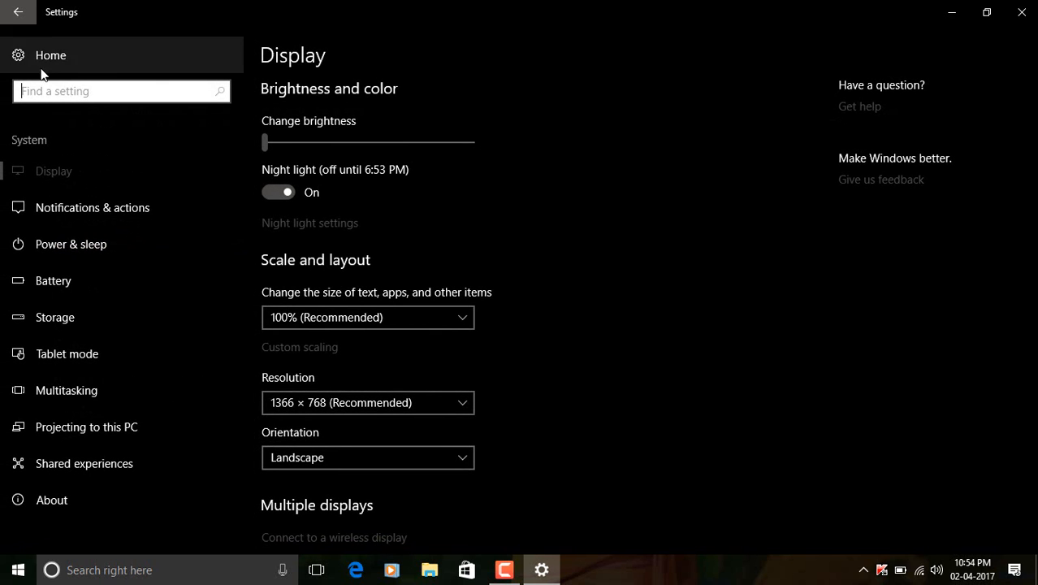
- View the Storage page showing drive usage, then move on to Personalization
click(56, 317)
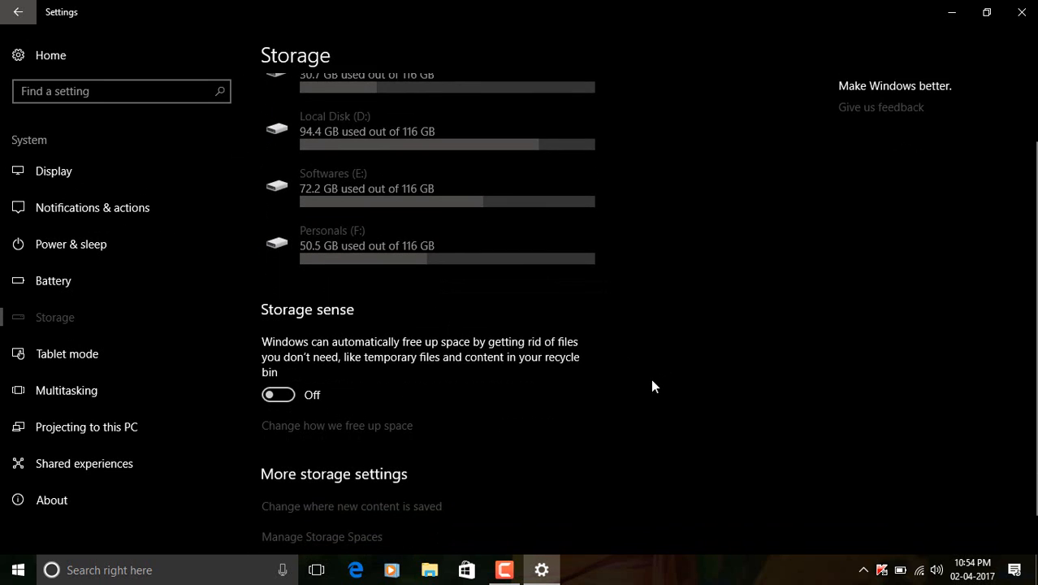
scroll(up, 3)
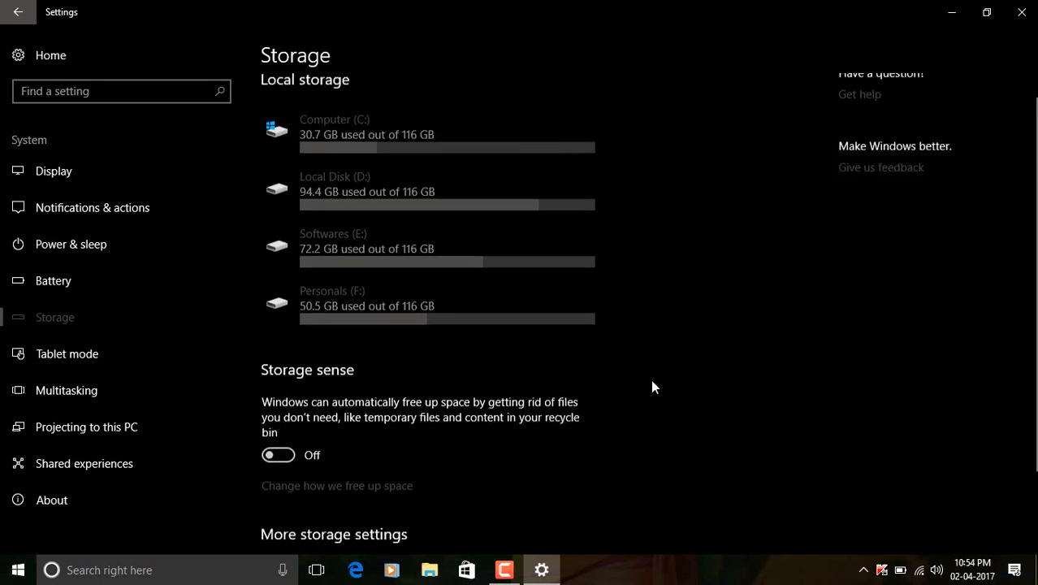
click(336, 484)
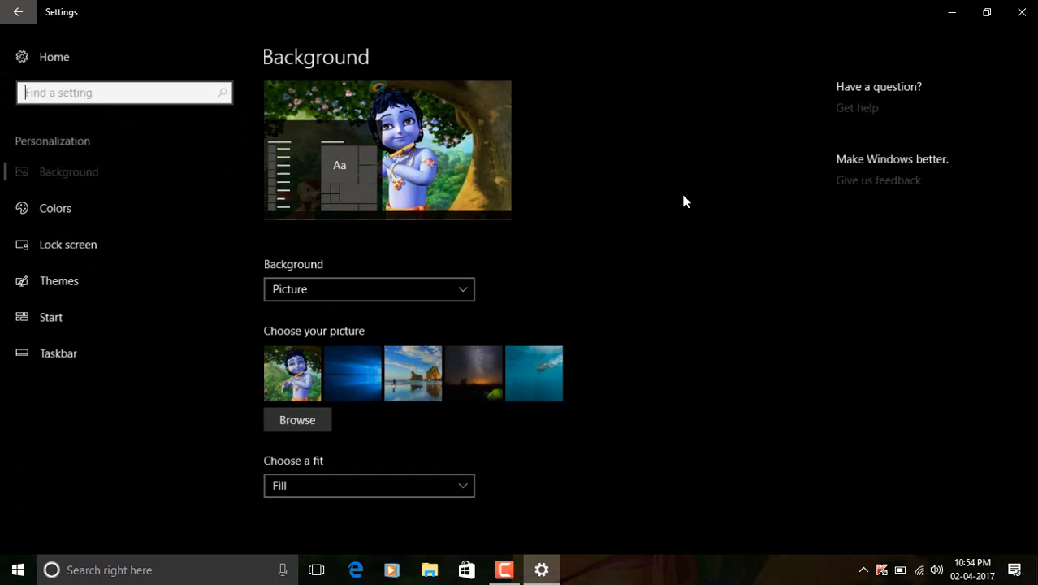
- Explore the custom accent colour picker with RGB values, cancel it, then browse Store themes
click(55, 208)
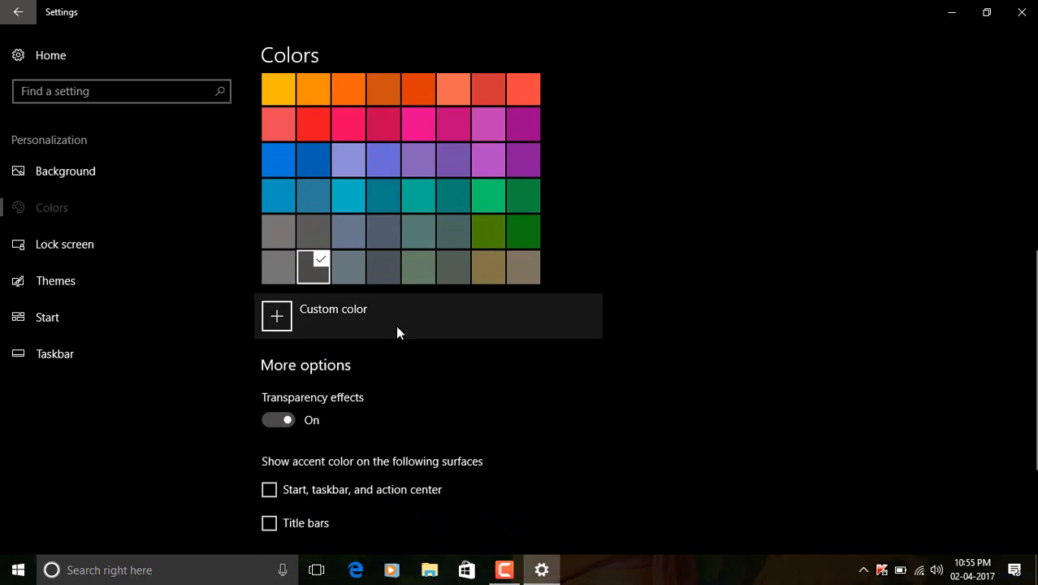
click(276, 315)
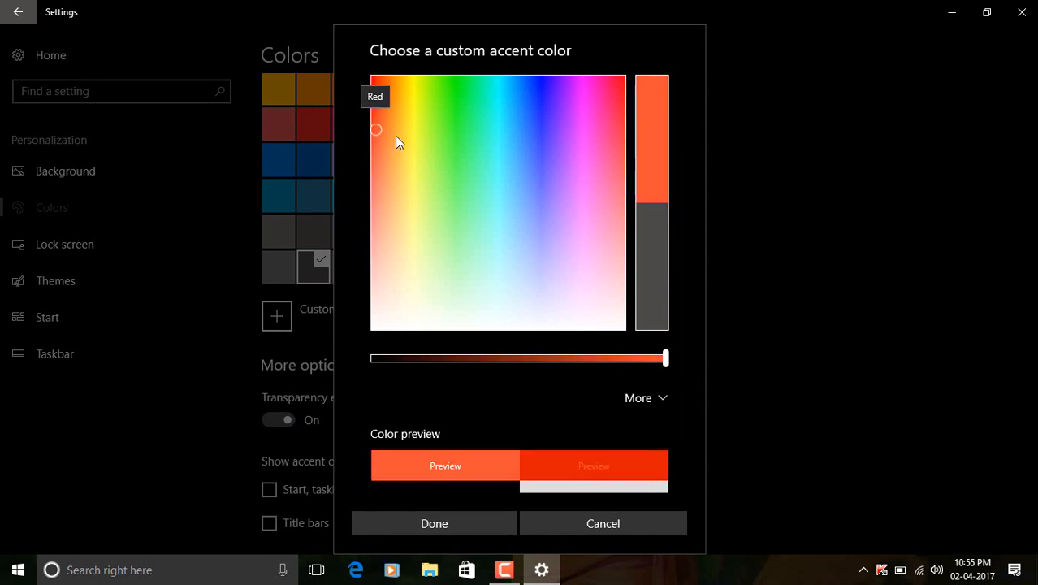
click(637, 396)
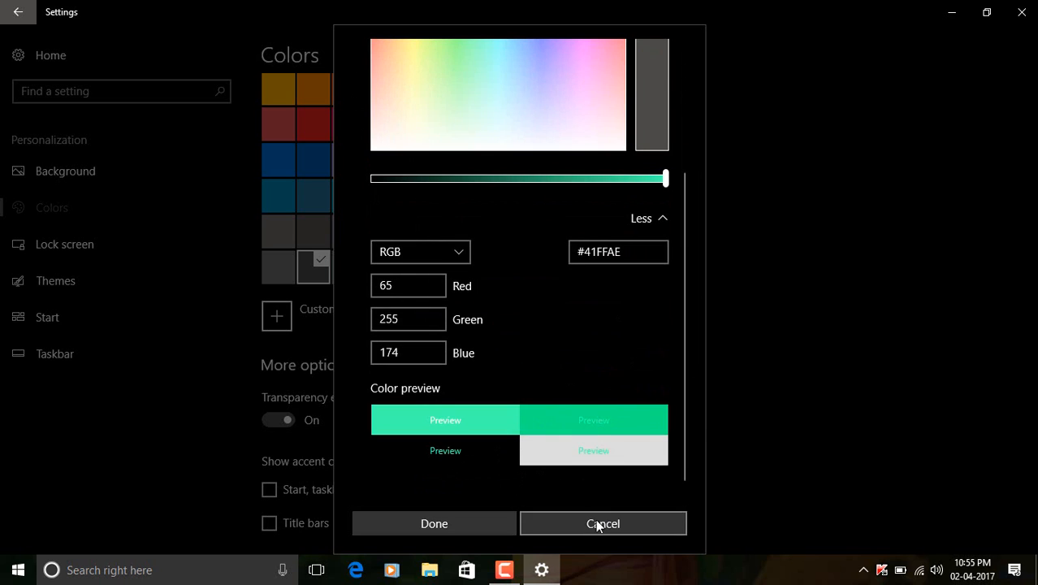
click(603, 523)
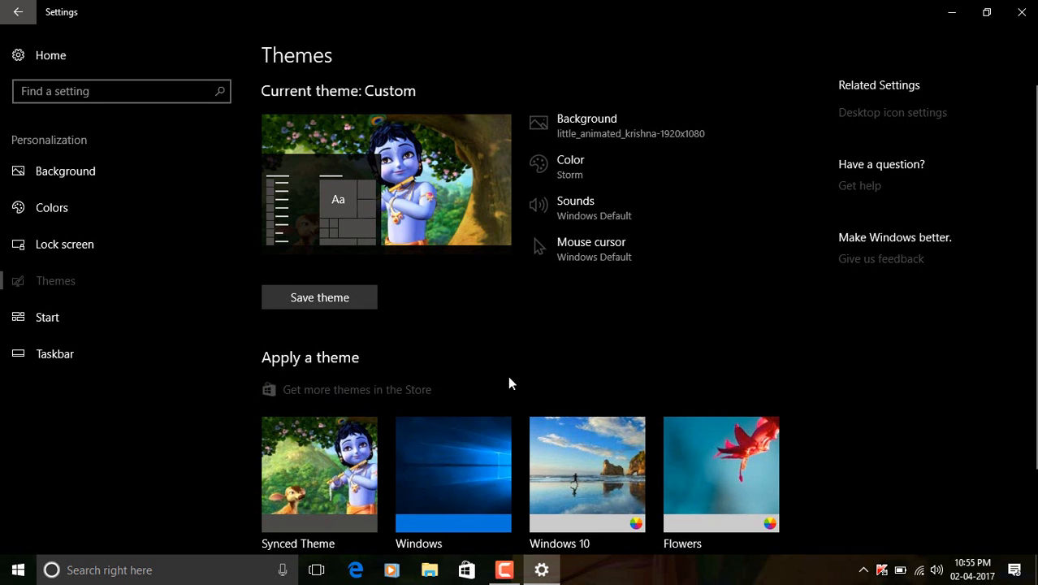
mouse_move(591, 250)
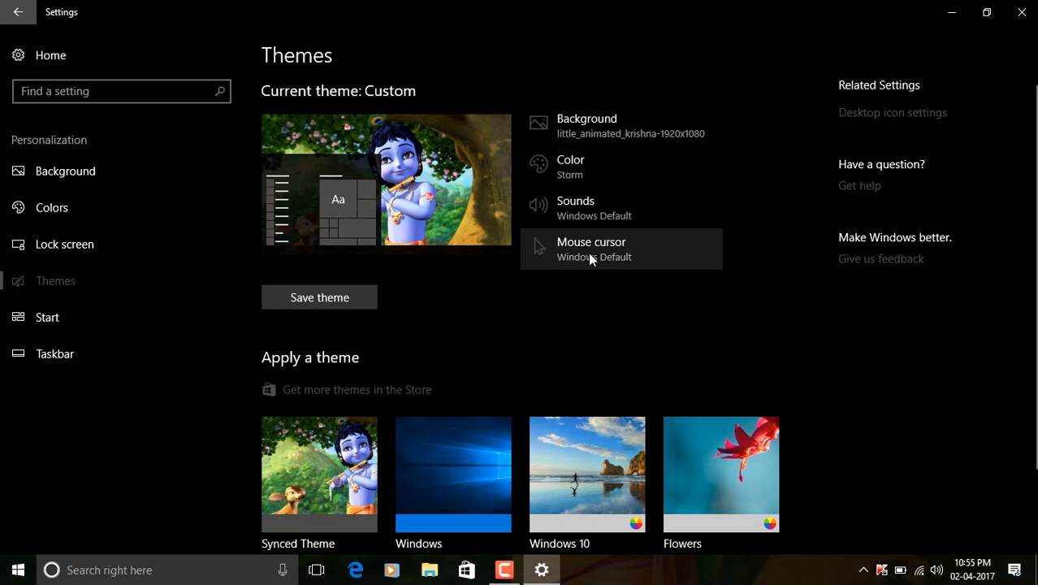
click(355, 390)
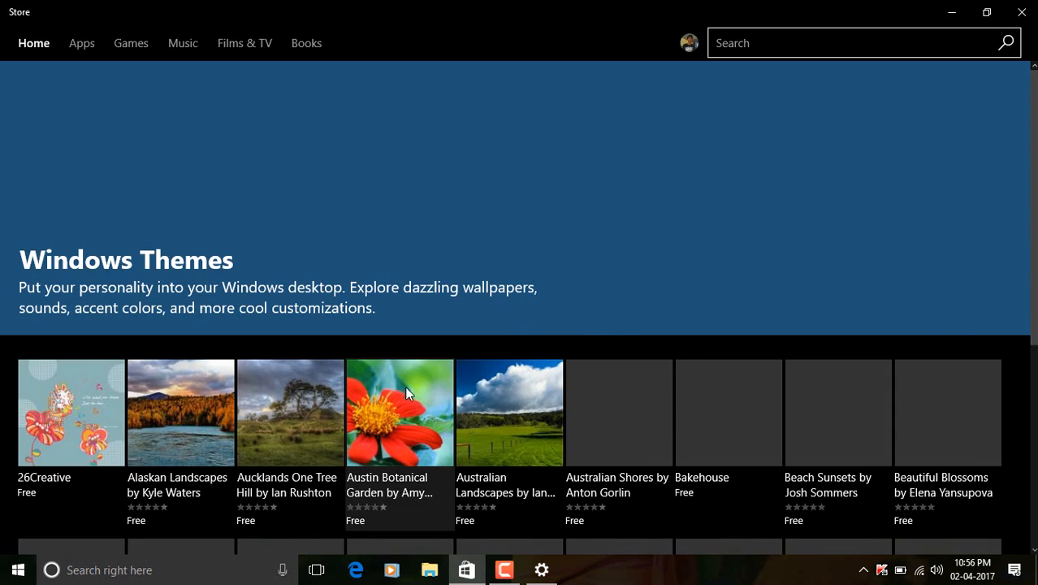
- View the Australian Landscapes by Ian Johnson theme's product page in the Store
click(510, 413)
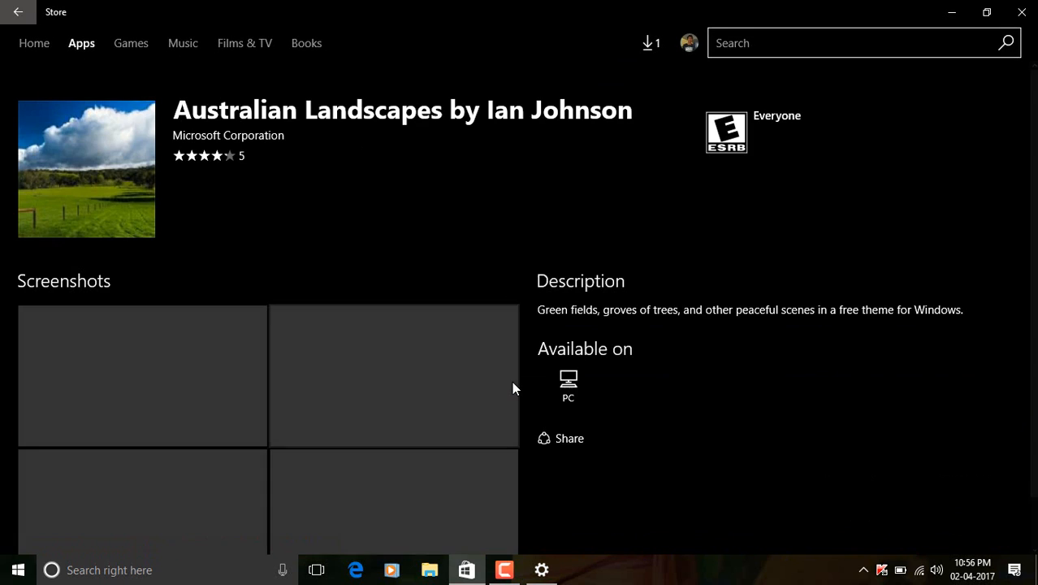
click(541, 568)
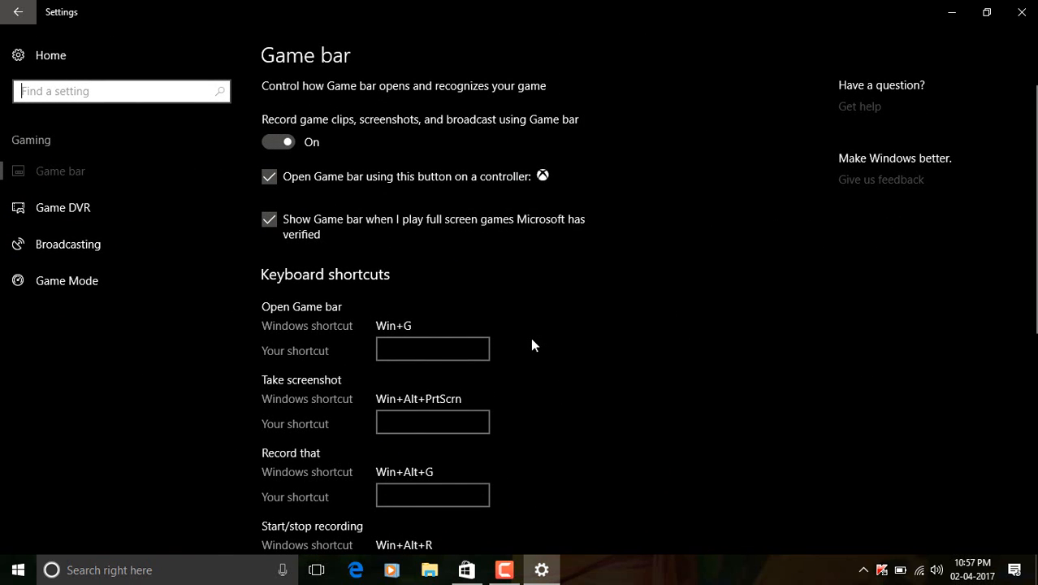
- Browse Gaming settings: Game Mode, then Broadcasting with its audio and camera options
scroll(down, 3)
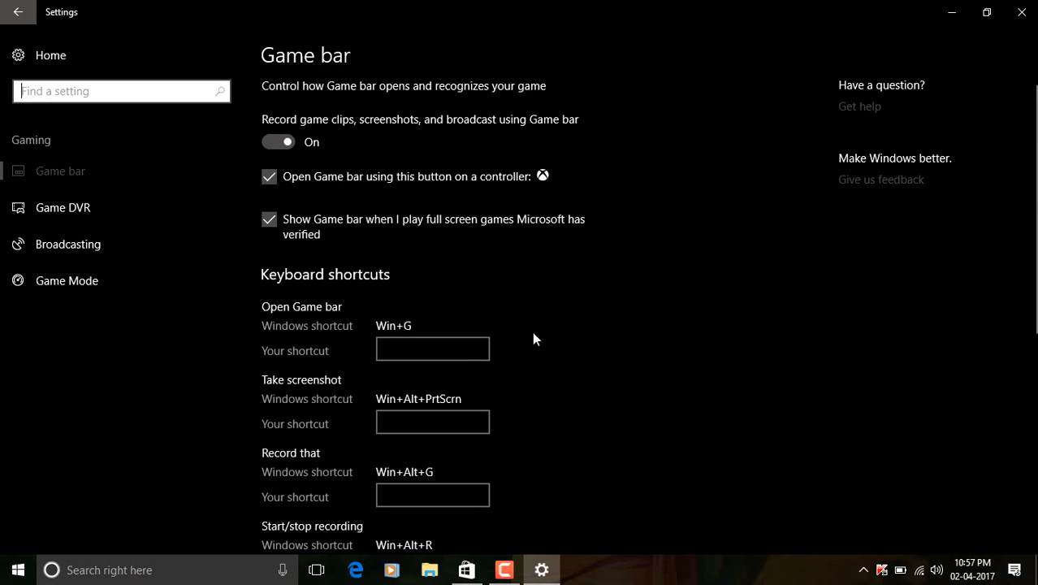
click(66, 279)
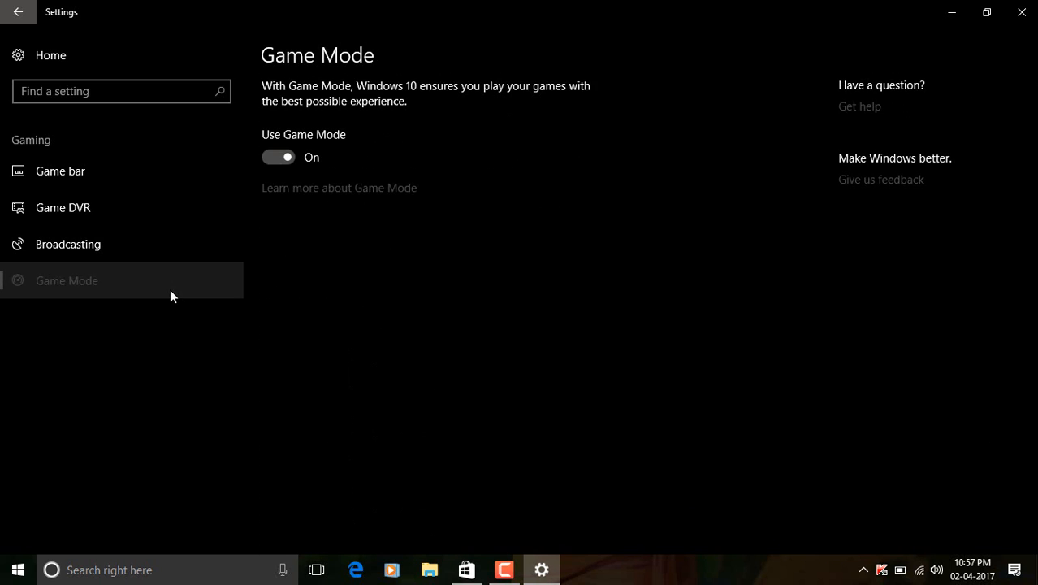
mouse_move(443, 300)
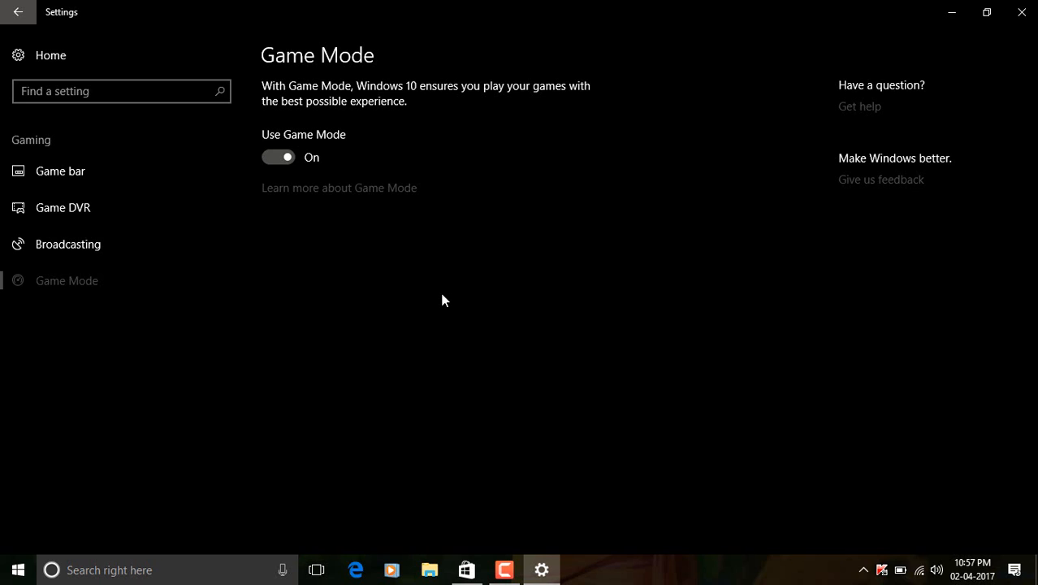
mouse_move(338, 292)
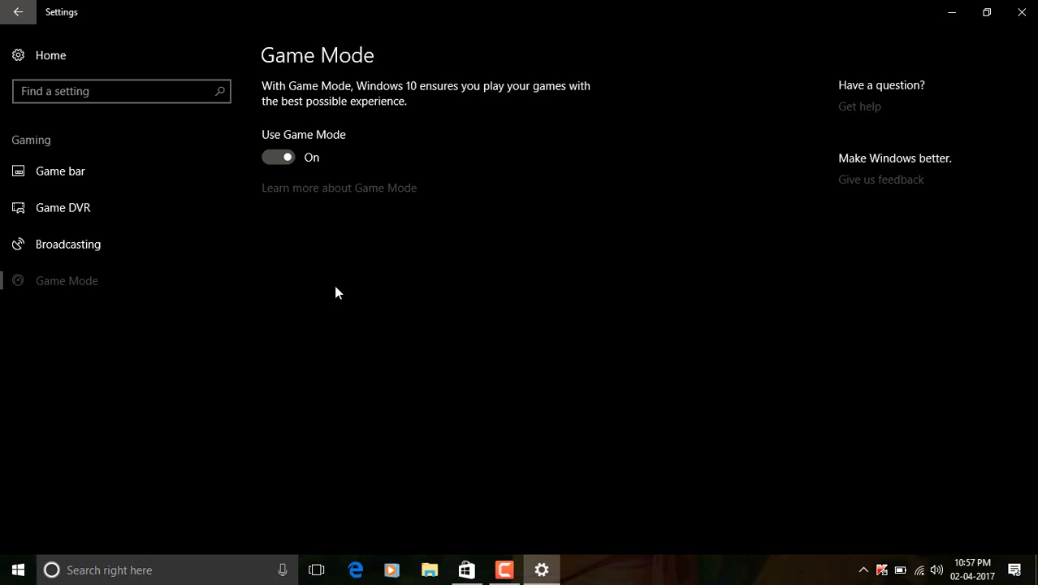
click(69, 244)
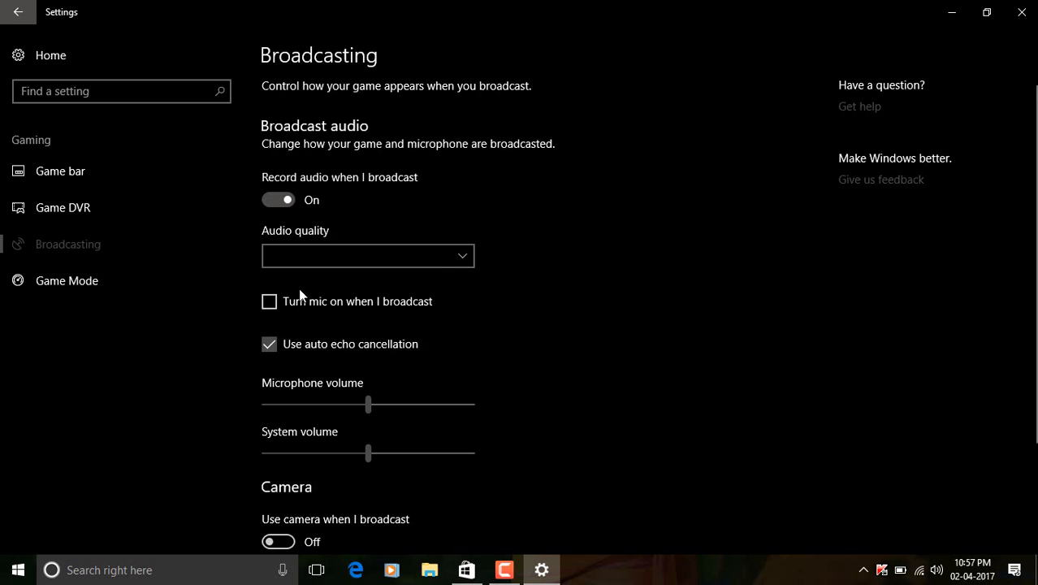
mouse_move(713, 335)
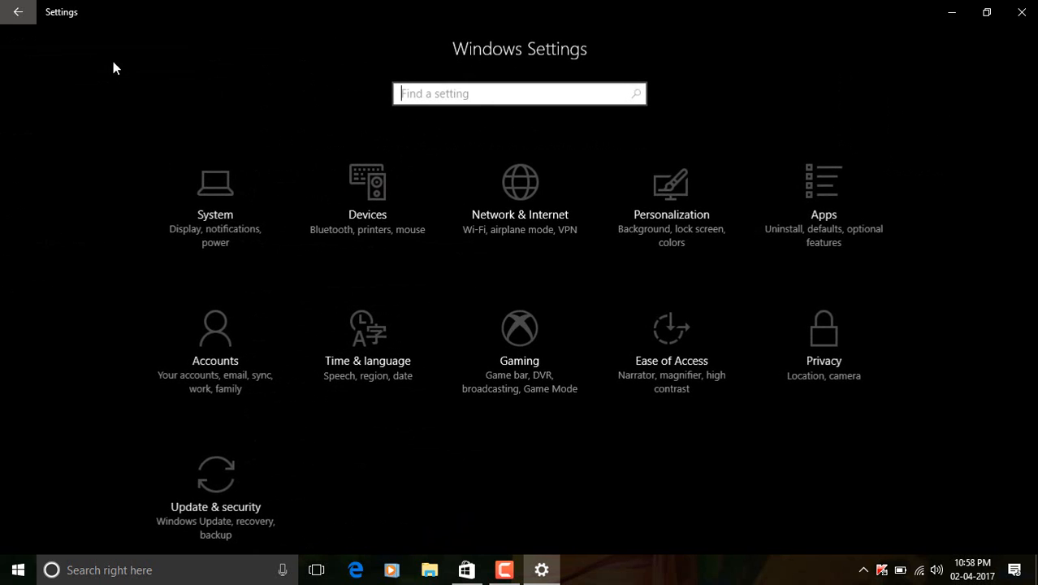
- View 3D Builder's advanced storage details in Apps & features
click(822, 186)
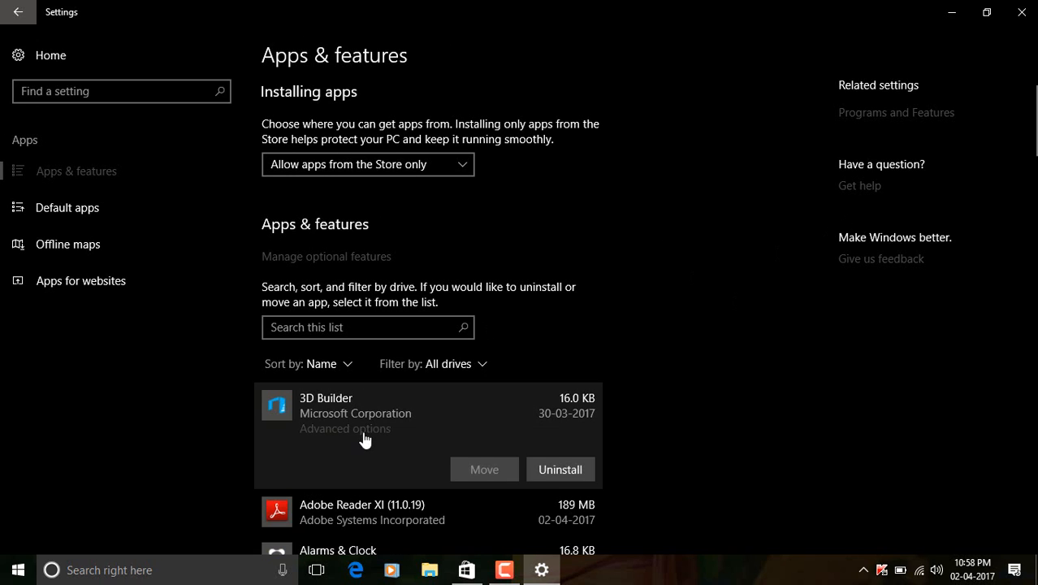
click(344, 429)
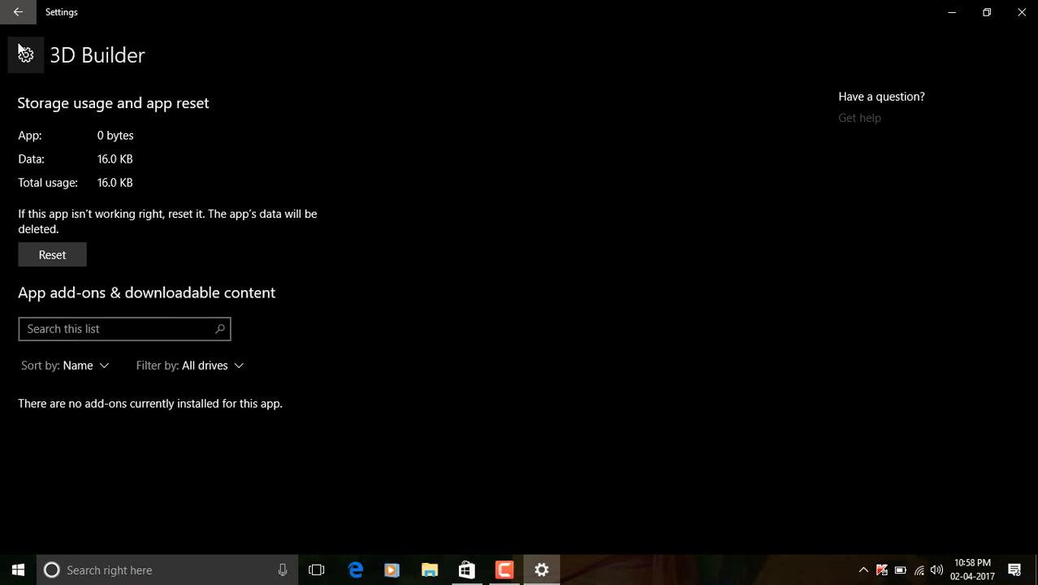
click(20, 11)
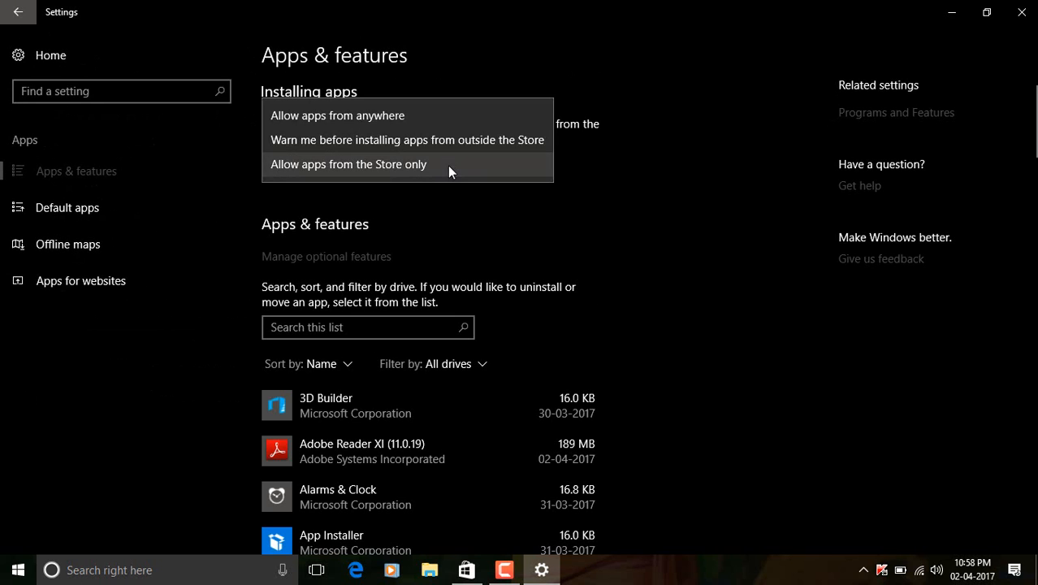
mouse_move(463, 123)
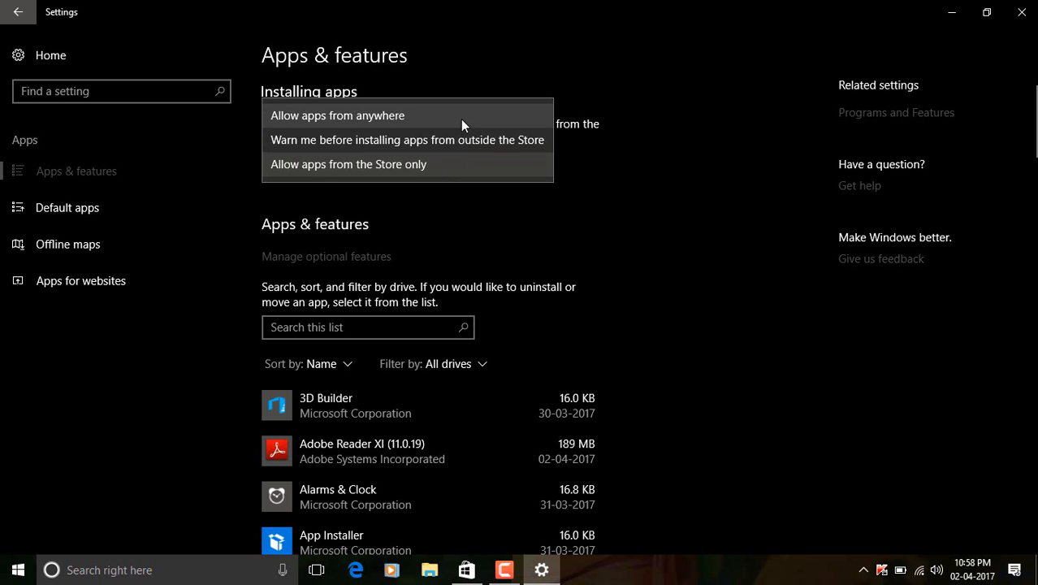
- Set installing apps to 'Allow apps from the Store only' and return to Settings home
click(338, 113)
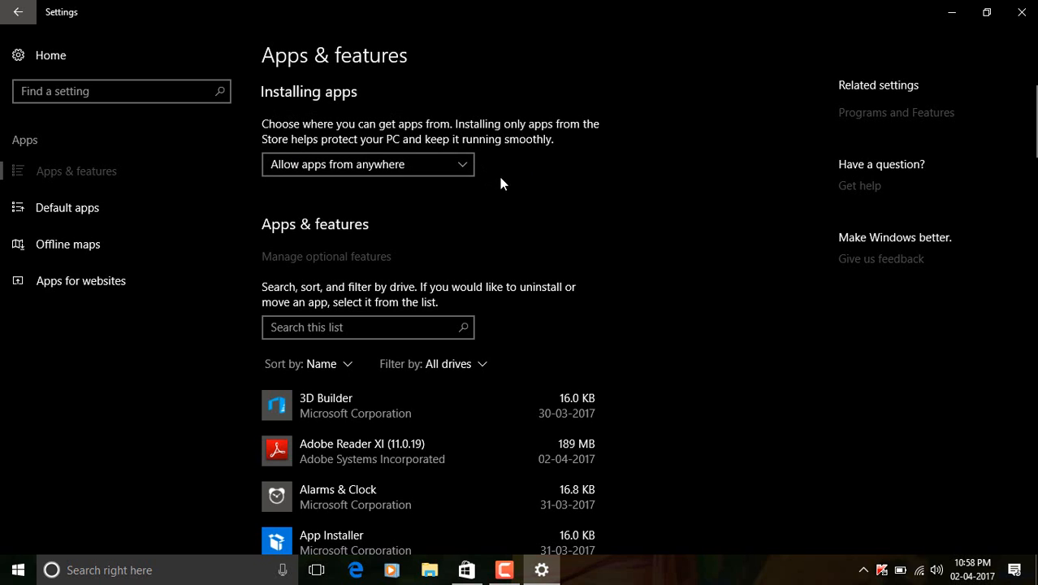
mouse_move(601, 179)
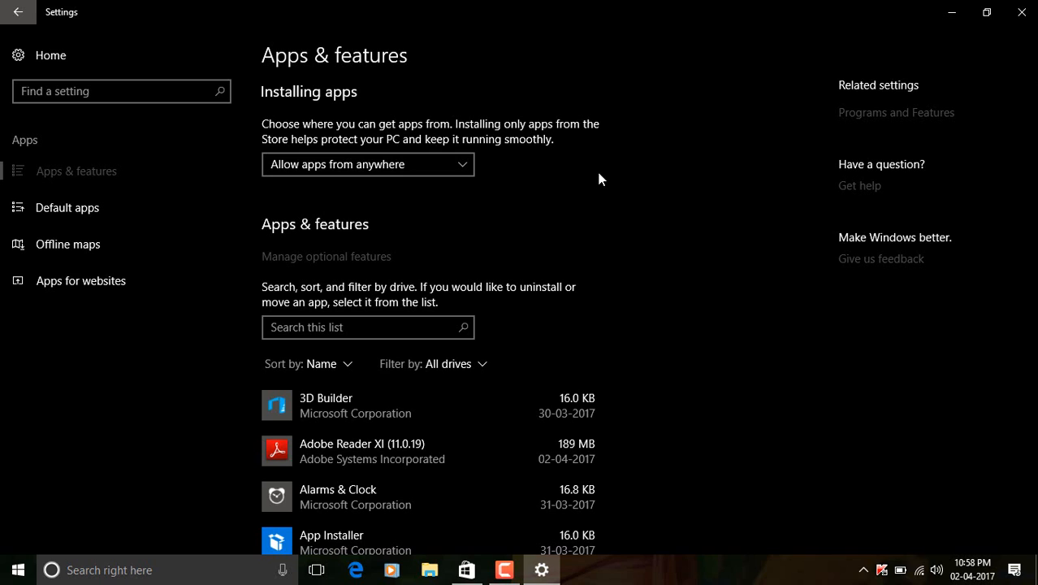
mouse_move(478, 167)
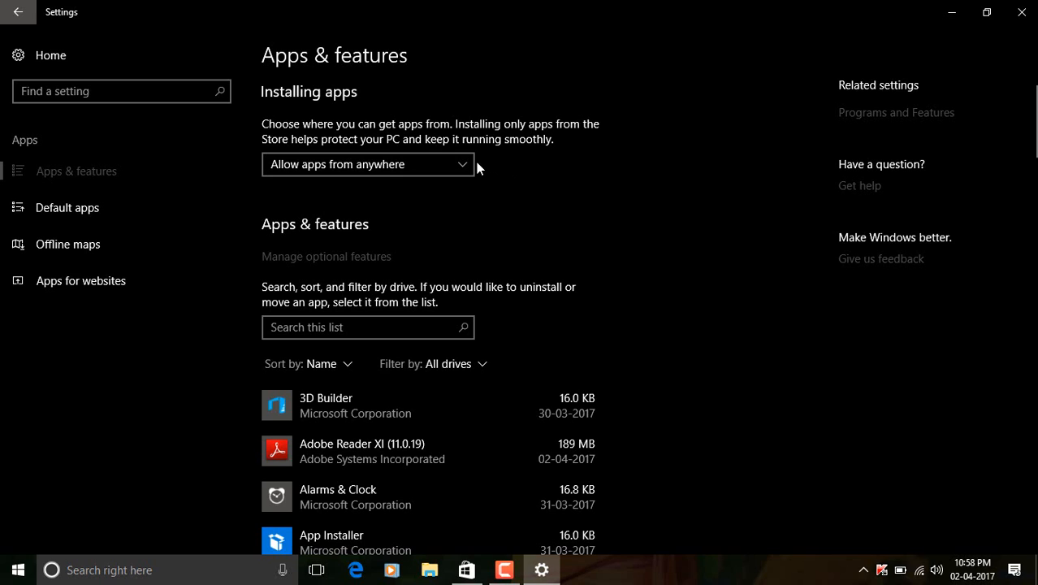
click(367, 164)
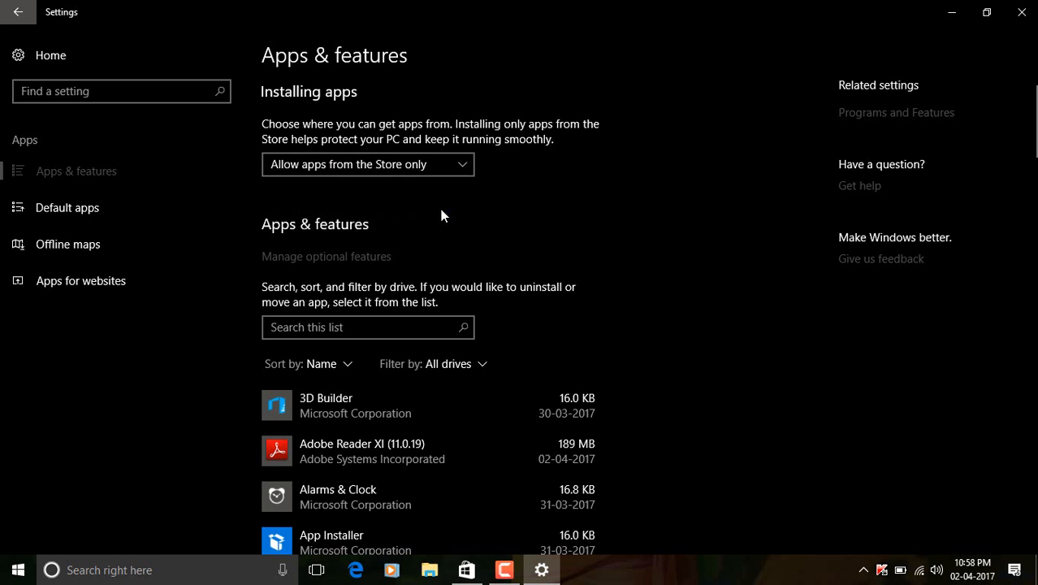
click(20, 13)
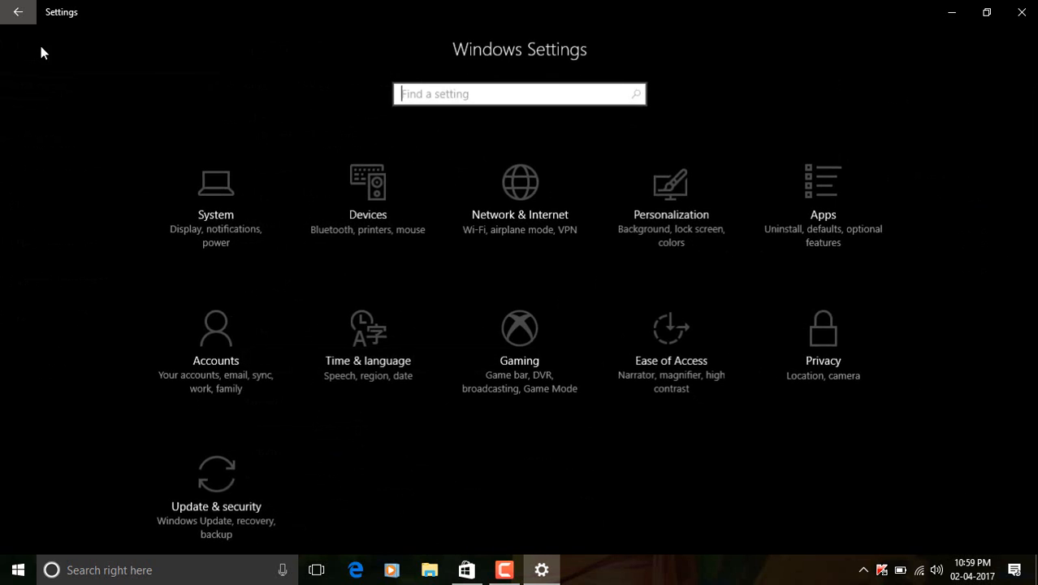
- View the Bluetooth & other devices page under Devices, then go back
click(367, 195)
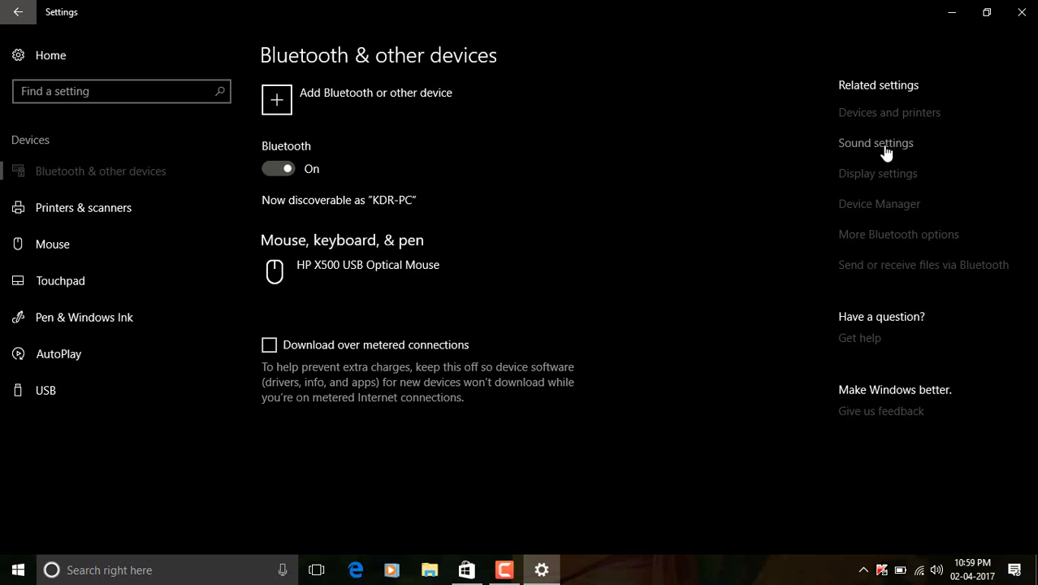
mouse_move(762, 195)
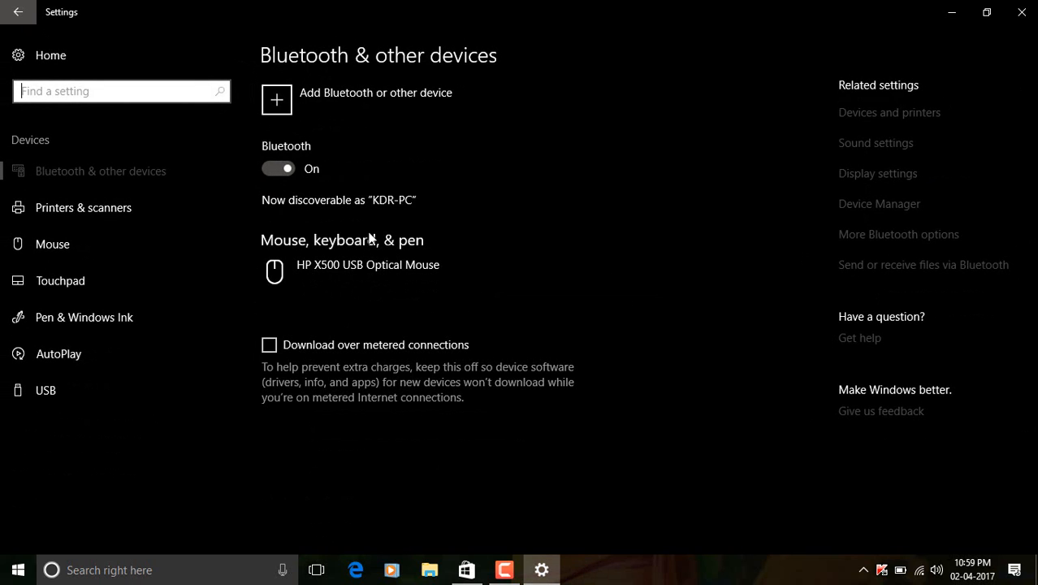
click(18, 11)
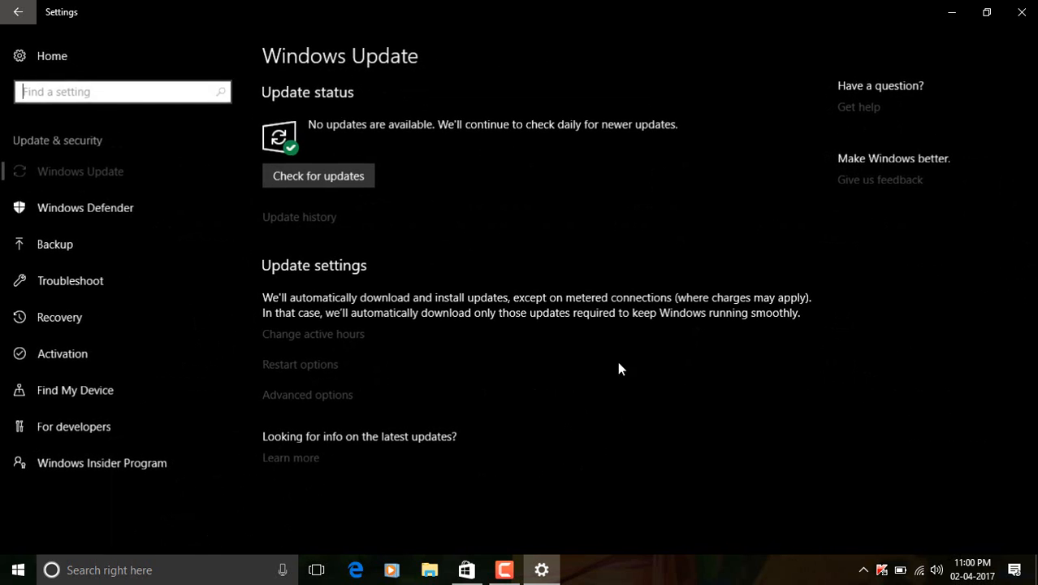
mouse_move(695, 210)
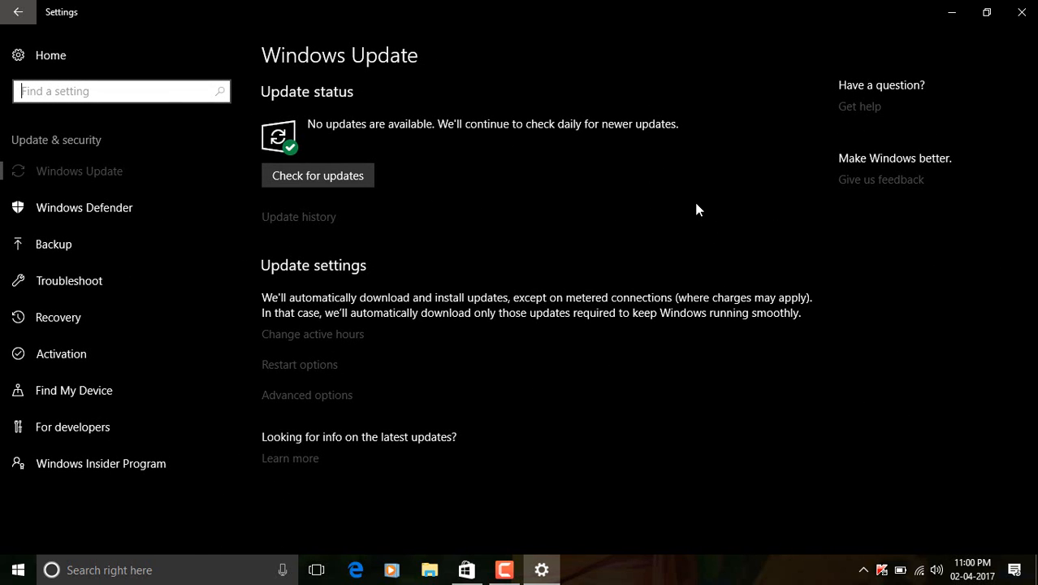
mouse_move(341, 228)
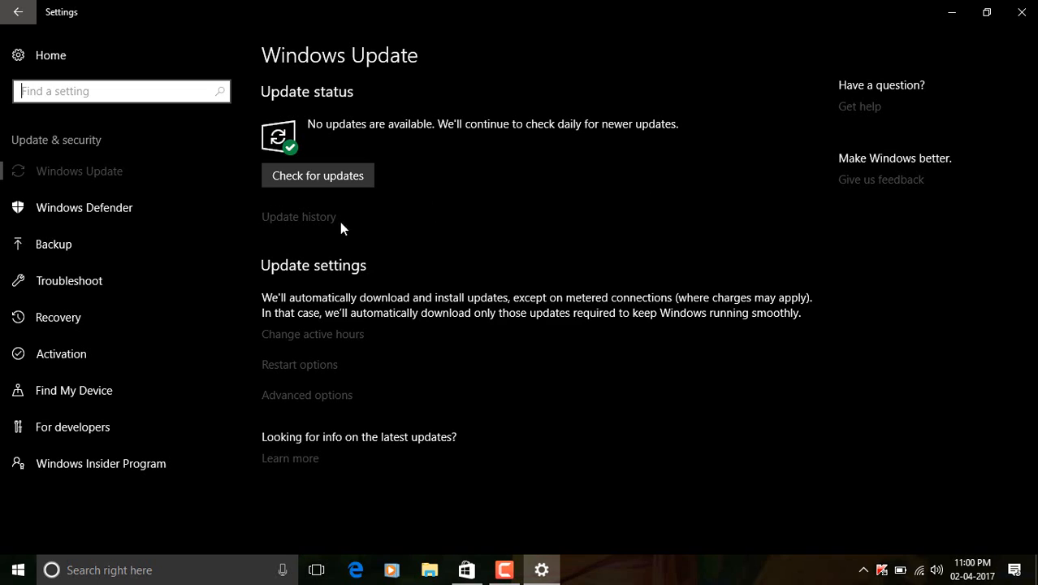
mouse_move(286, 146)
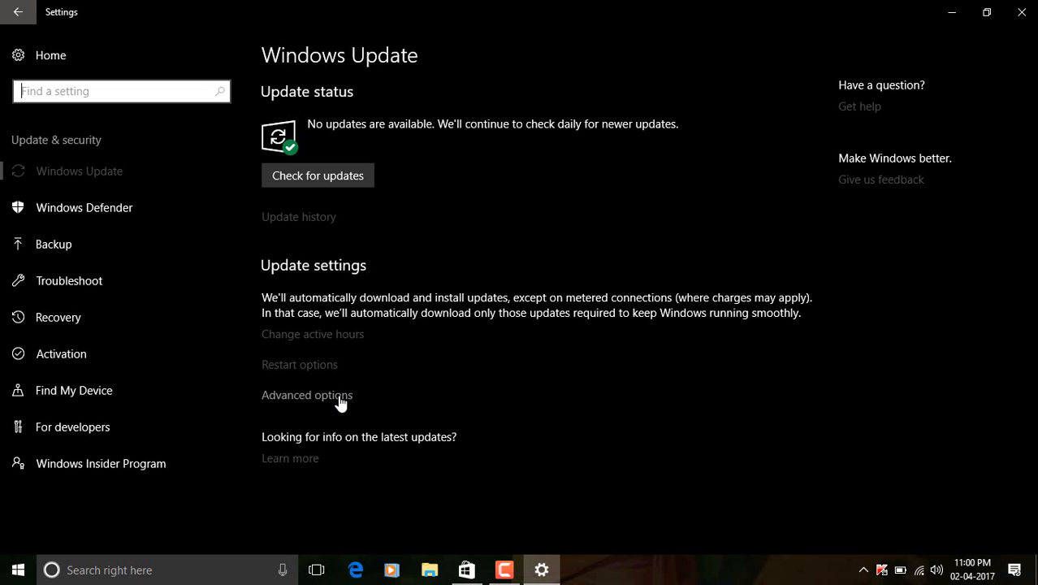
- Review Windows Update's advanced options down to Pause Updates, then leave them
click(307, 394)
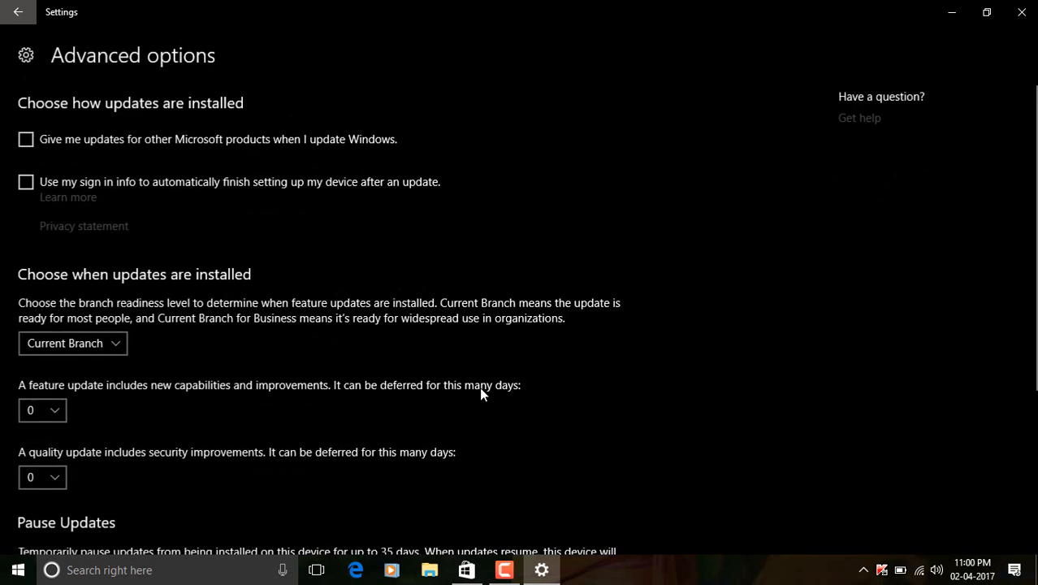
scroll(down, 3)
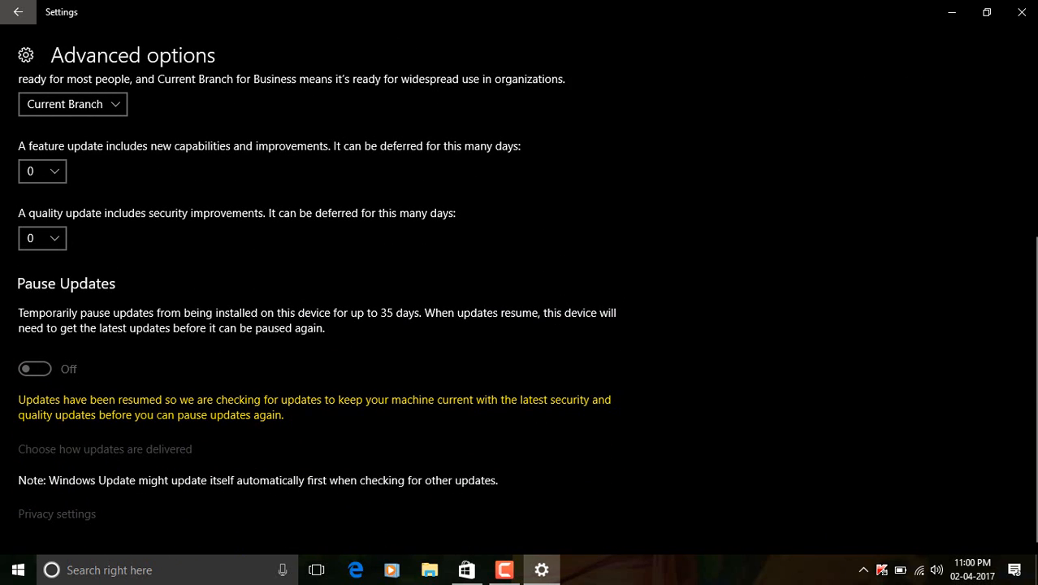
mouse_move(708, 357)
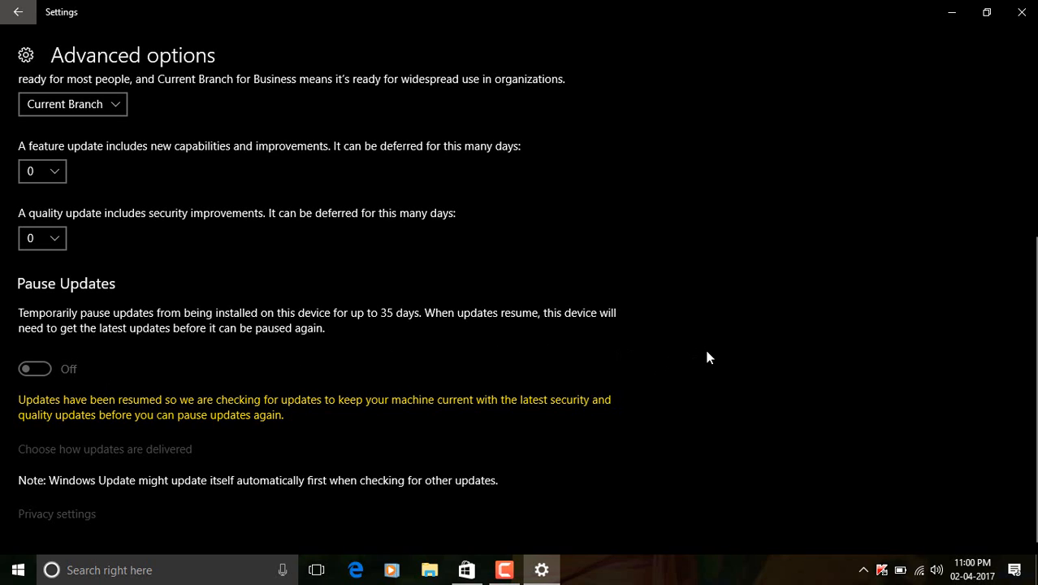
mouse_move(697, 350)
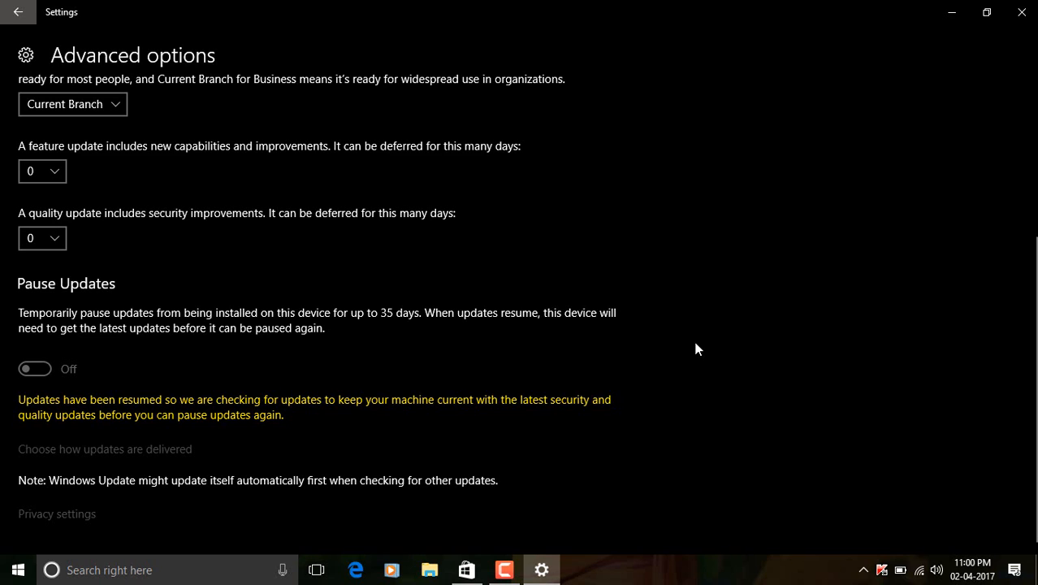
click(69, 279)
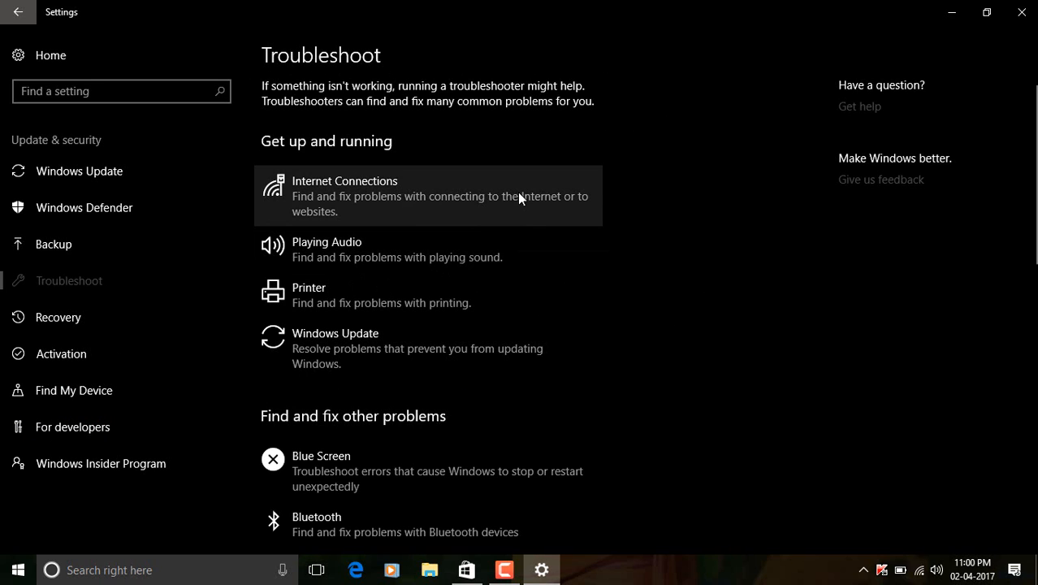
- Run the Blue Screen troubleshooter and scroll through the remaining troubleshooter list
scroll(down, 3)
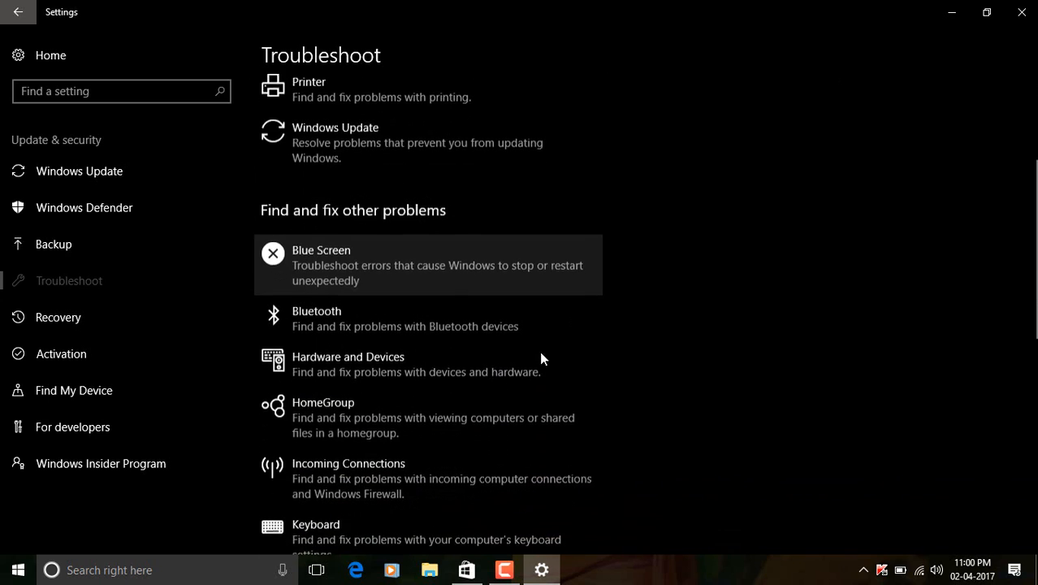
scroll(down, 3)
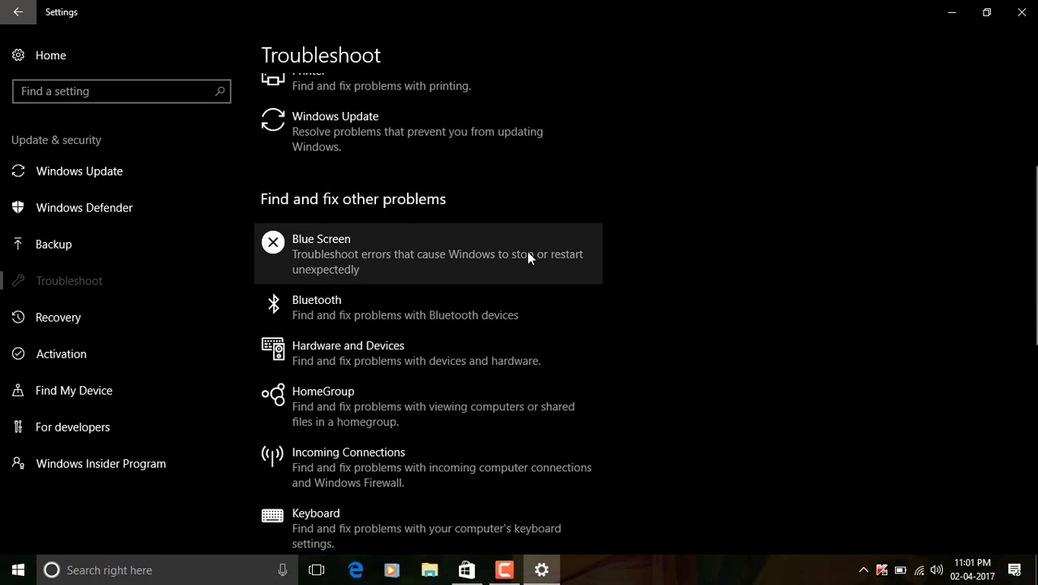
click(429, 253)
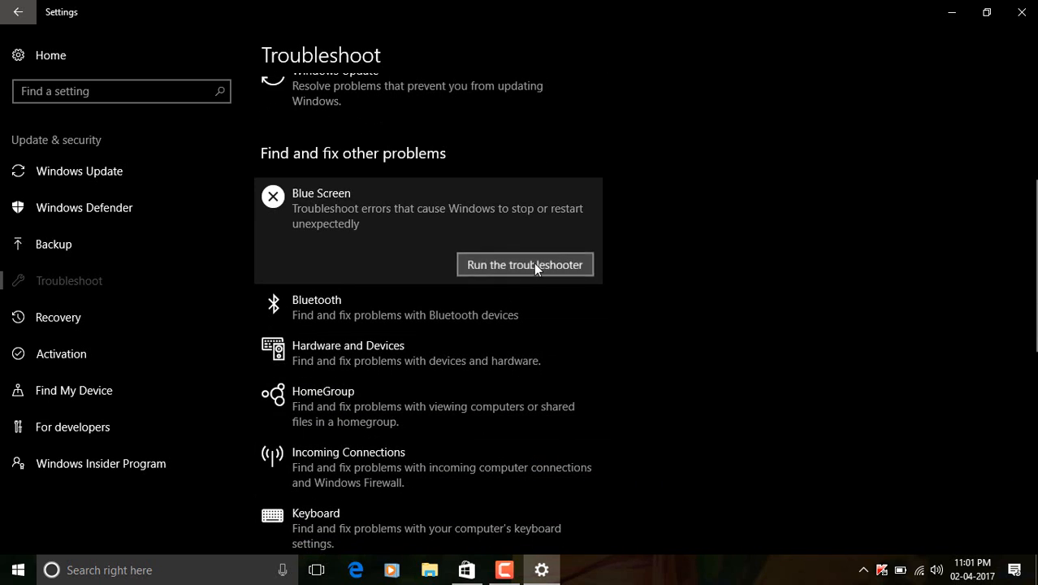
click(523, 263)
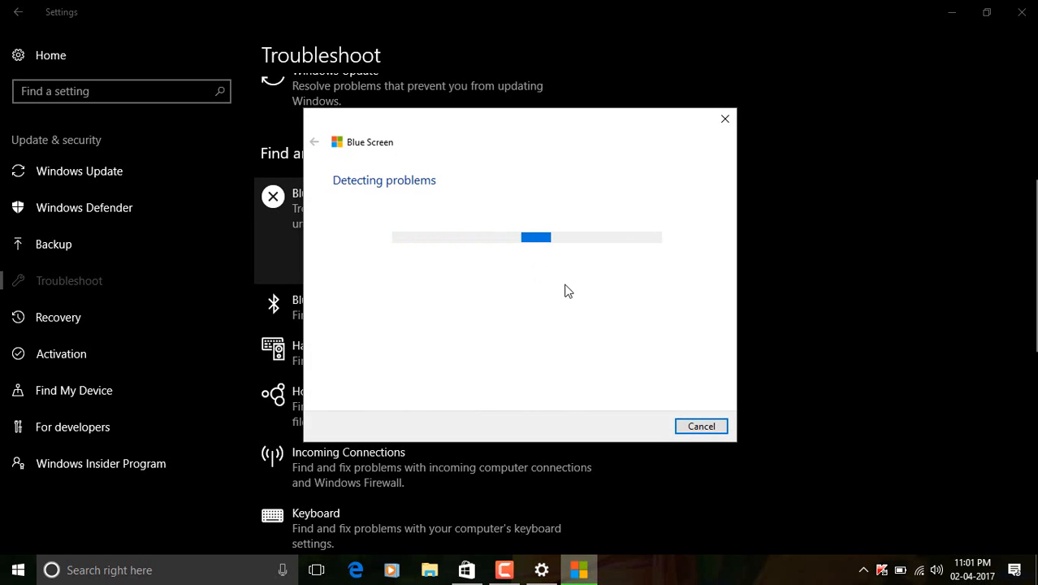
mouse_move(662, 373)
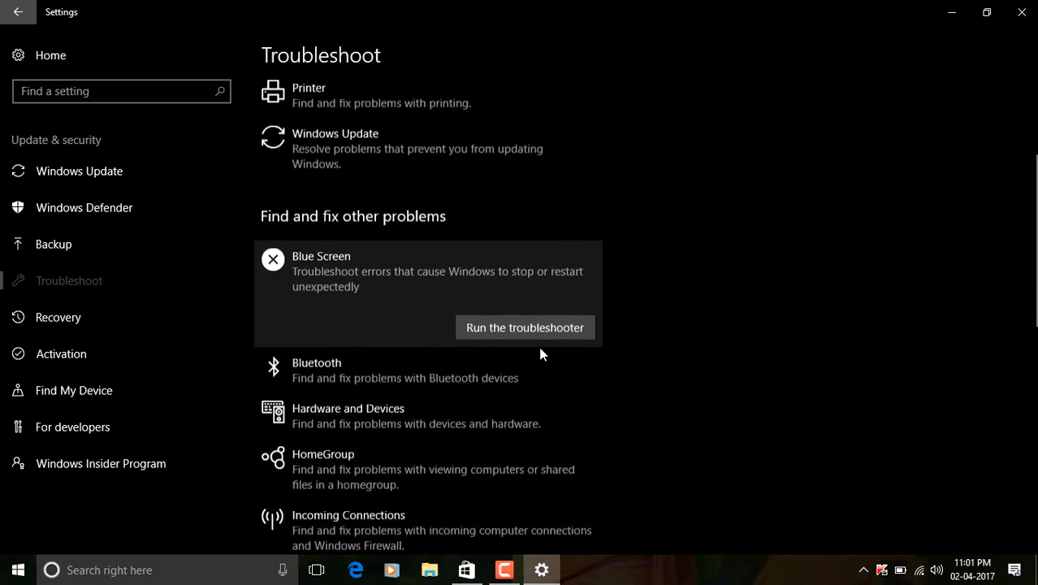
scroll(down, 3)
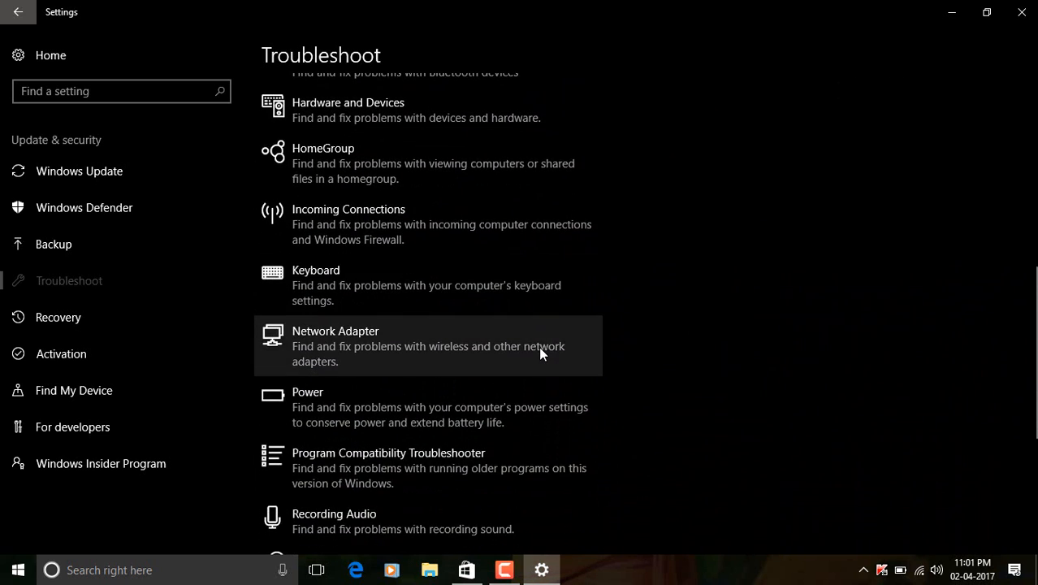
scroll(down, 3)
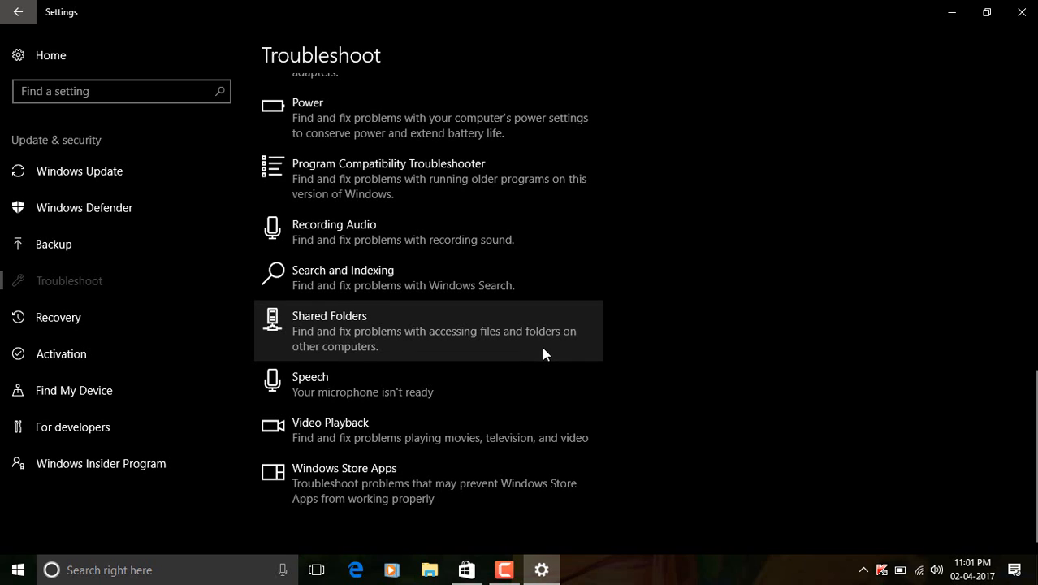
mouse_move(548, 372)
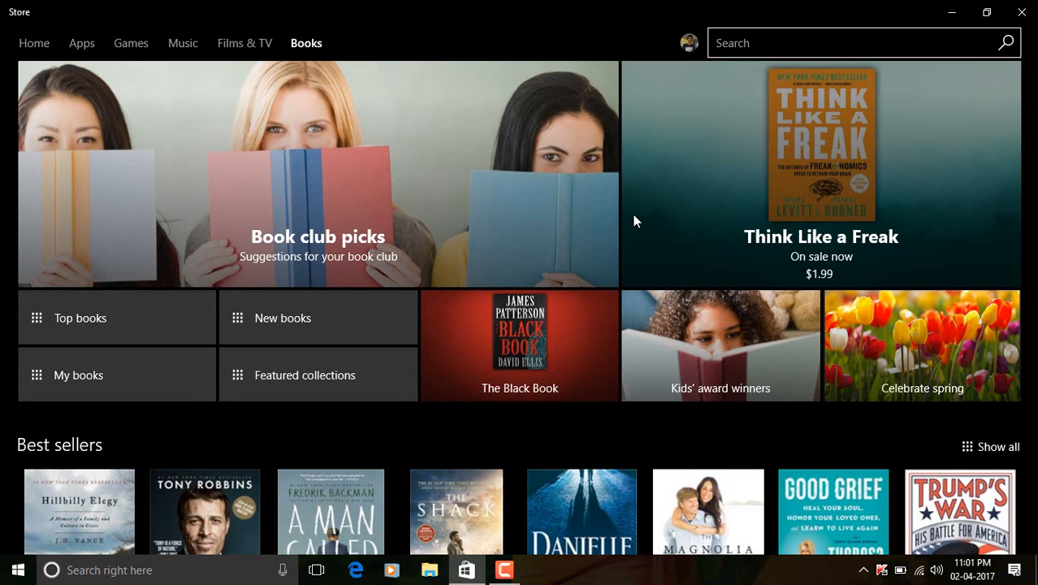
- View the Store's Books tab and Edge's Books hub, then search Start for 'paint'
click(520, 344)
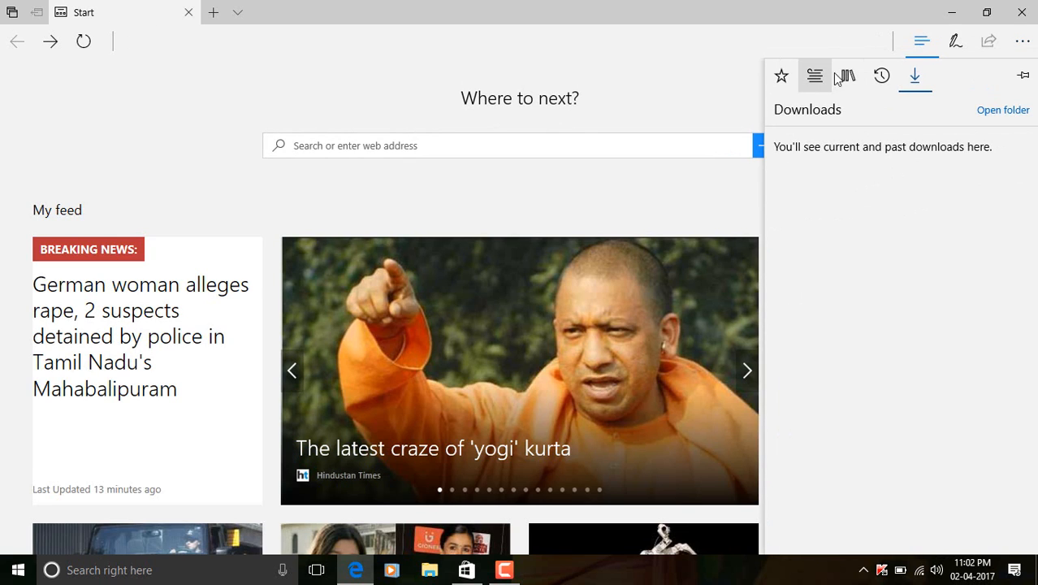
click(848, 76)
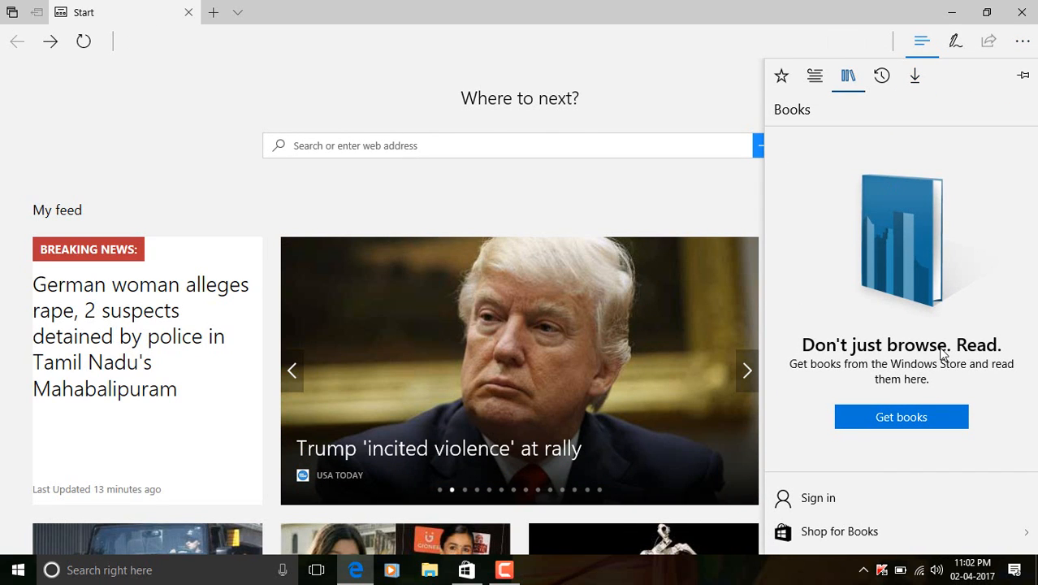
text(paint)
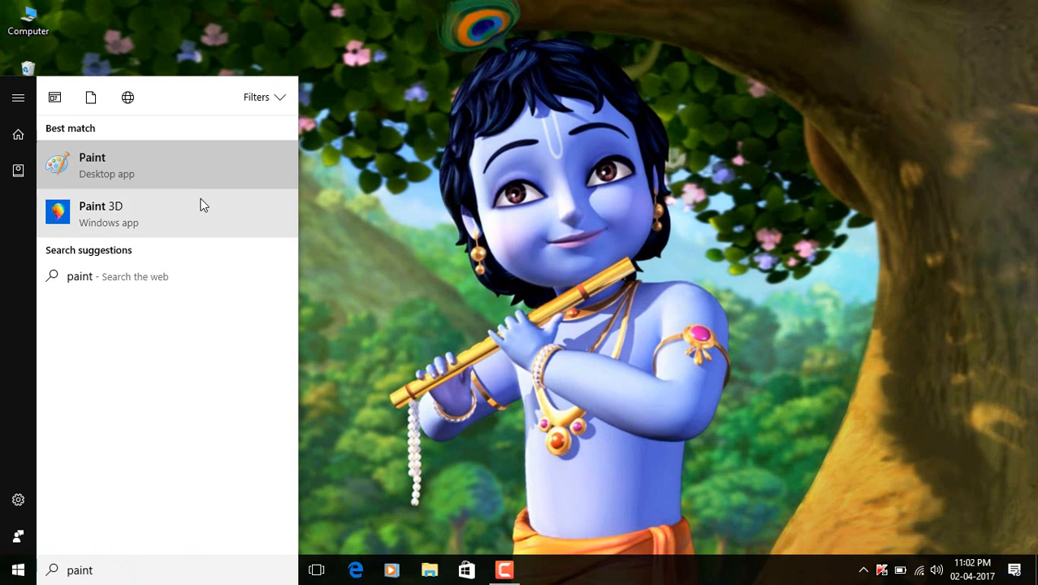
- Launch Paint 3D from the Start search results
click(100, 215)
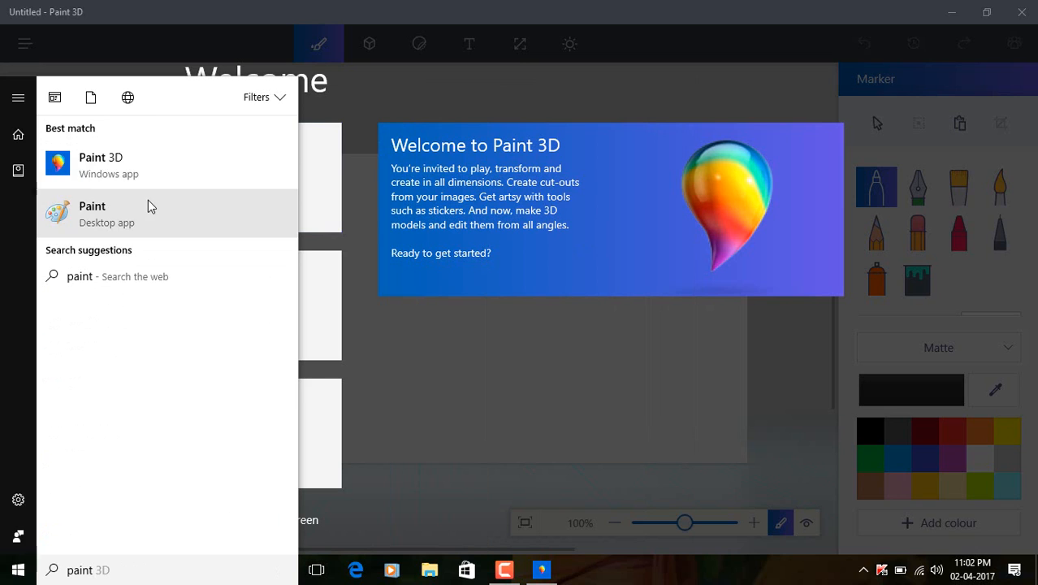
click(91, 215)
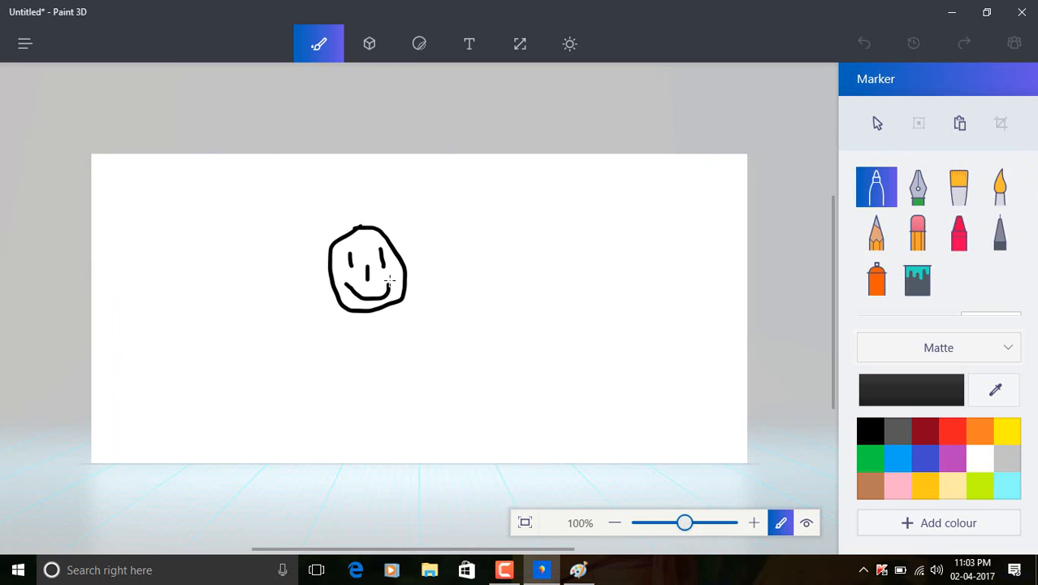
- Draw the stick figure's wavy hair and body with Marker, then add oil brush, watercolour and eraser marks
drag(315, 224, 409, 215)
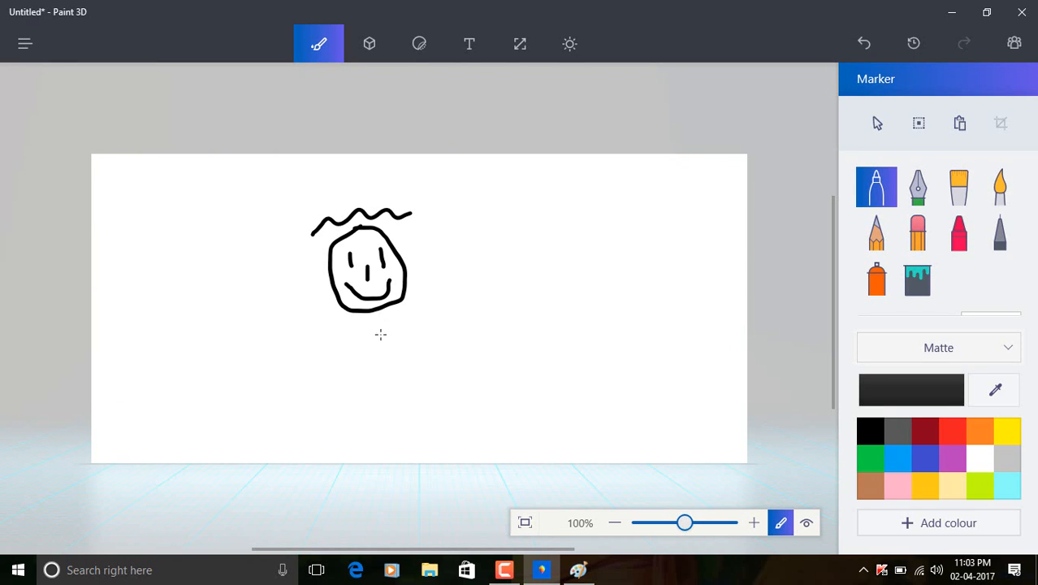
drag(377, 316, 376, 422)
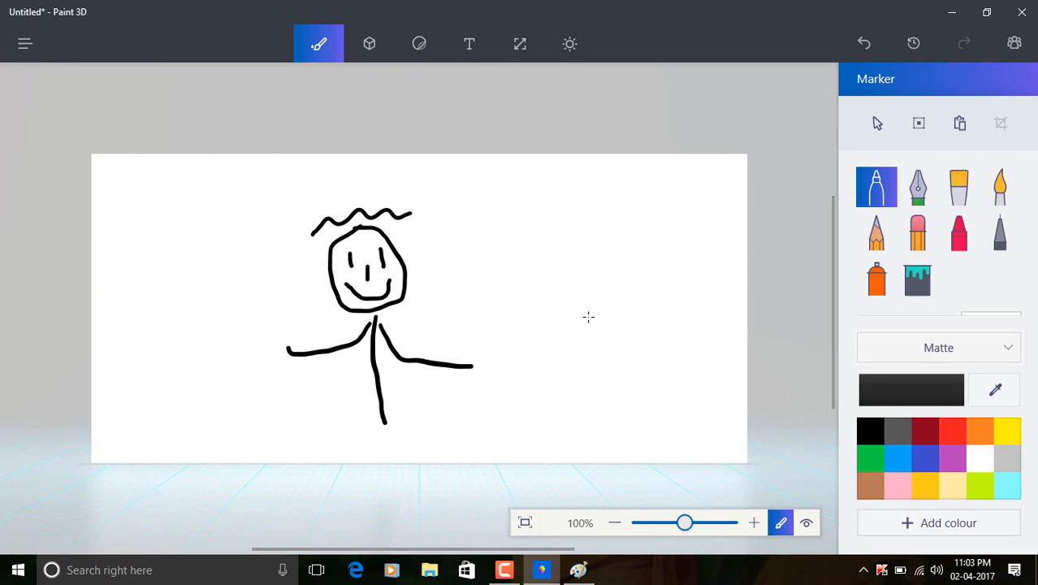
click(916, 187)
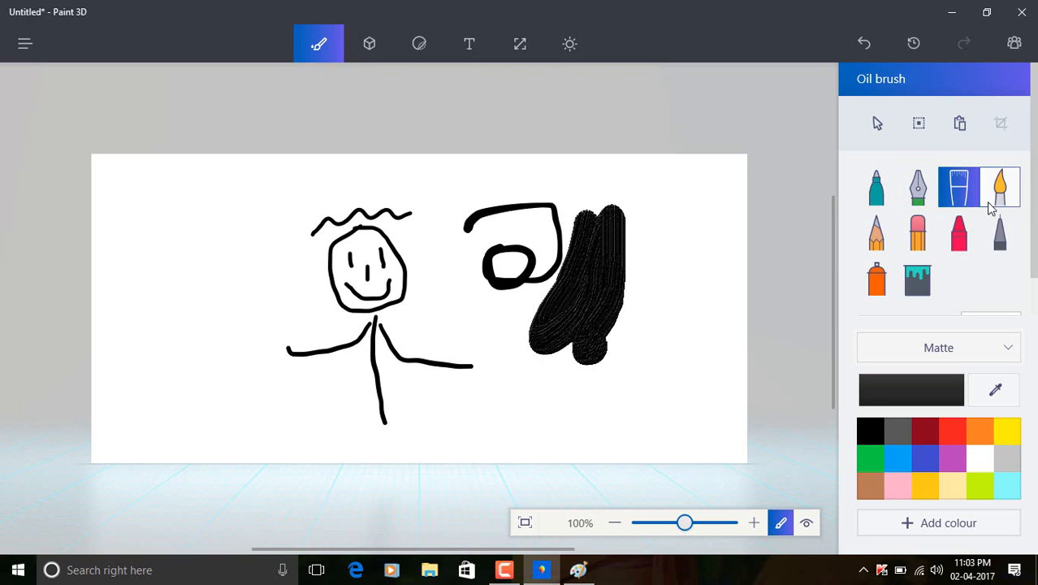
click(999, 187)
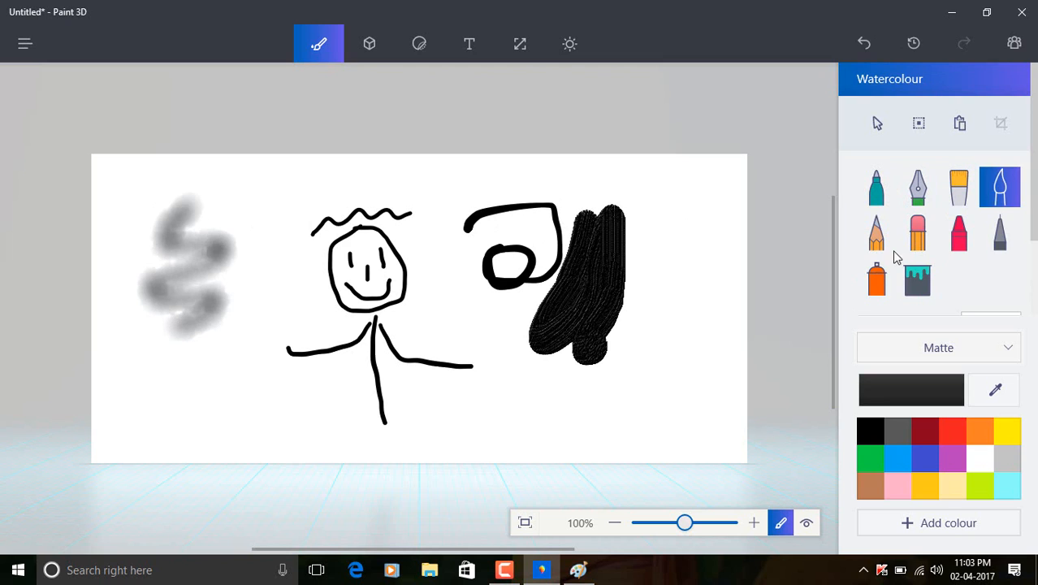
click(877, 231)
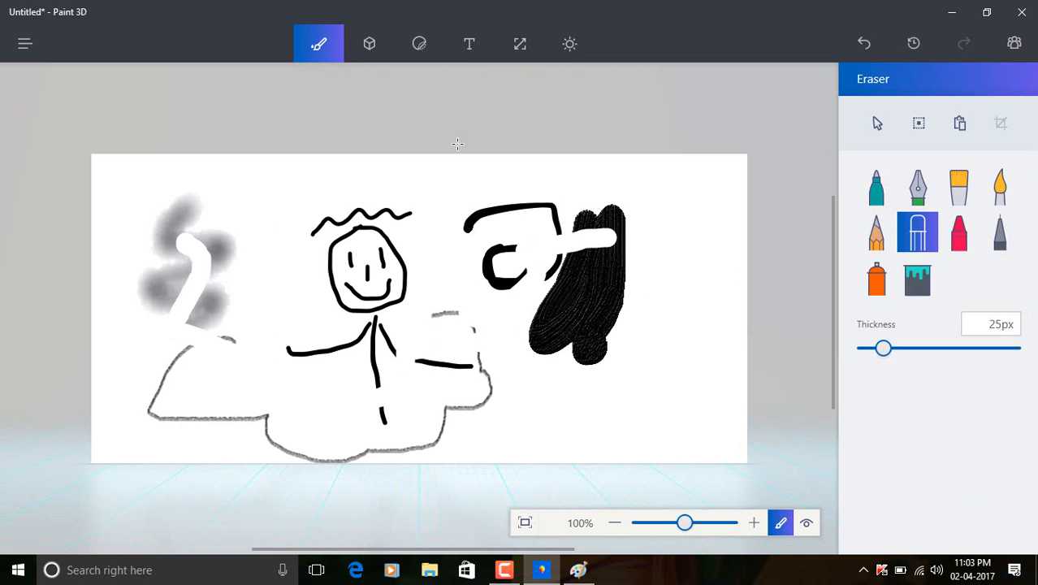
click(369, 42)
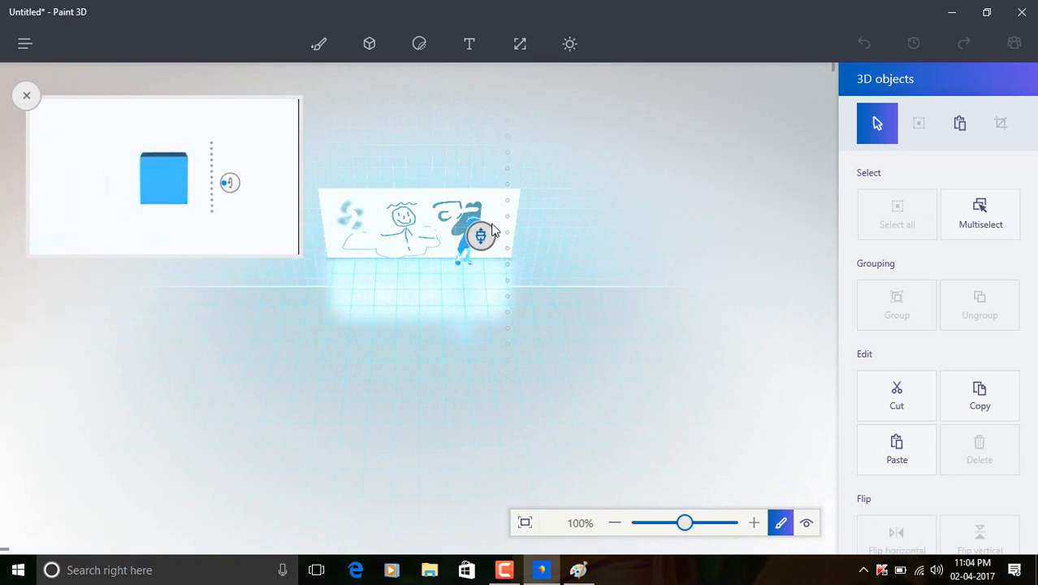
- Add a 3D person model, paint it green and draw a black face on it
click(369, 42)
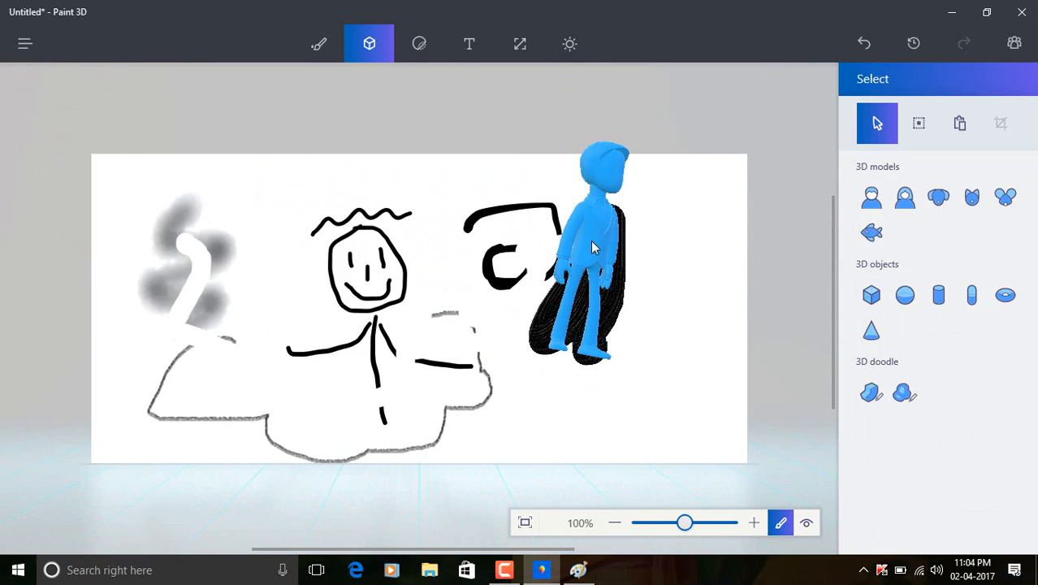
click(588, 244)
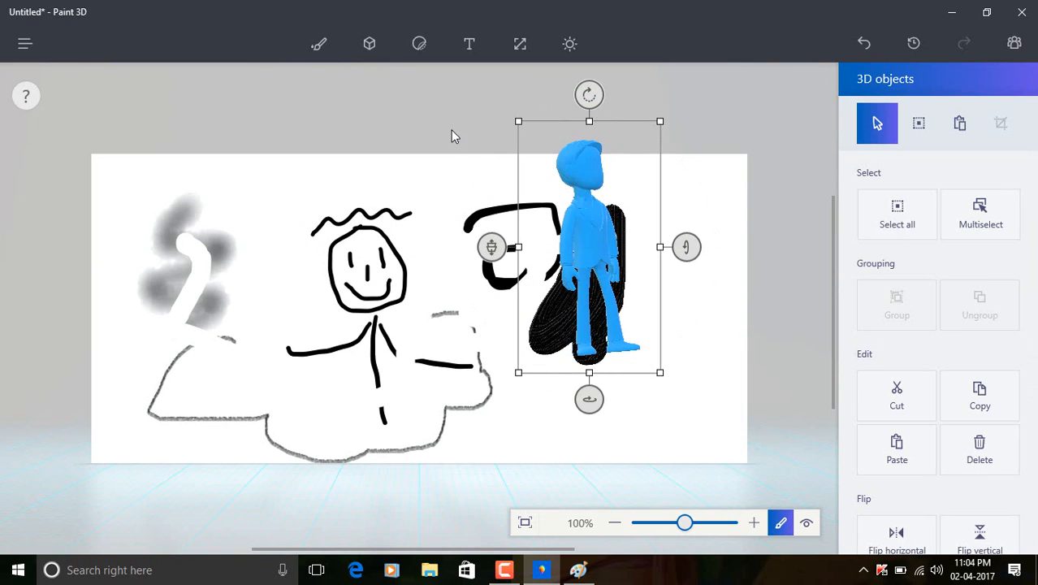
click(318, 42)
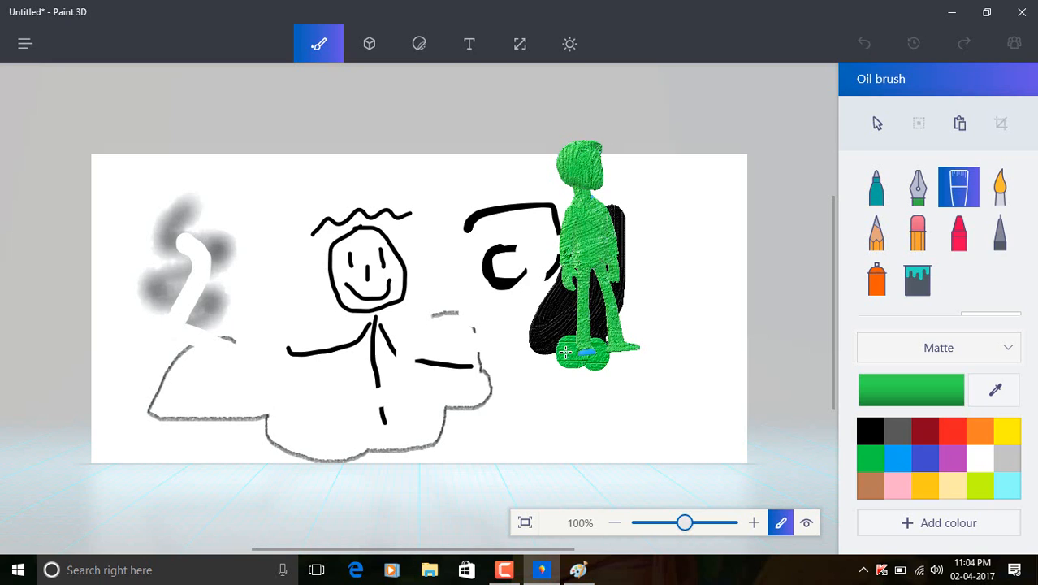
click(877, 187)
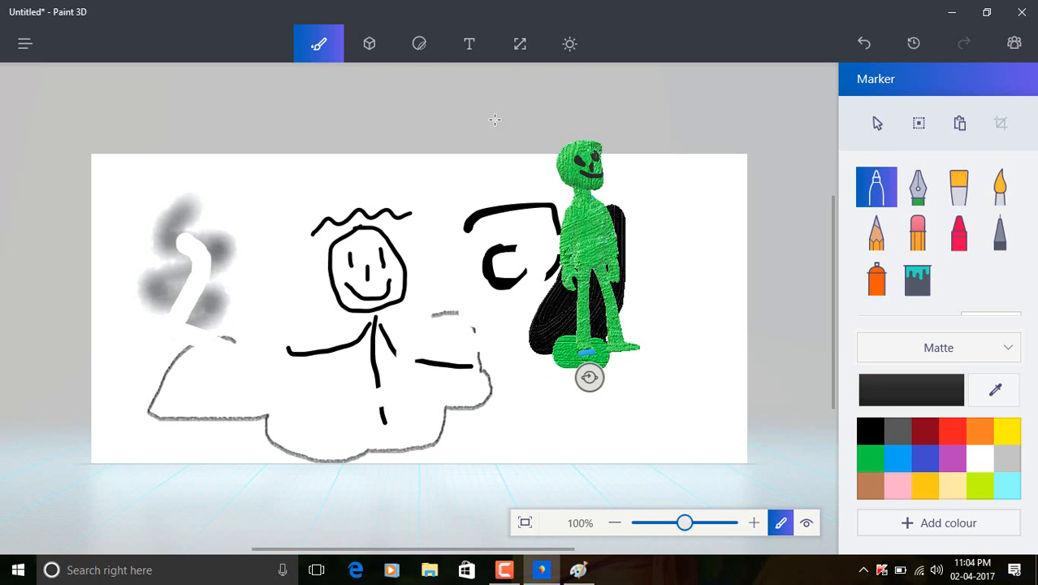
- Place a star sticker on the green figure and add the text 'hai' to the scene
click(419, 42)
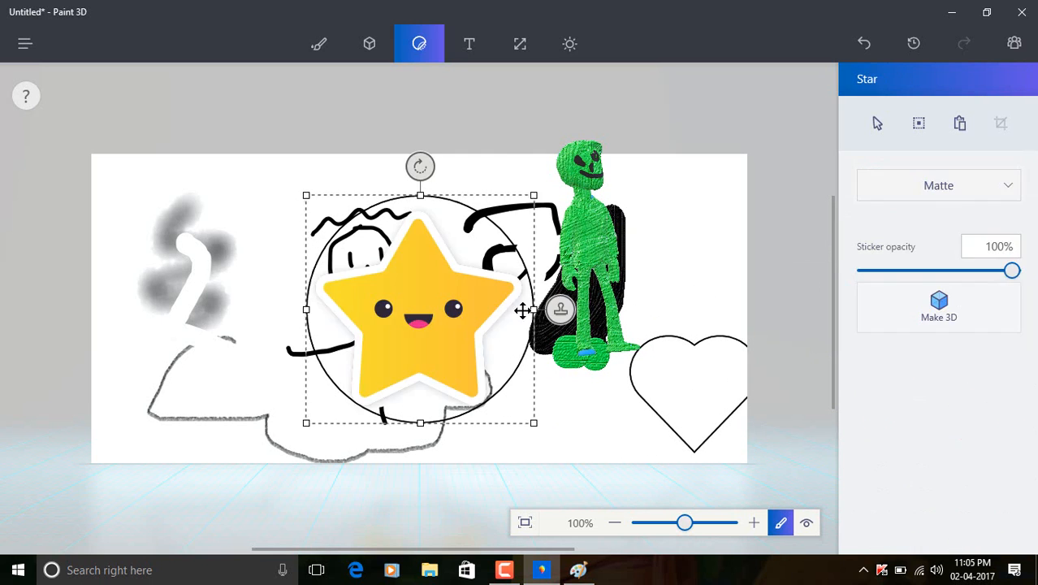
drag(419, 309, 542, 194)
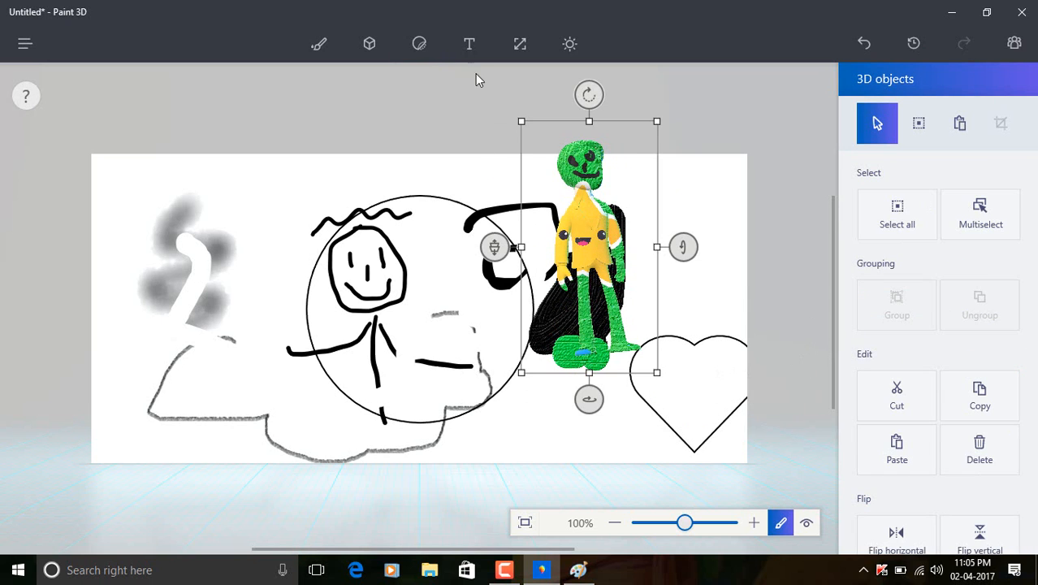
click(468, 42)
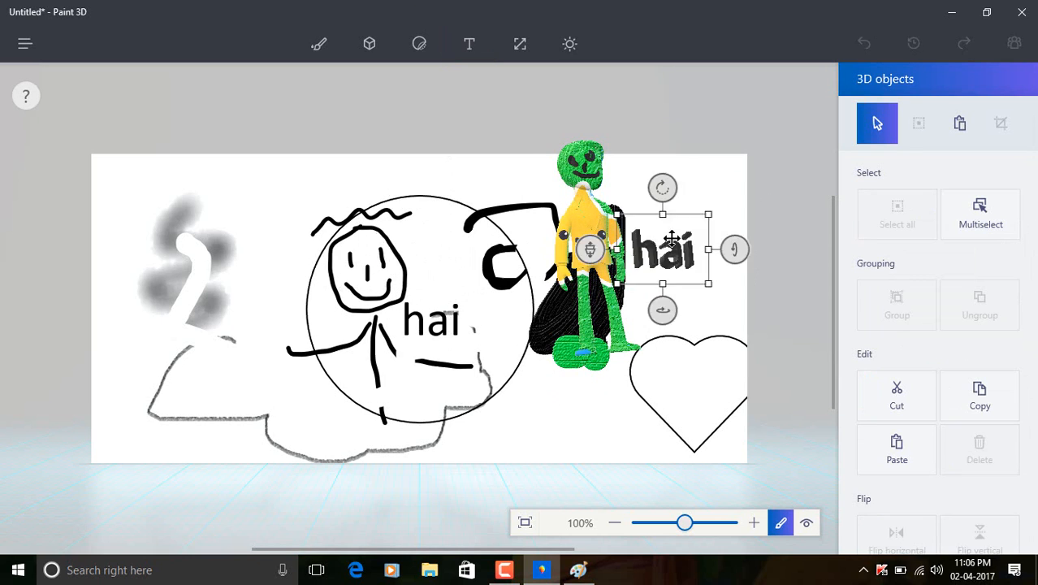
click(520, 44)
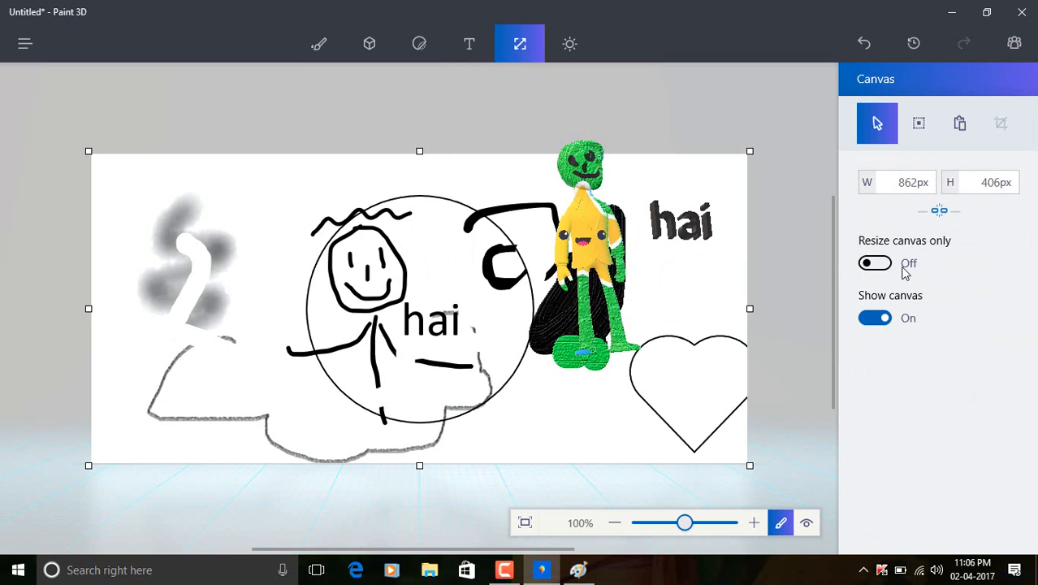
- Enable Resize canvas only, try the Lavender then Taffy lighting filters, and go to Remix 3D
click(874, 263)
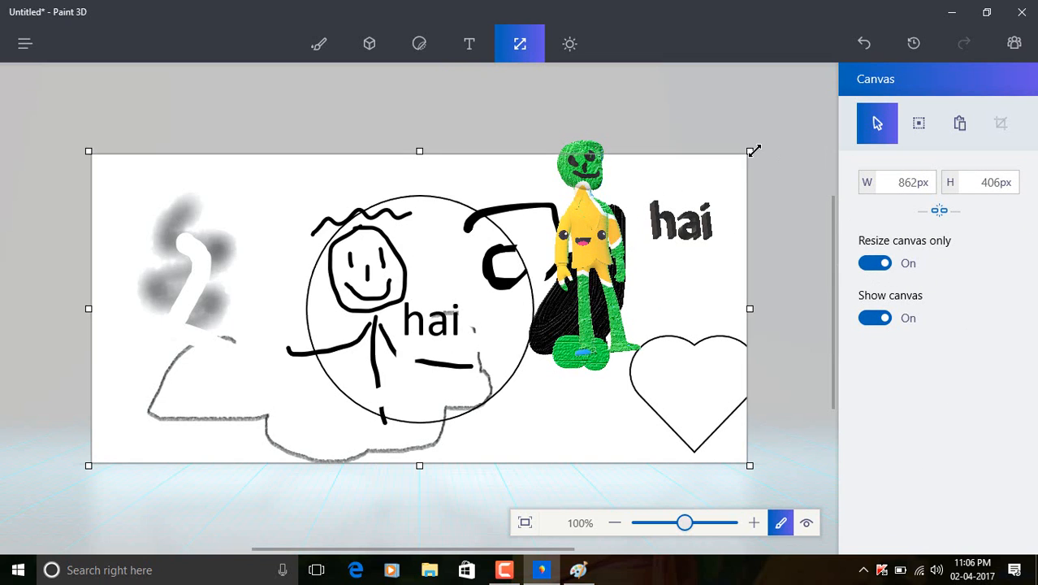
click(569, 42)
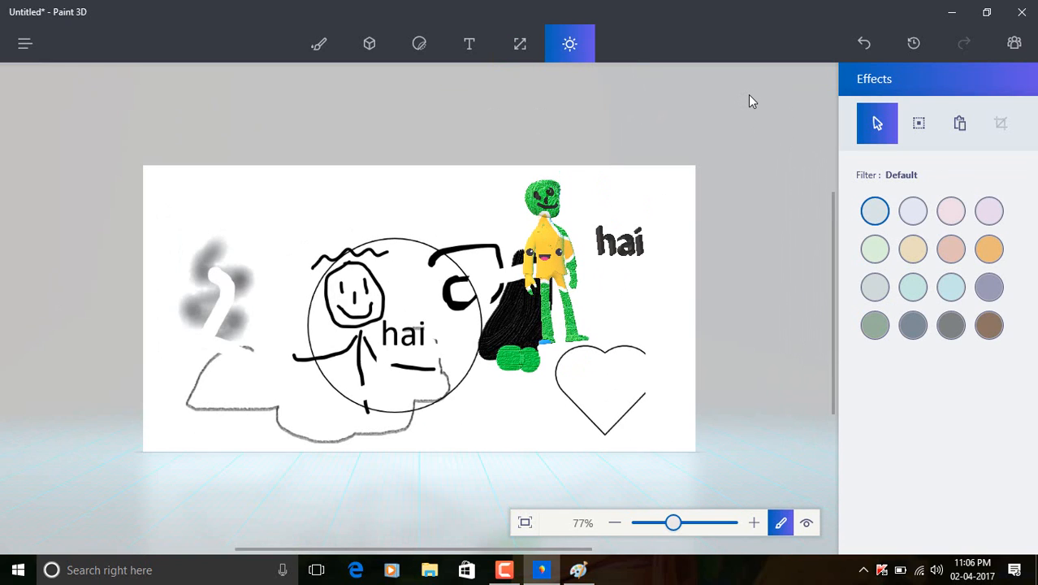
click(913, 211)
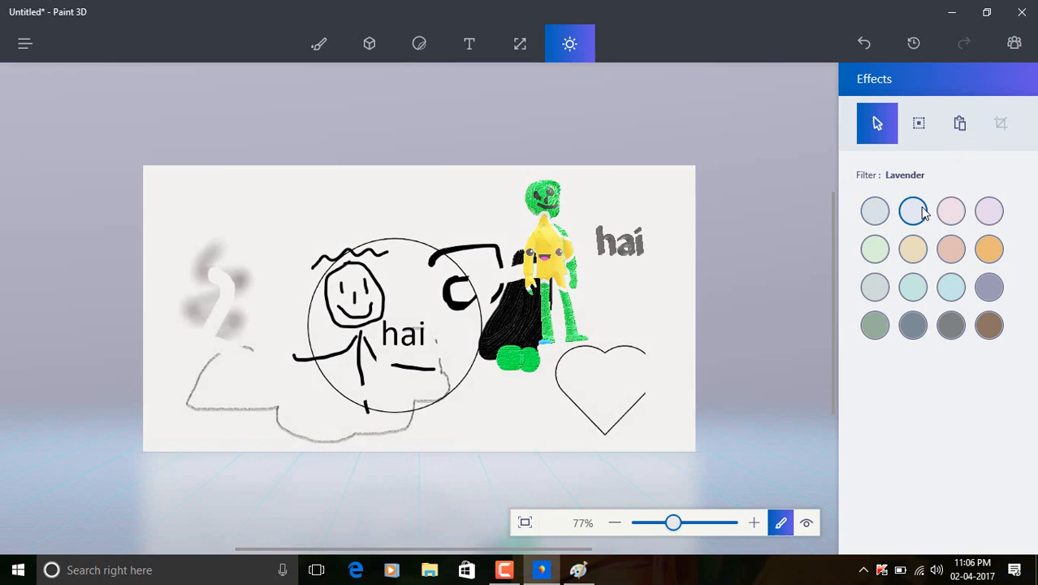
click(987, 325)
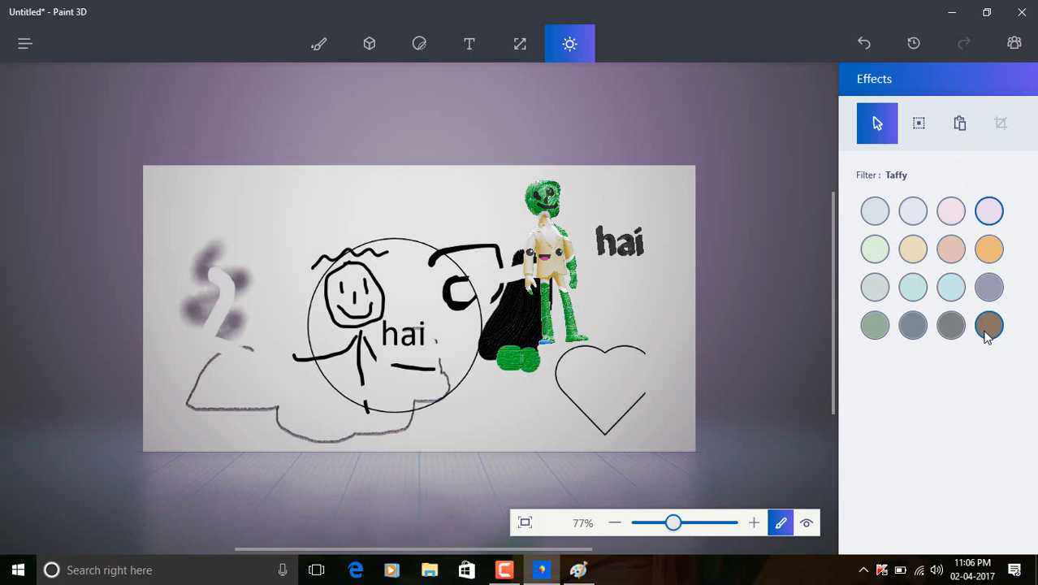
click(1014, 42)
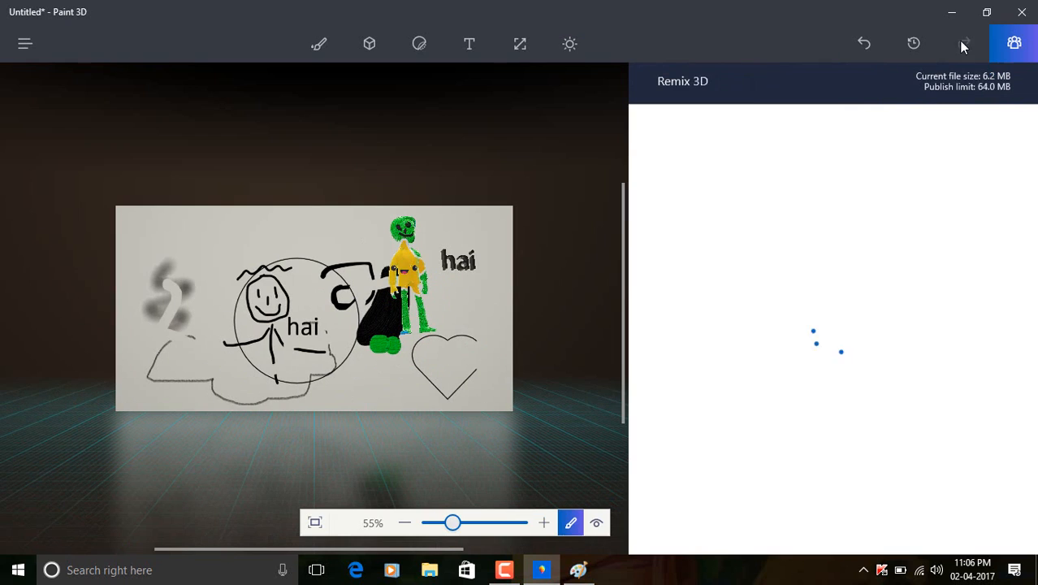
- Create a Remix 3D profile, place the Steampunk Emoji model in the project, and go to Time machine
click(1013, 43)
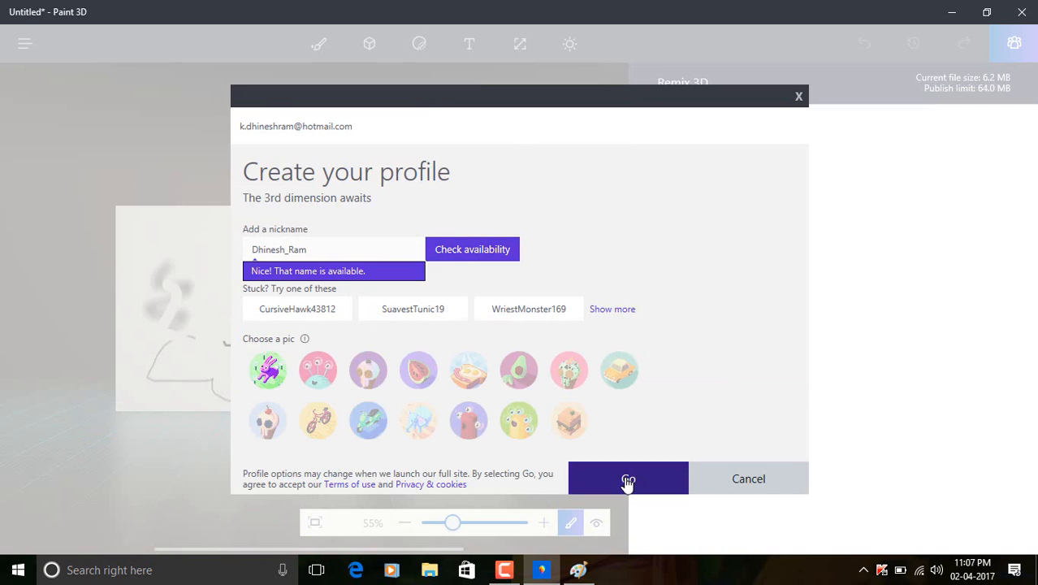
click(627, 477)
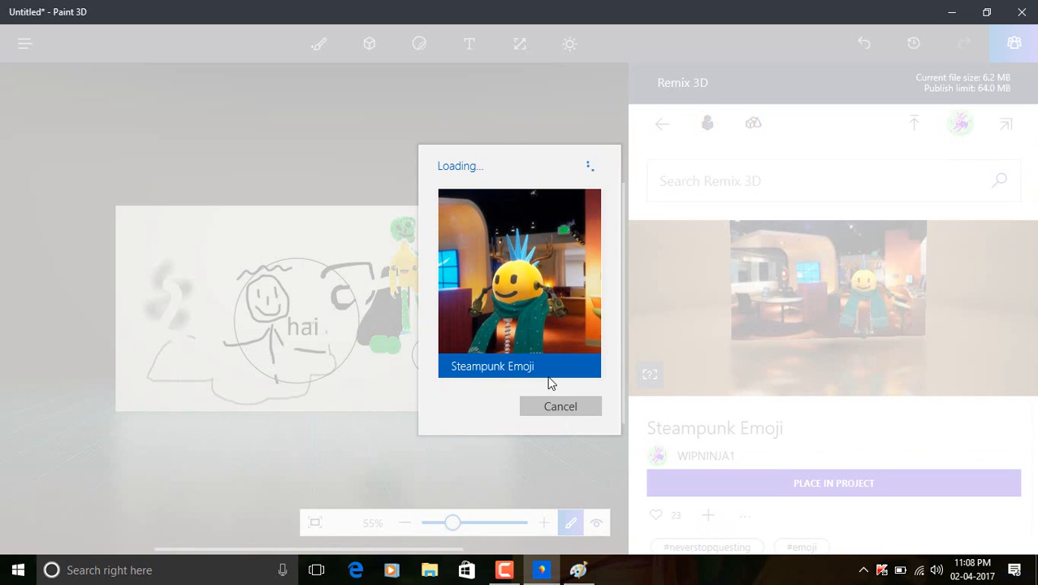
click(833, 483)
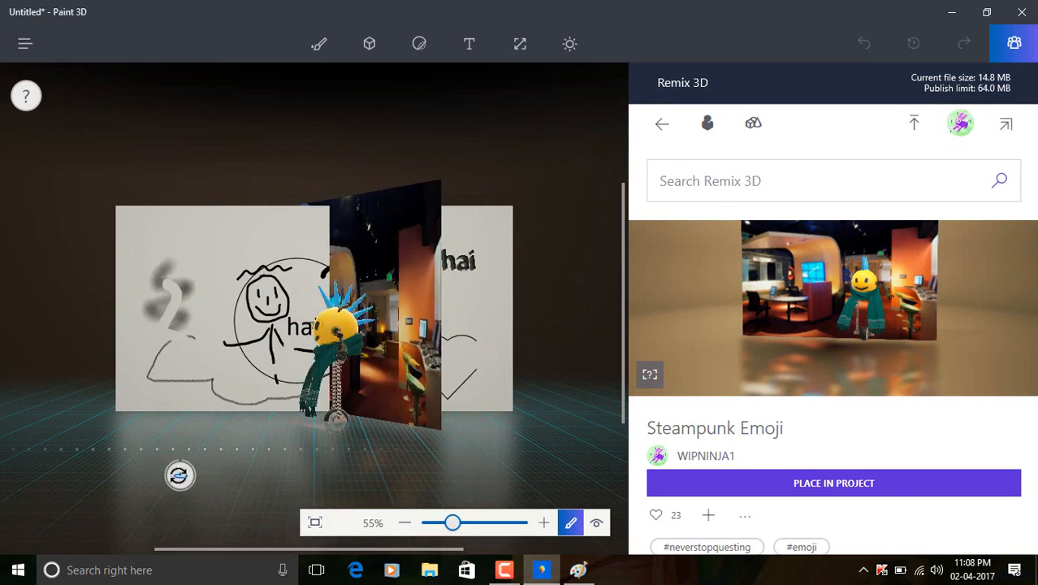
click(913, 43)
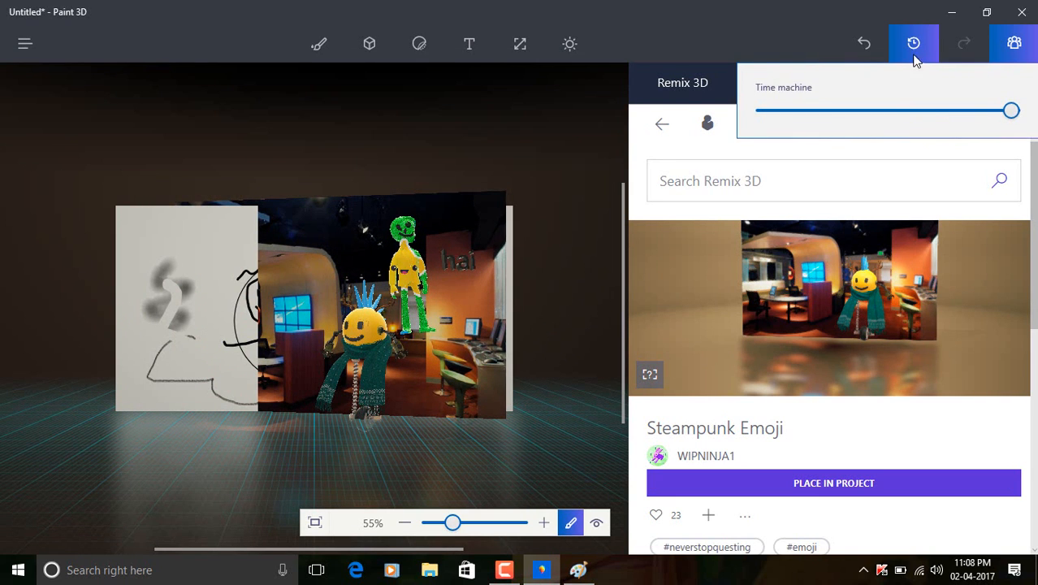
- Rewind the editing history back to the blank canvas and replay it forward, then bring up the main menu
drag(1010, 110, 958, 110)
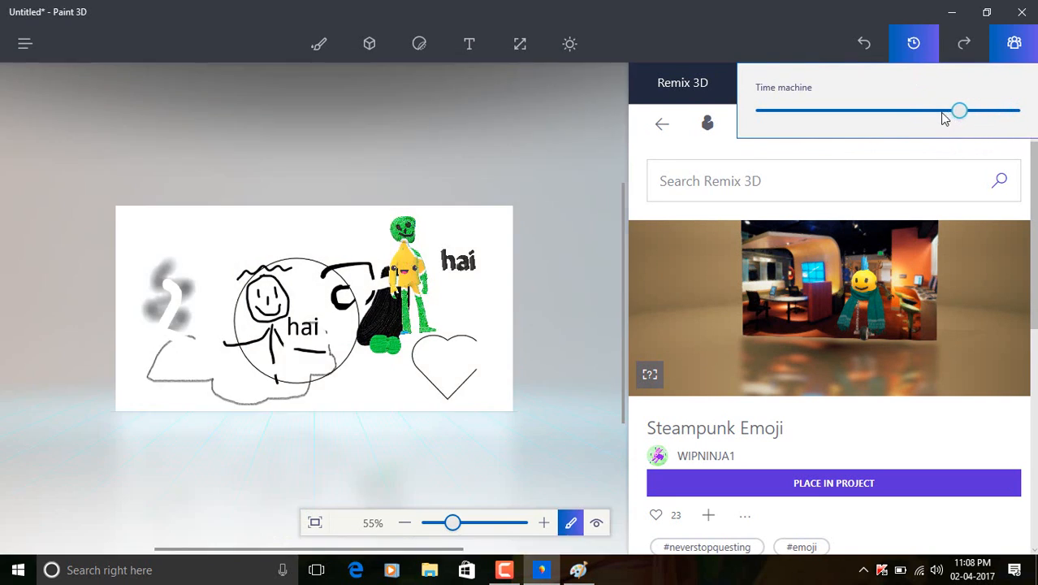
drag(960, 110, 831, 111)
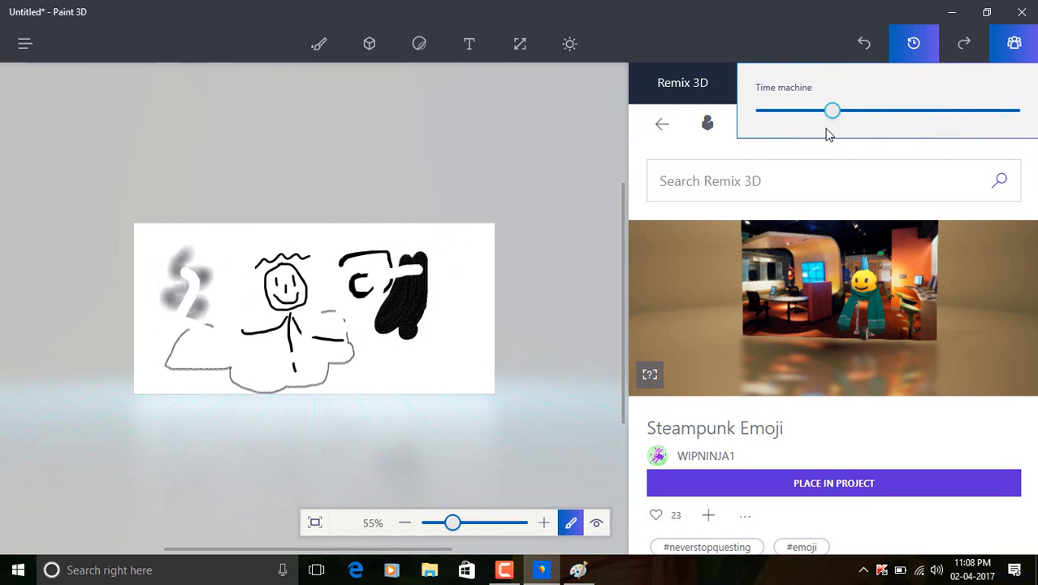
drag(832, 110, 764, 111)
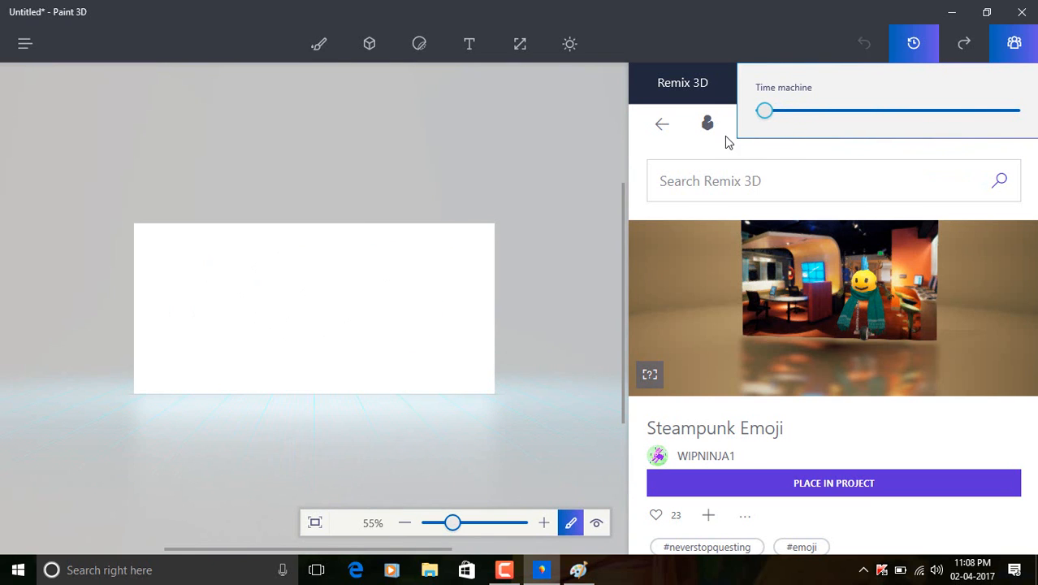
drag(763, 110, 929, 110)
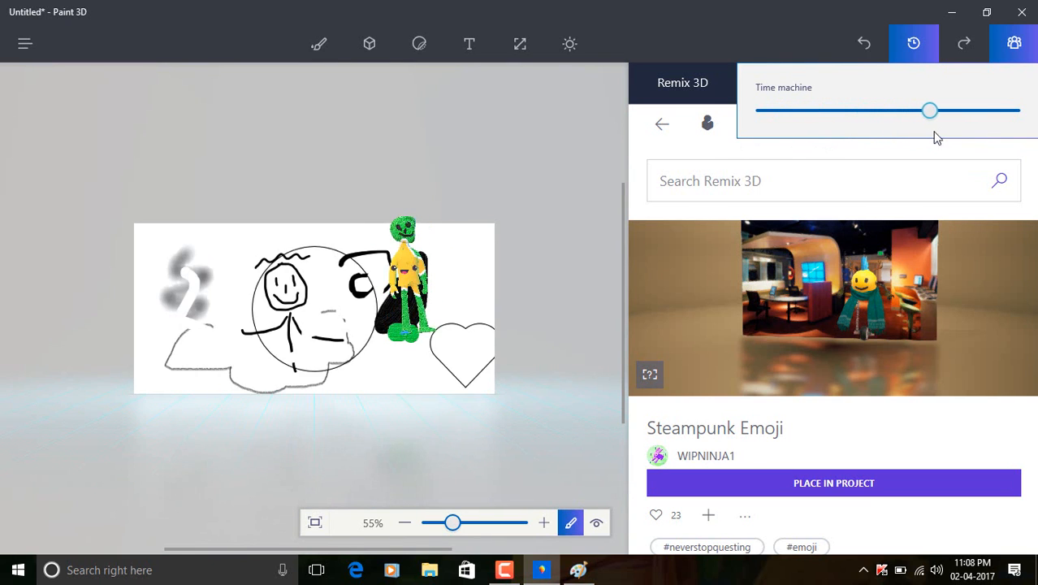
drag(929, 110, 1010, 110)
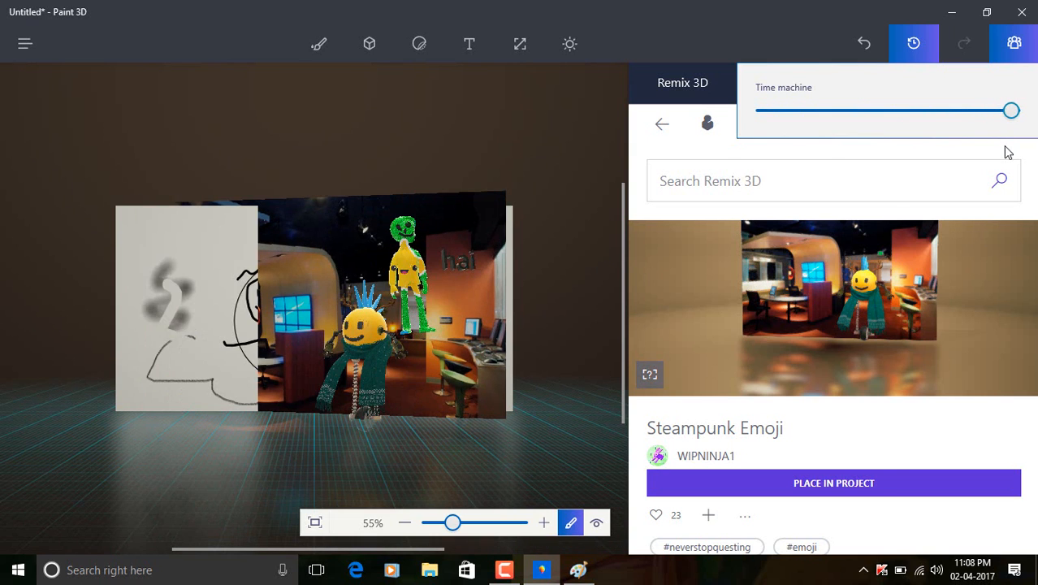
click(24, 43)
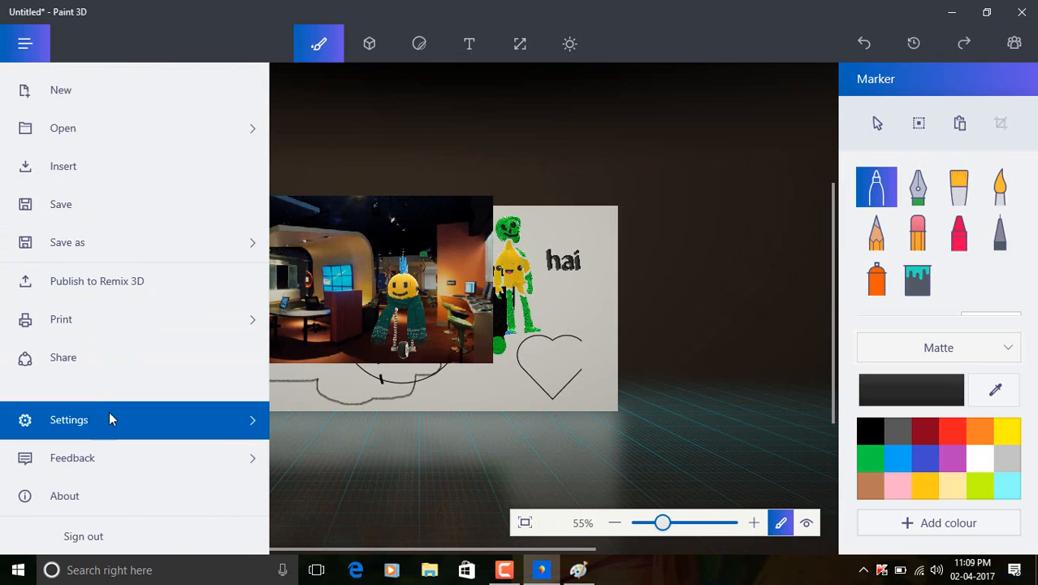
- Turn on compact mode in Paint 3D's settings and toggle it back and forth to see the slim side panel
click(68, 419)
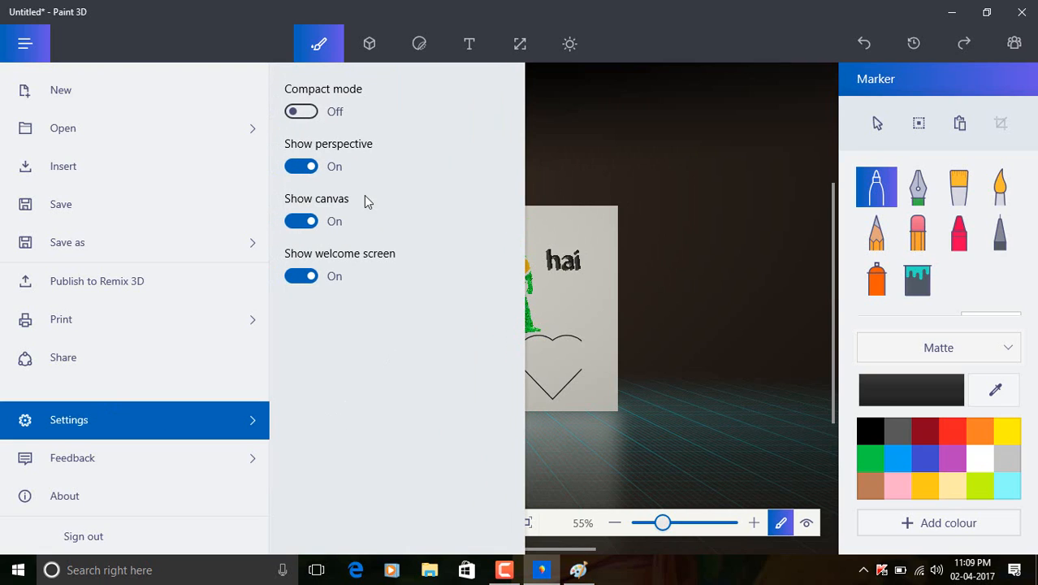
mouse_move(300, 111)
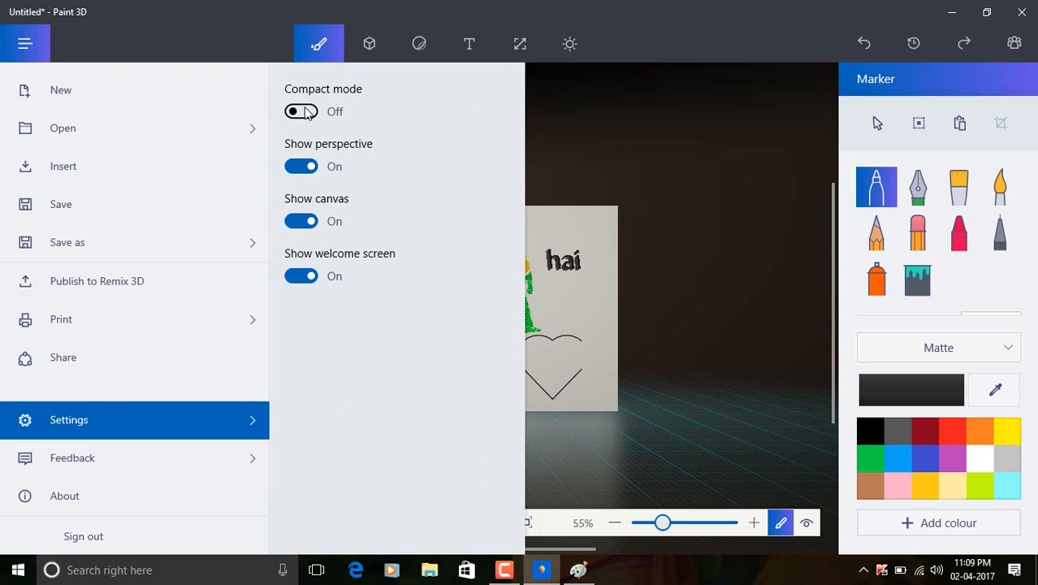
click(300, 110)
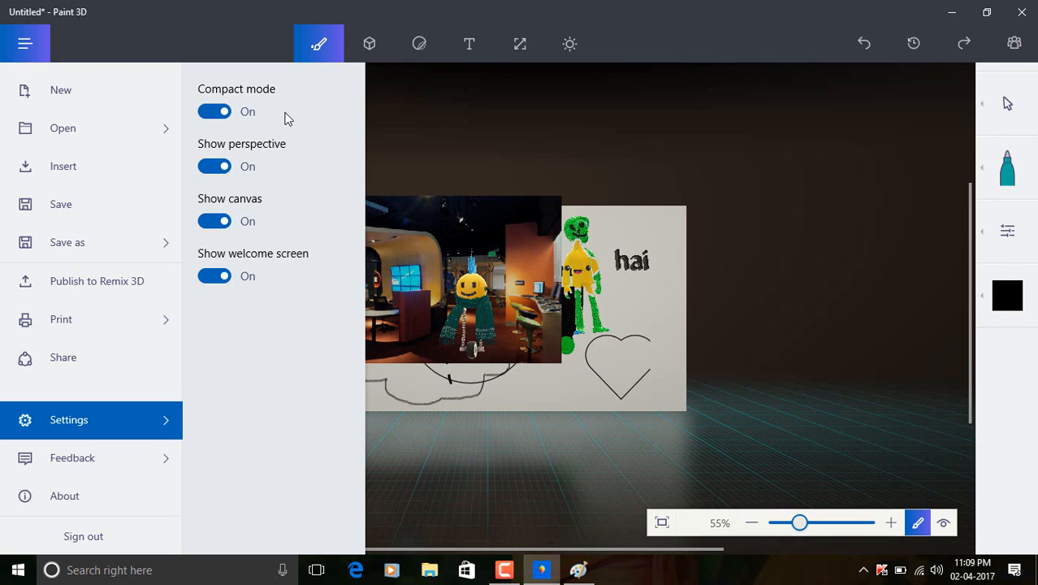
click(214, 110)
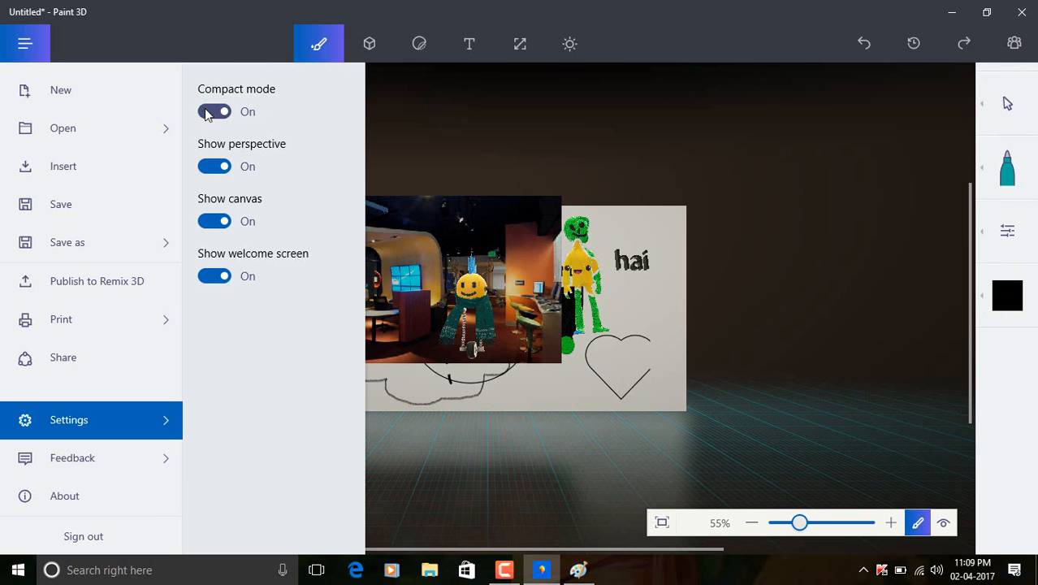
click(214, 111)
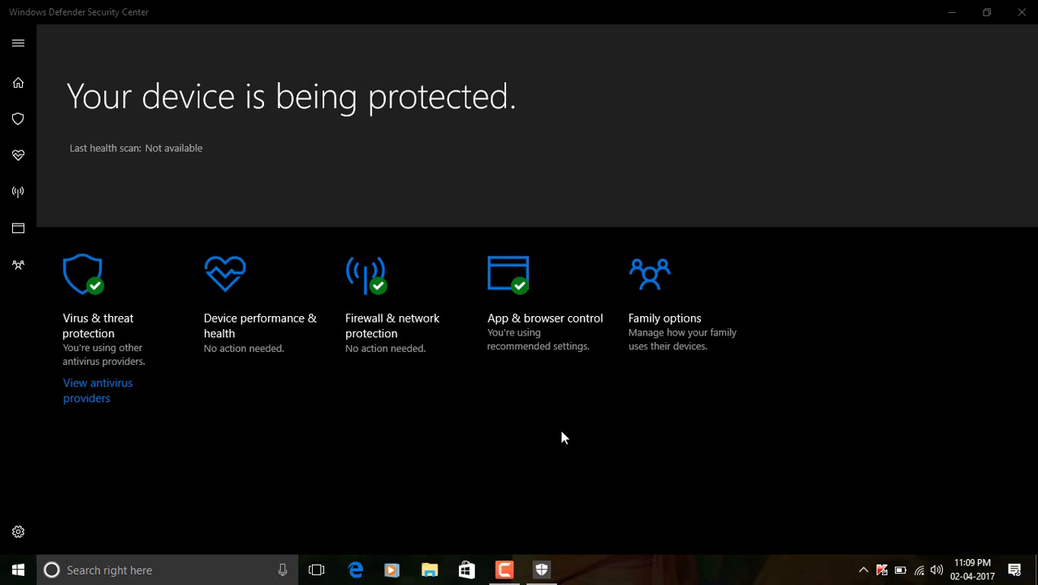
mouse_move(555, 436)
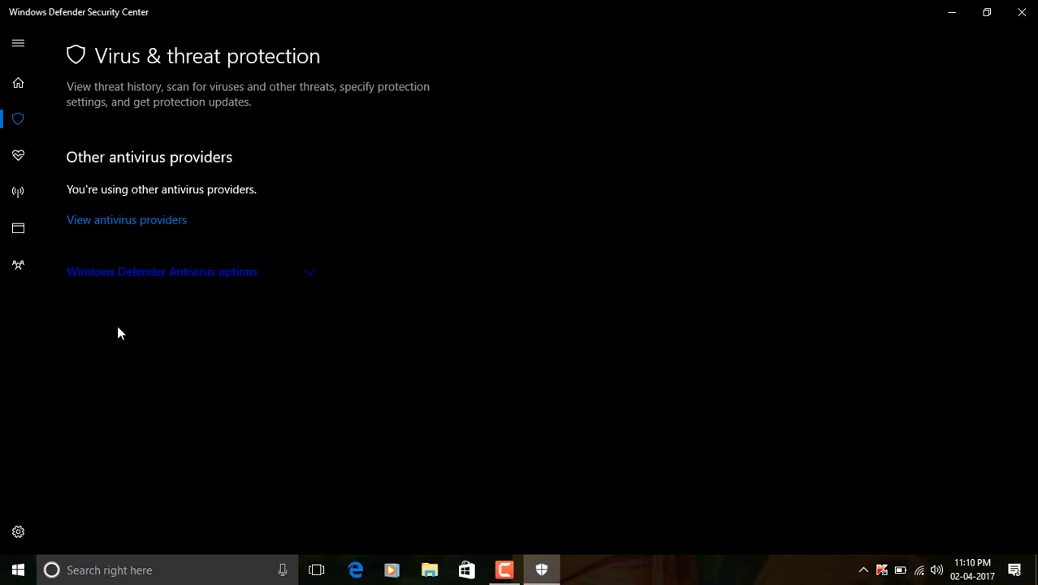
- Open Virus & threat protection, expand the Windows Defender Antivirus options, and widen the navigation pane
click(17, 81)
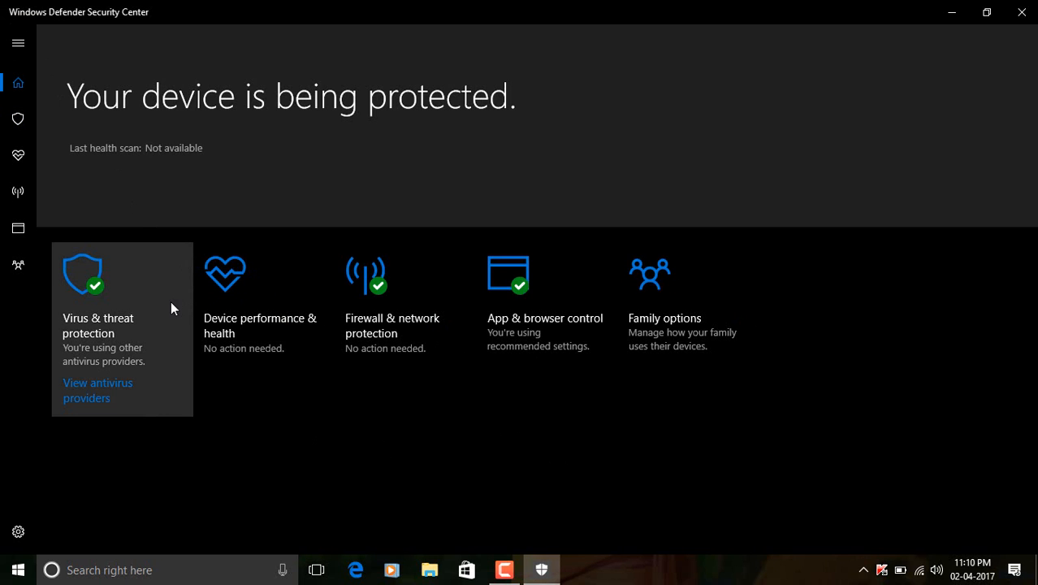
click(97, 325)
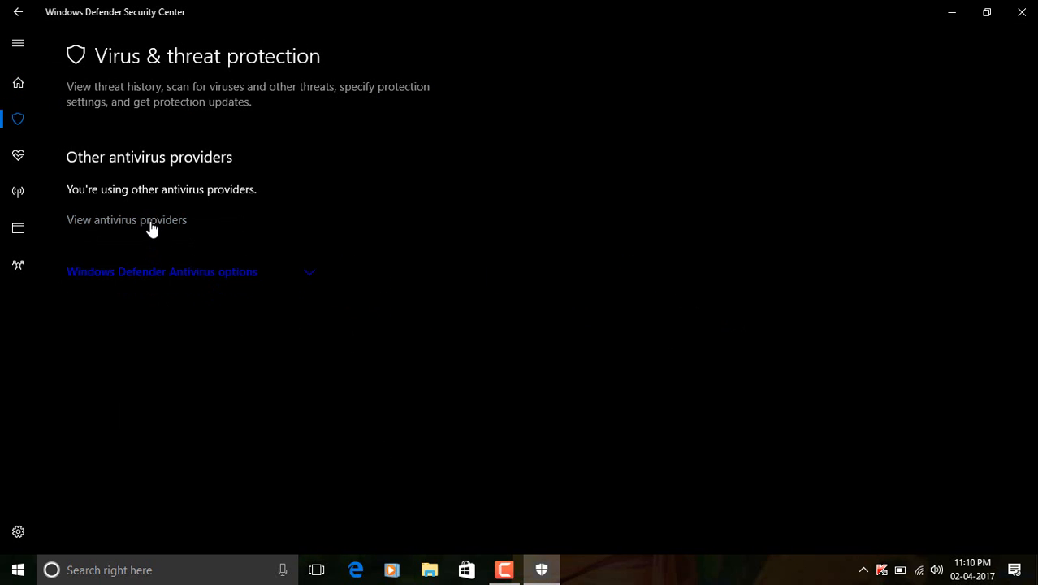
click(162, 271)
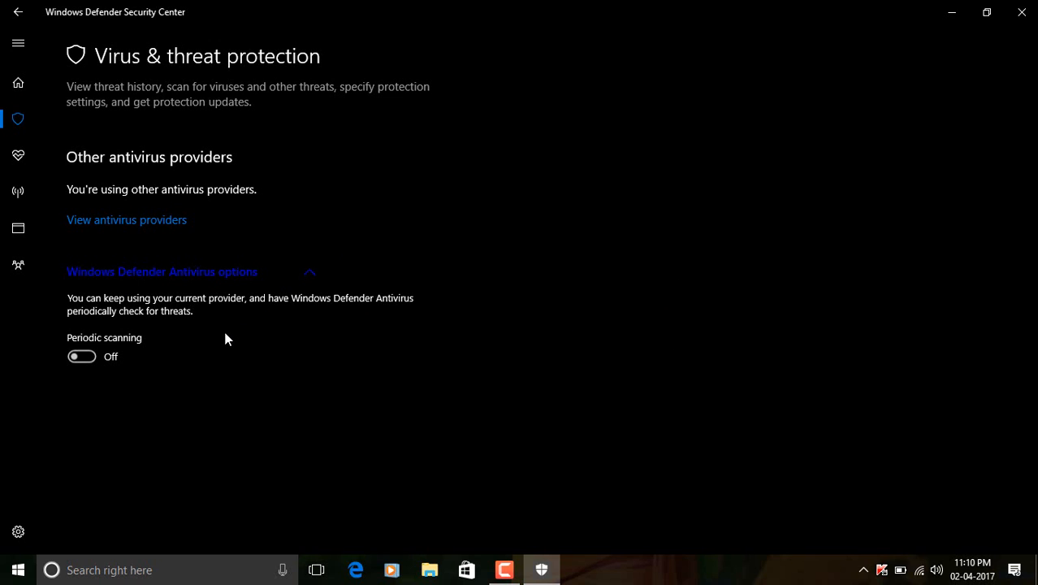
mouse_move(175, 221)
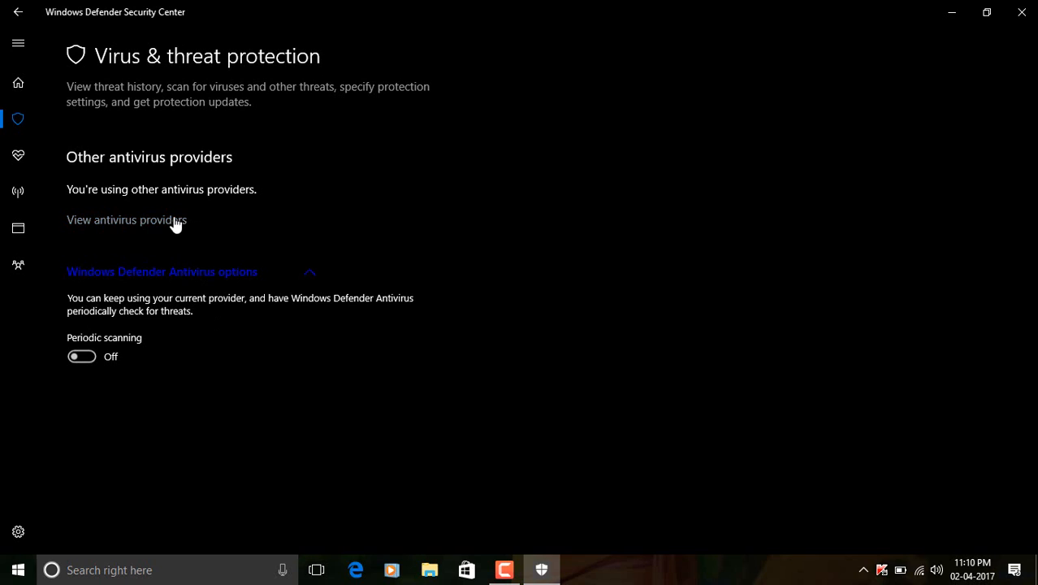
mouse_move(127, 279)
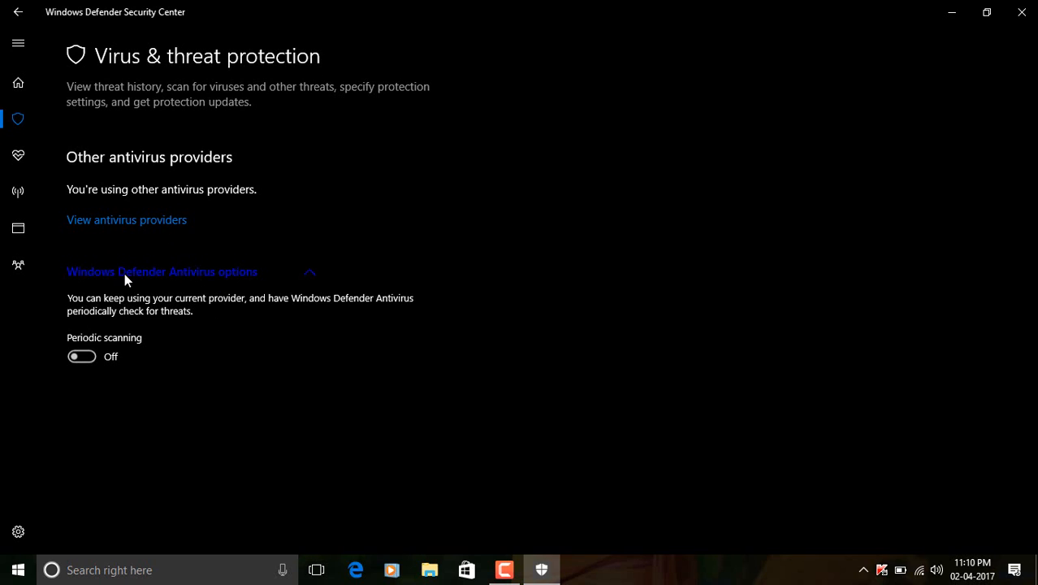
mouse_move(240, 293)
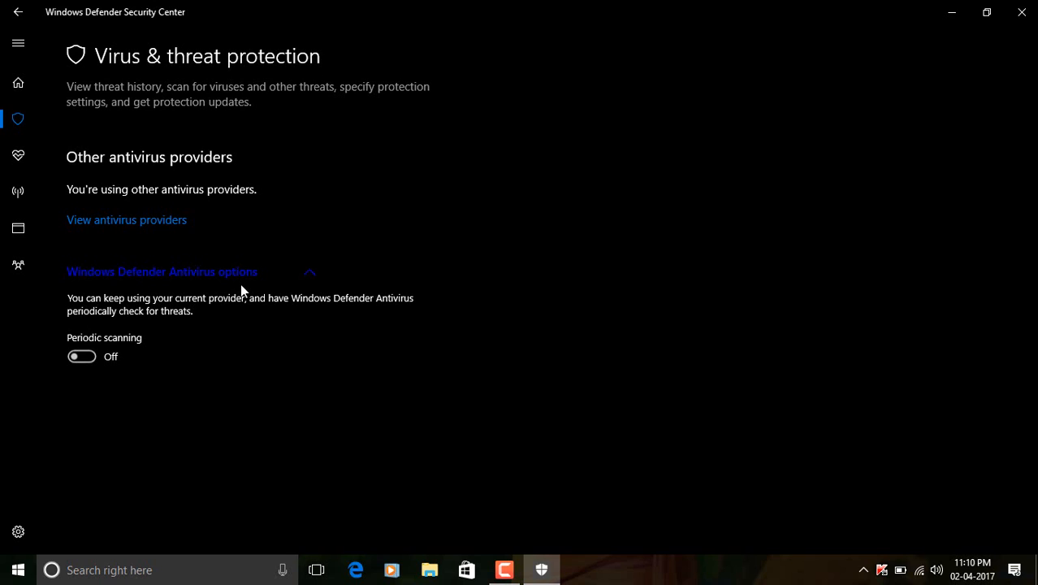
mouse_move(210, 289)
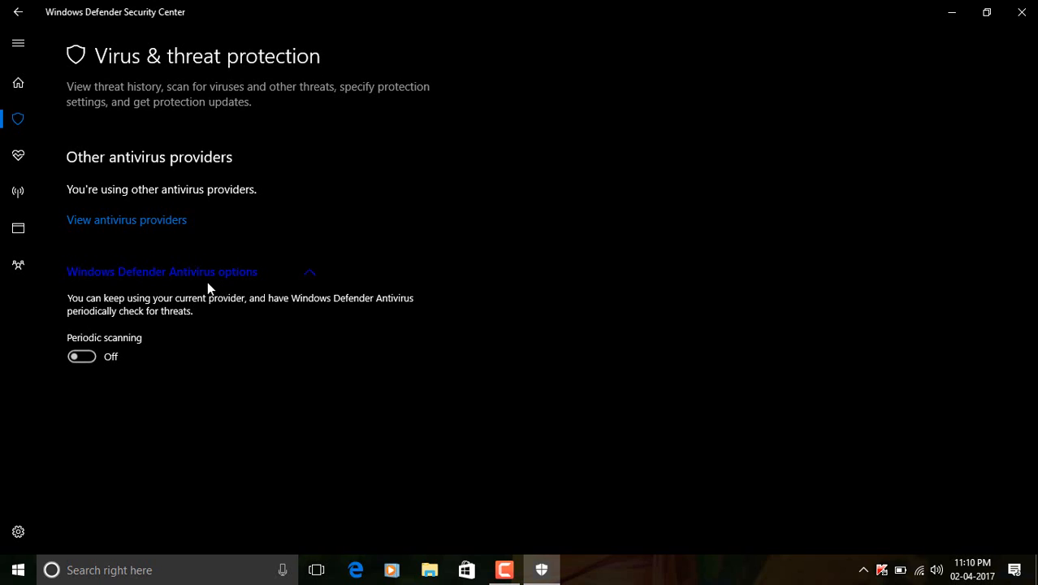
click(18, 42)
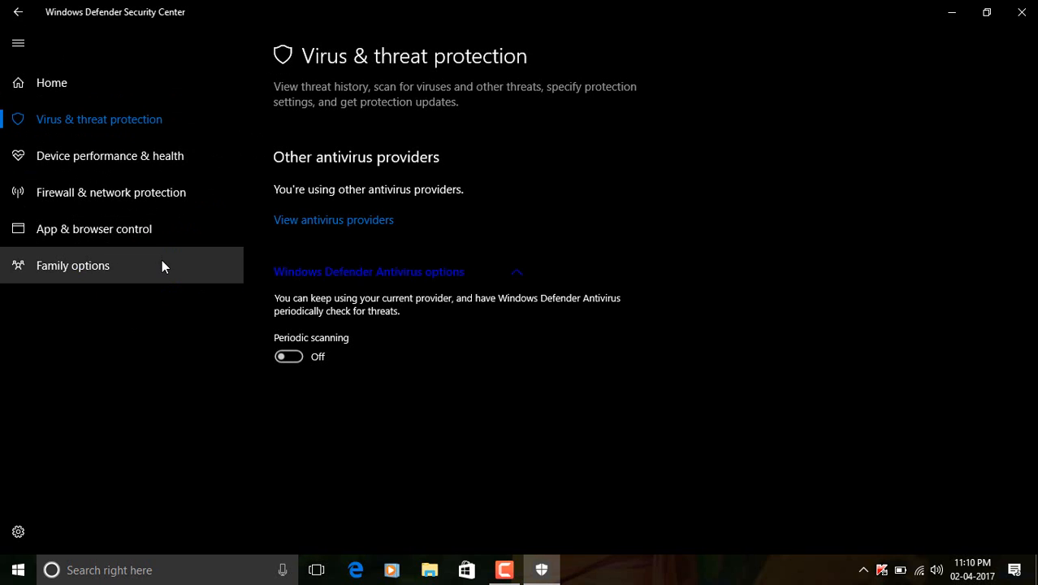
- Visit Family options, App & browser control, Device health and Fresh start, return Home, then bring up Start
click(73, 265)
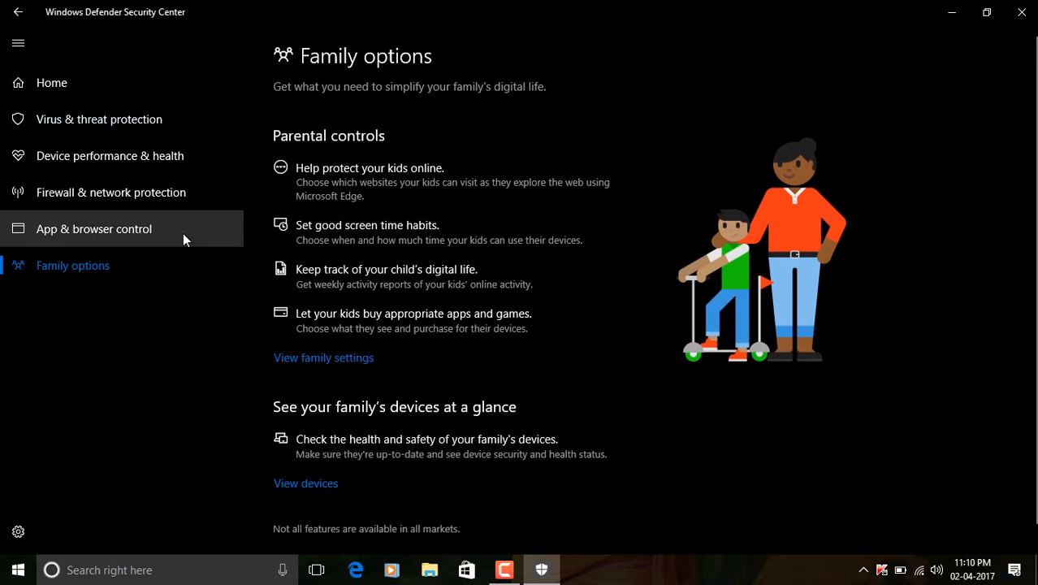
click(92, 227)
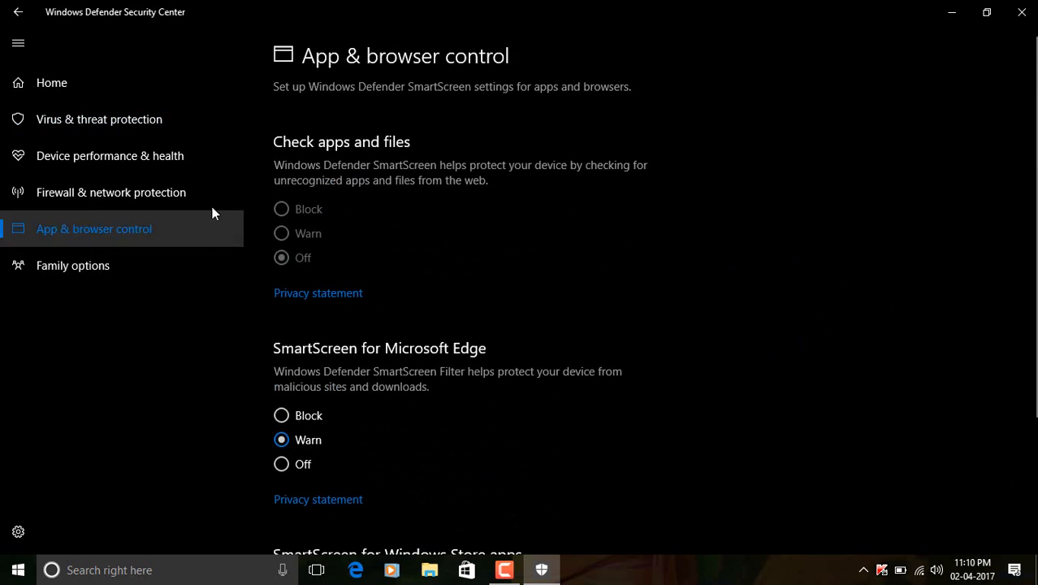
click(110, 156)
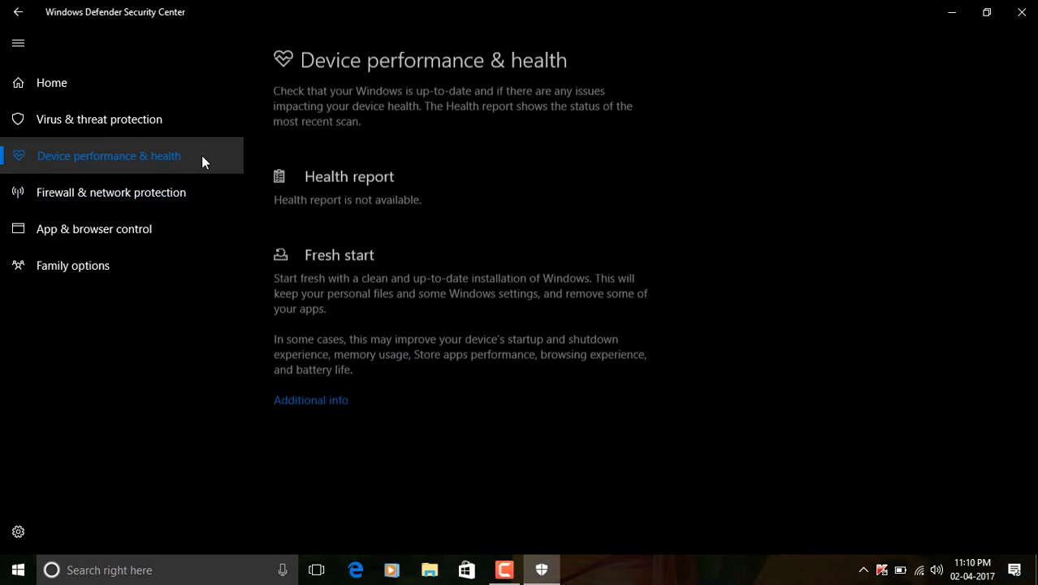
click(310, 400)
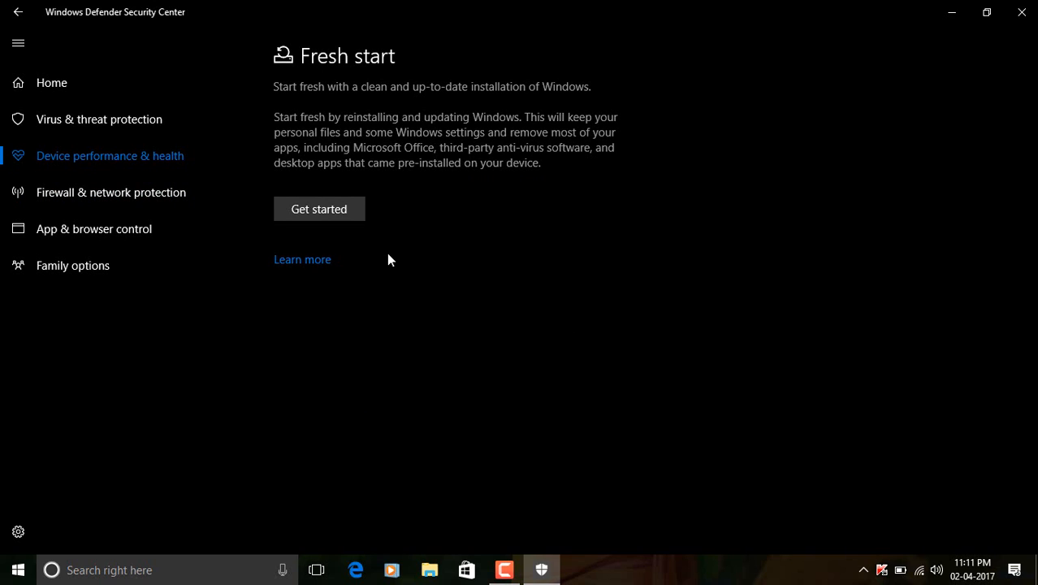
mouse_move(117, 81)
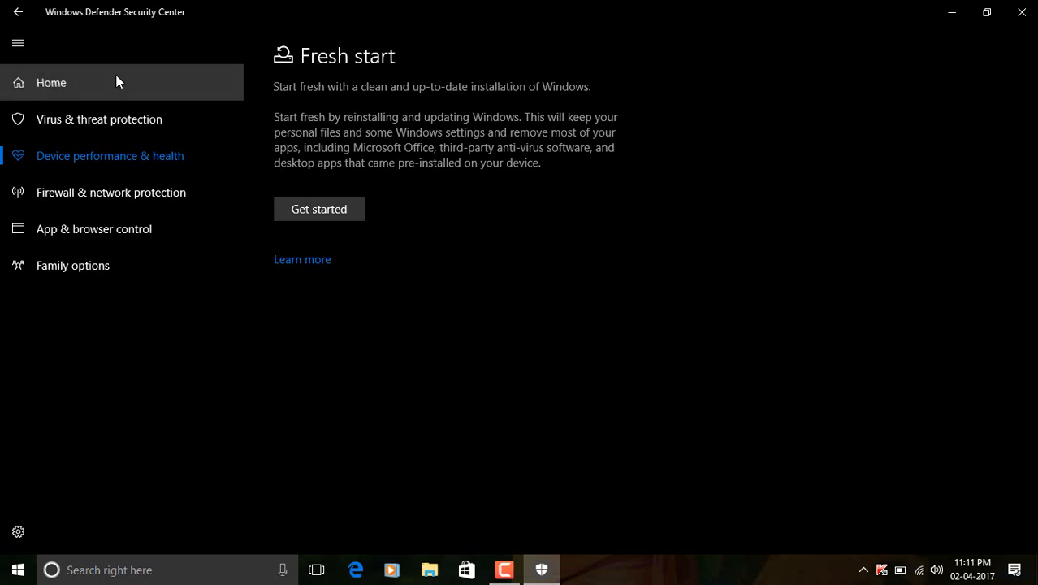
click(51, 81)
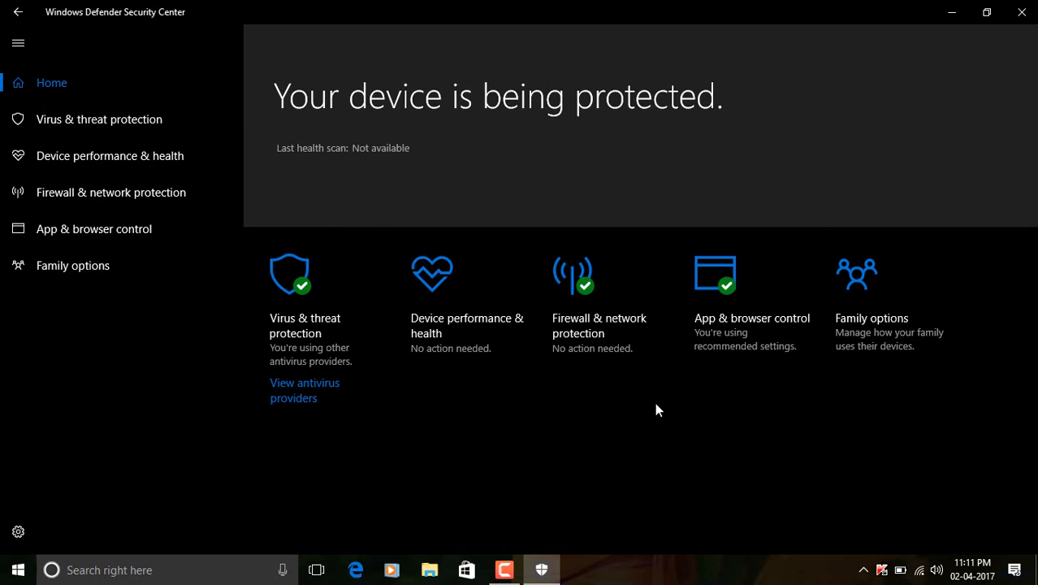
click(18, 569)
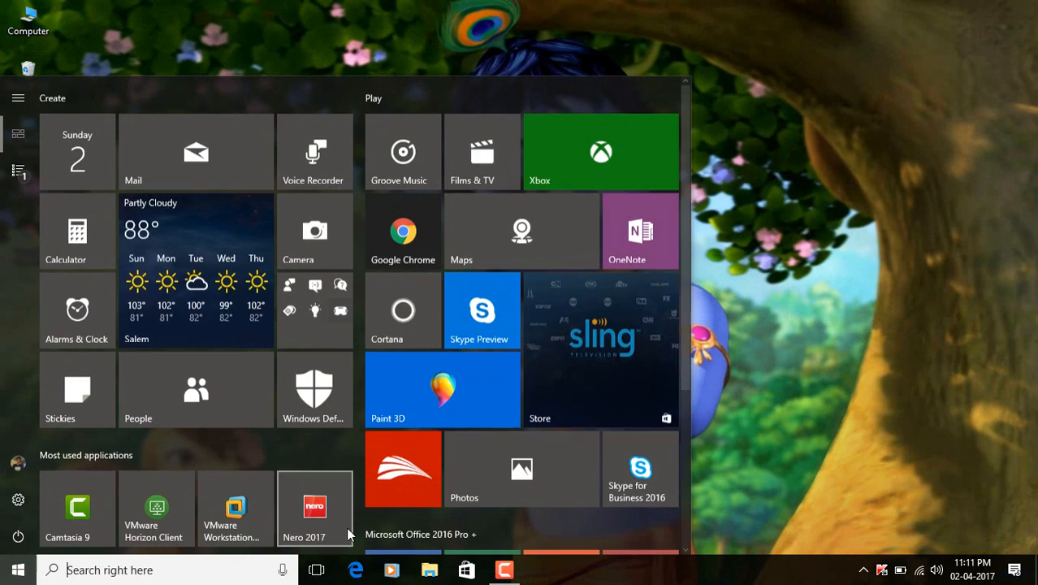